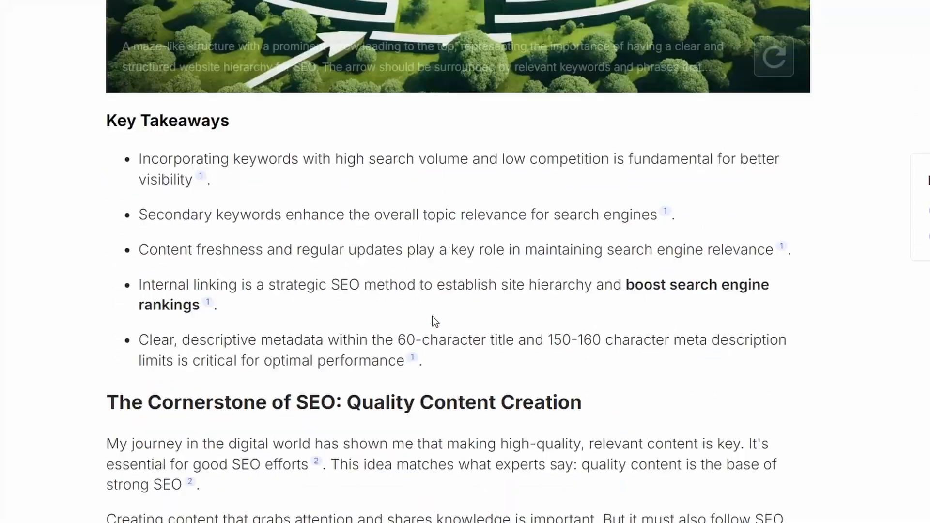
Scroll through the dashboard's tool cards: 1-Click Blog Post, Bulk Article Generation, Humanizer and templates.
scroll(down, 3)
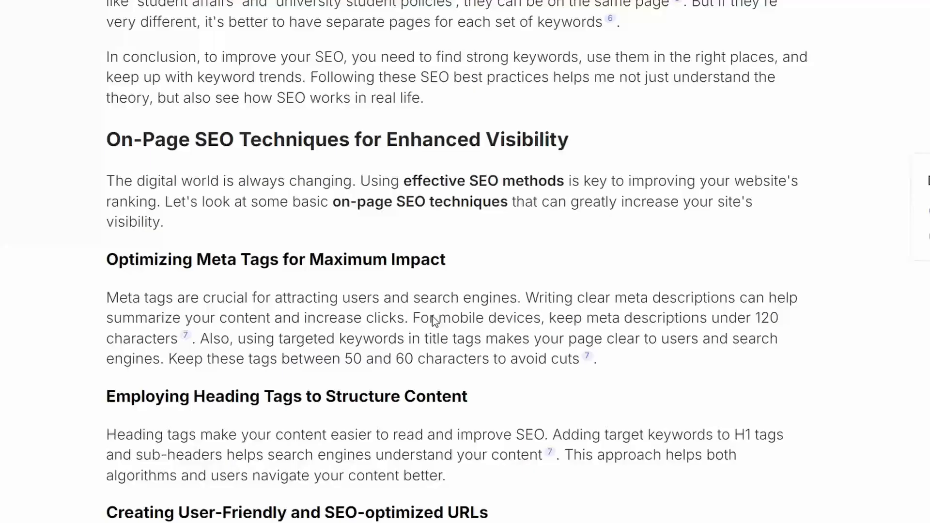
scroll(down, 3)
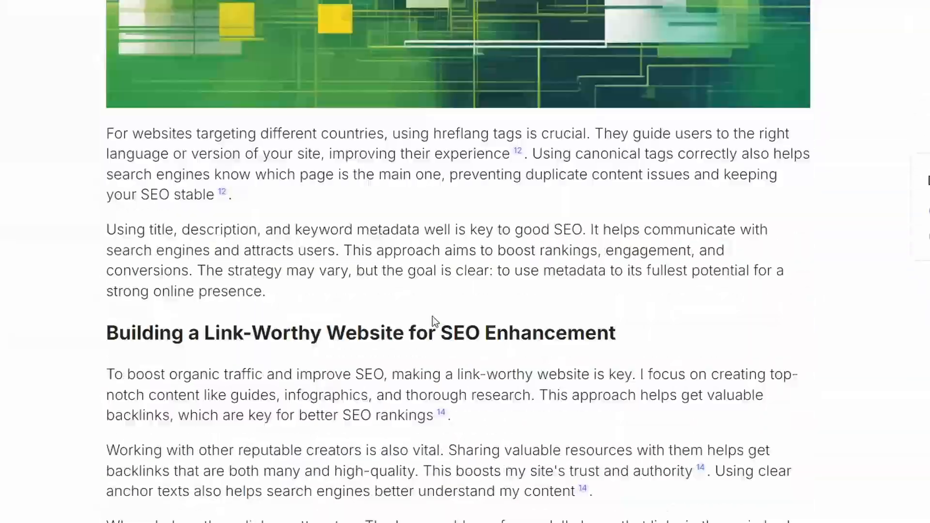
scroll(down, 3)
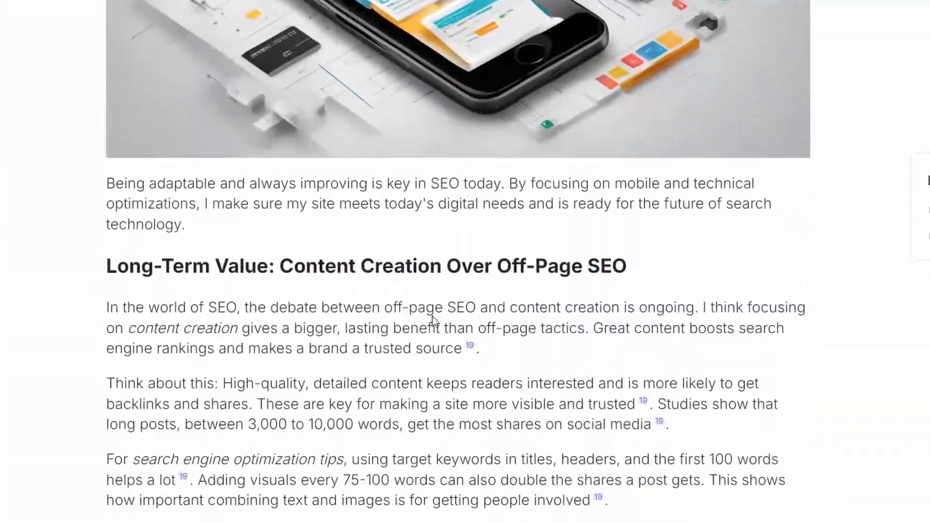
scroll(down, 3)
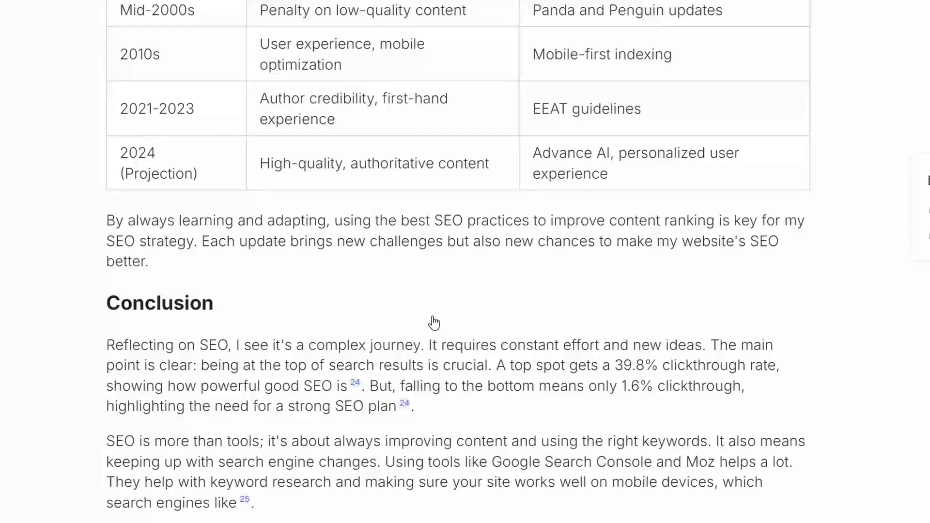
scroll(down, 3)
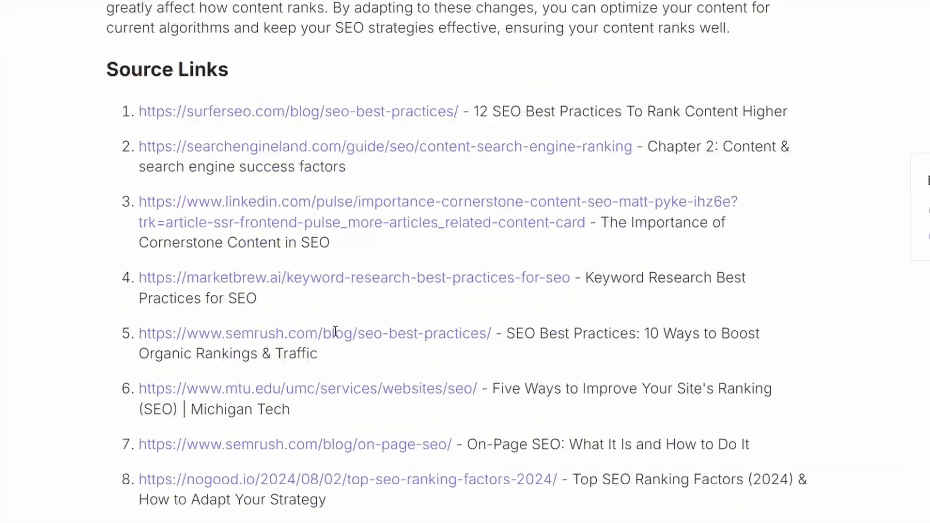
scroll(up, 3)
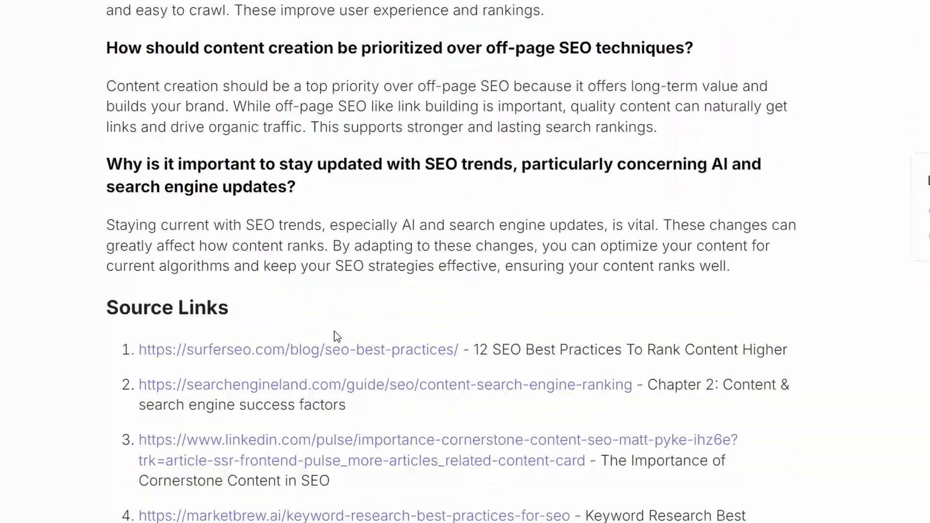
scroll(down, 3)
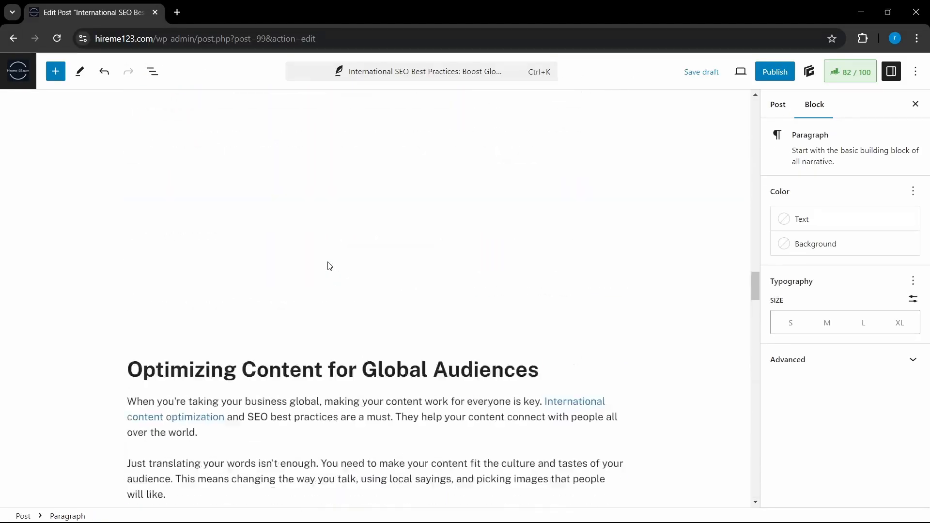
scroll(up, 3)
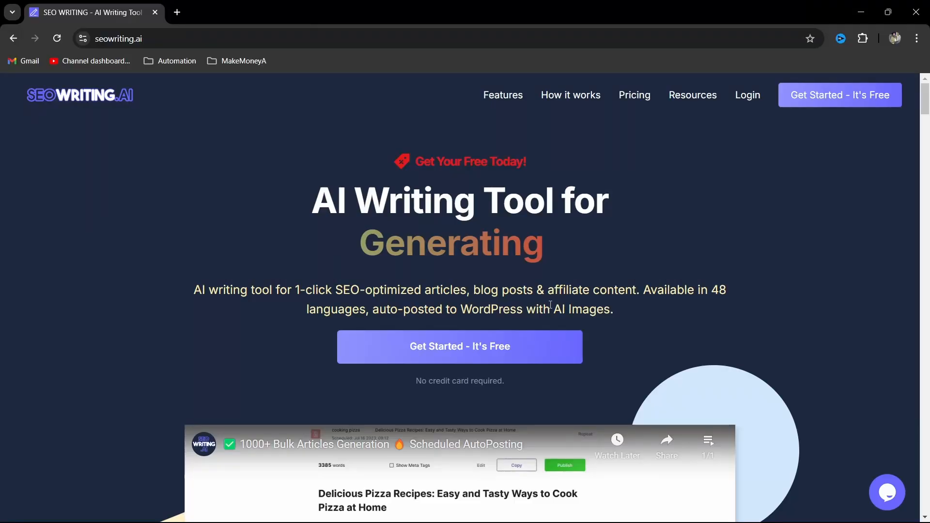
scroll(down, 3)
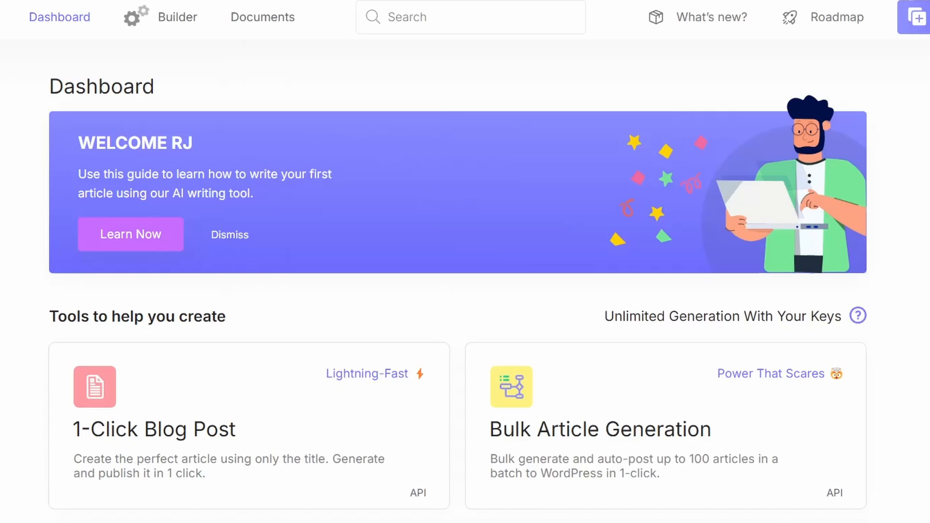
scroll(down, 3)
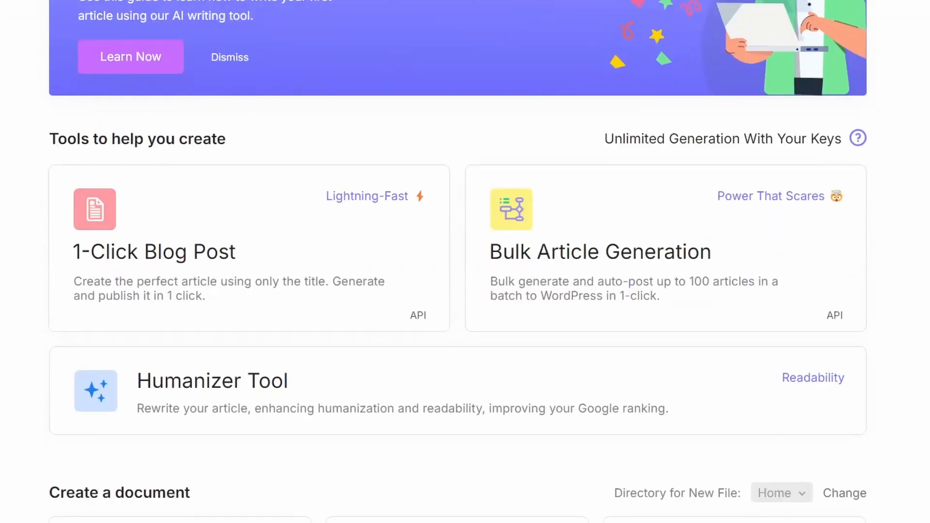
mouse_move(307, 328)
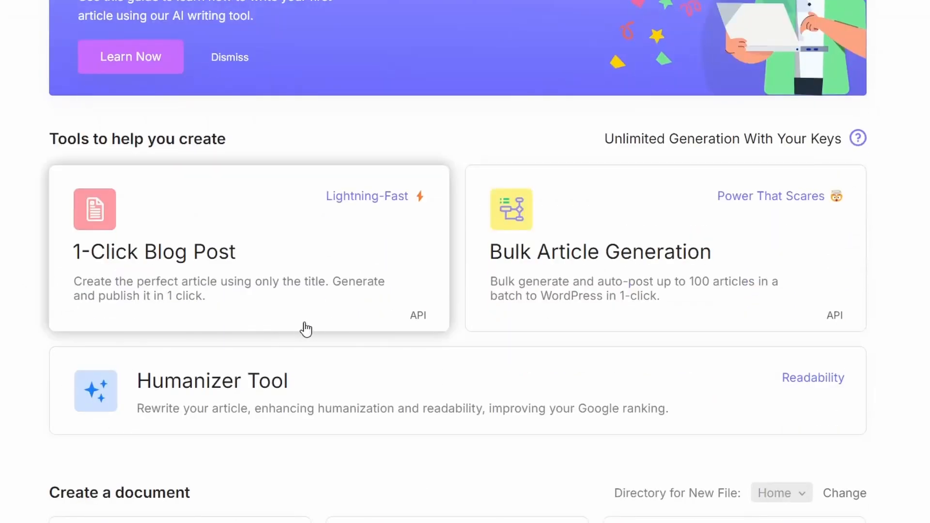
mouse_move(352, 203)
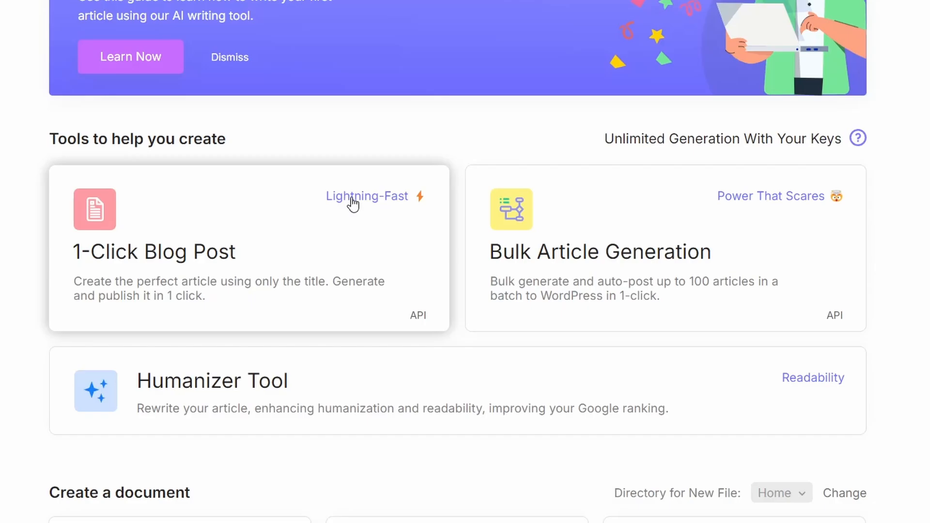
mouse_move(186, 301)
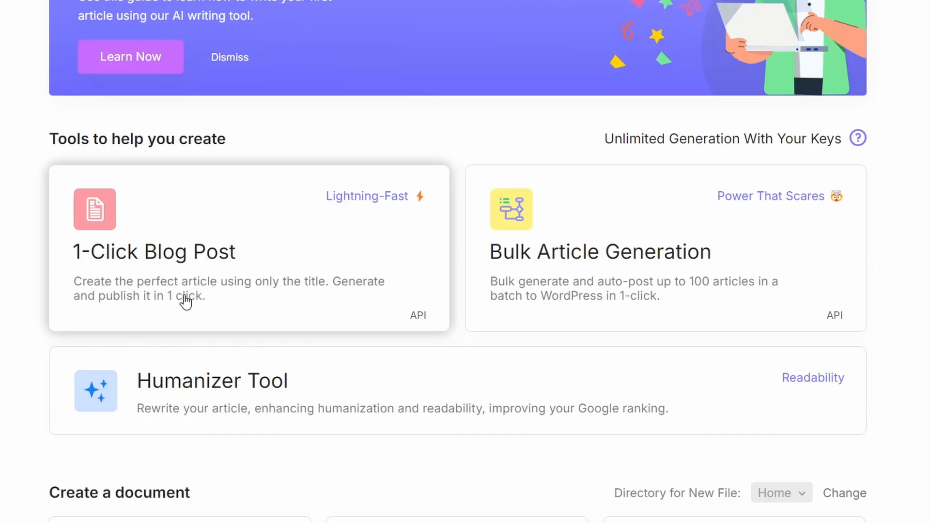
mouse_move(818, 233)
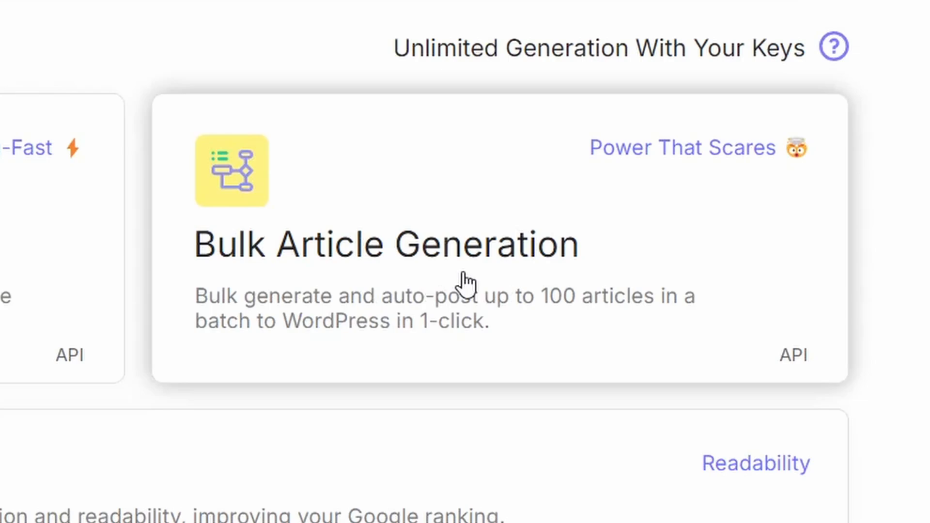
mouse_move(500, 330)
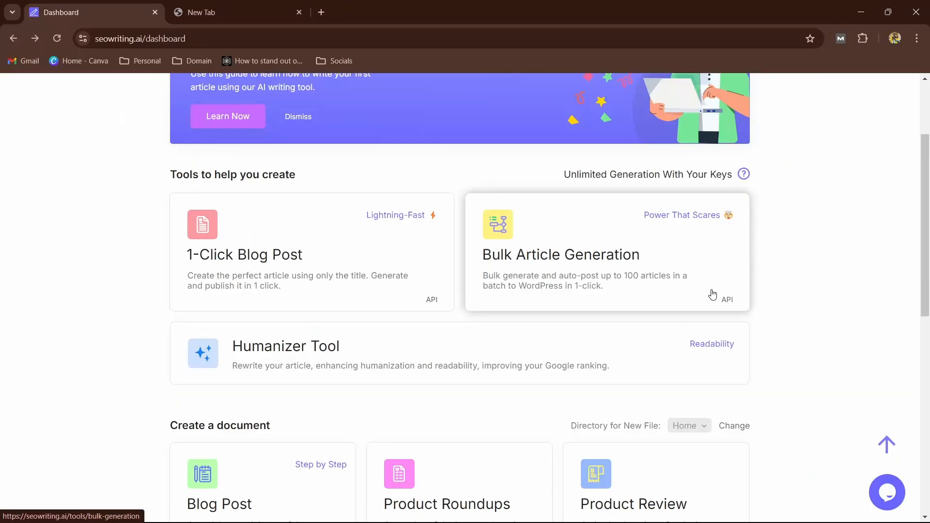
mouse_move(746, 315)
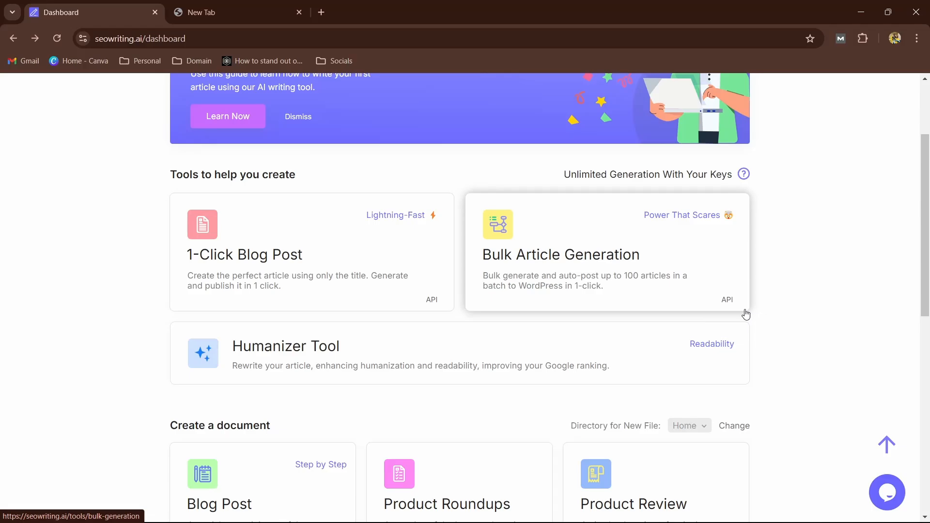
scroll(up, 3)
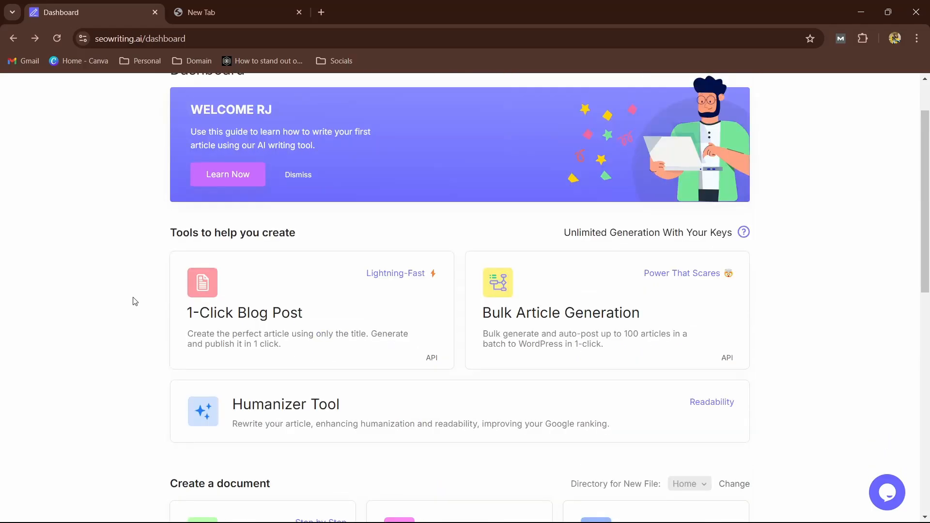
mouse_move(103, 282)
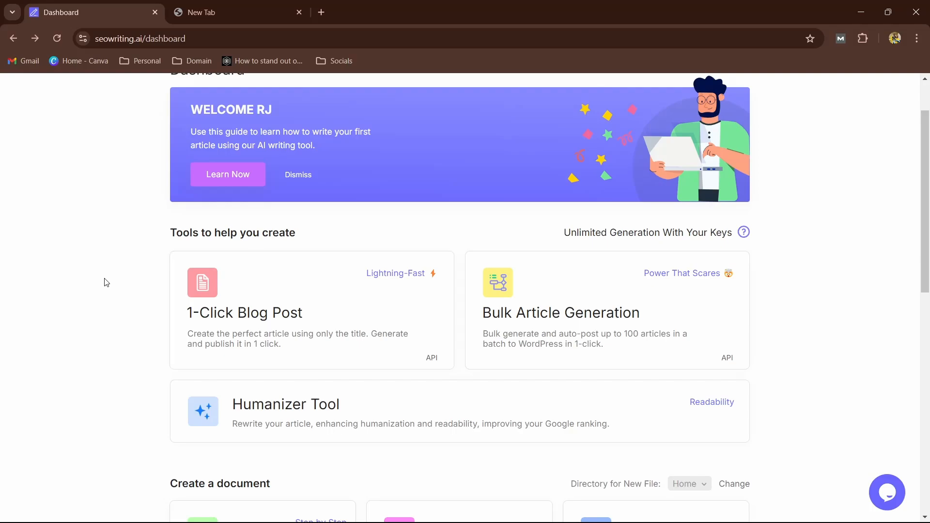
scroll(down, 3)
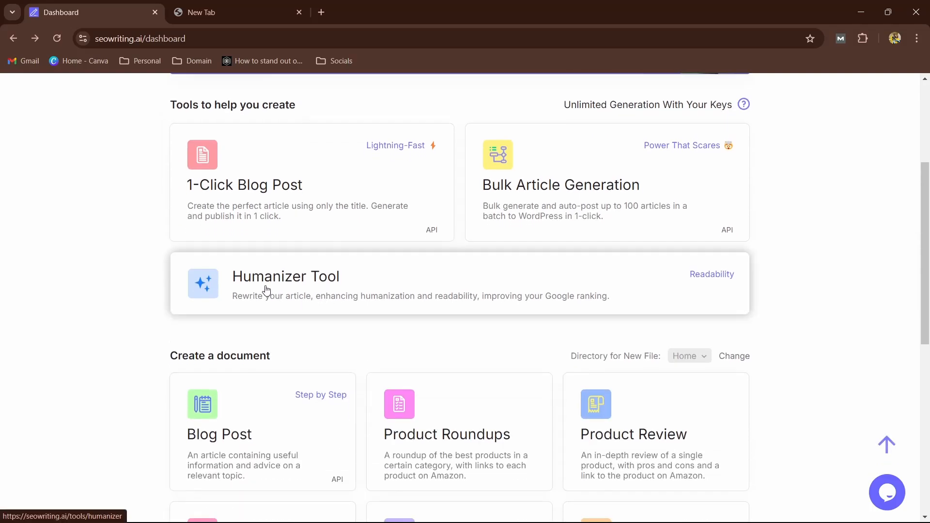
mouse_move(134, 286)
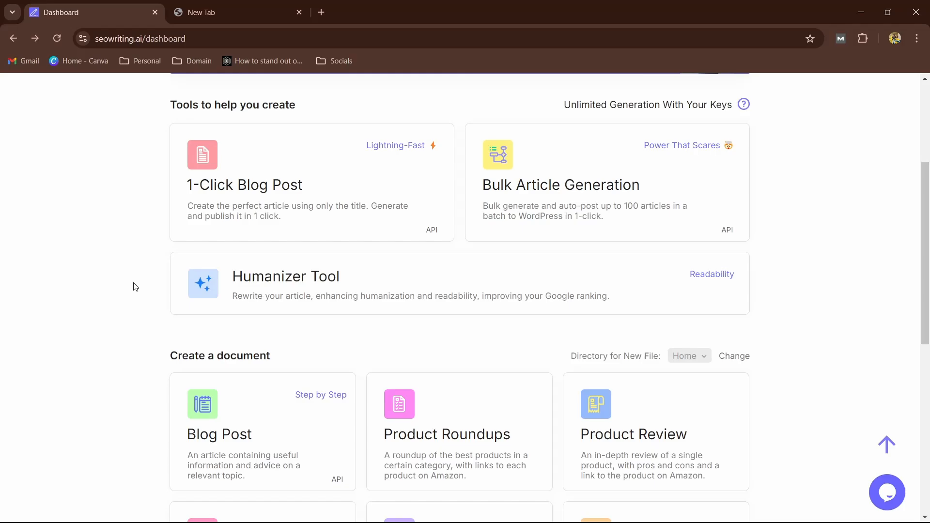
scroll(up, 3)
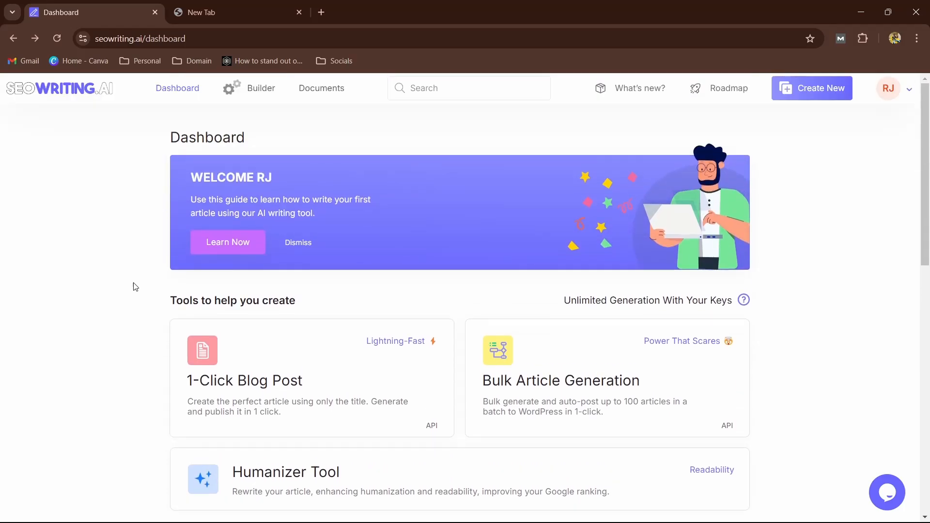
scroll(down, 3)
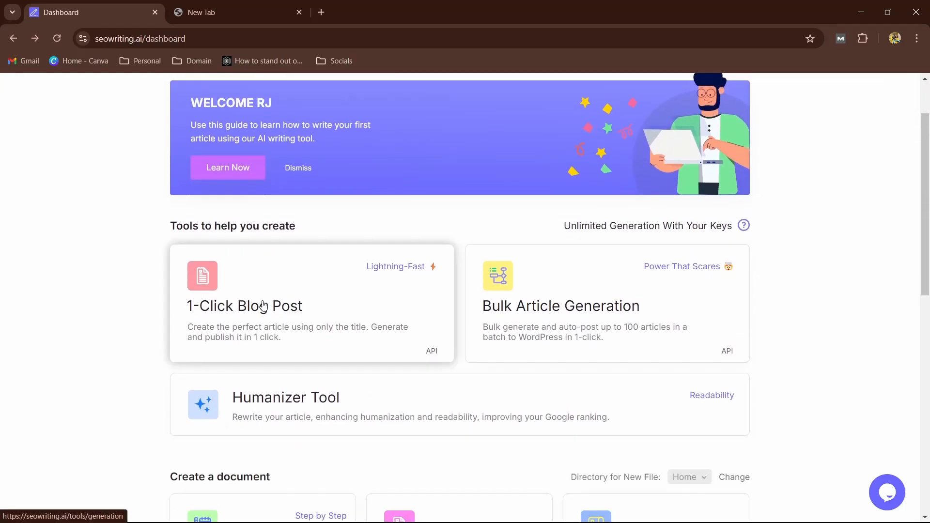
Start a 1-Click Blog Post for 'international seo best practices' and generate its title.
click(244, 305)
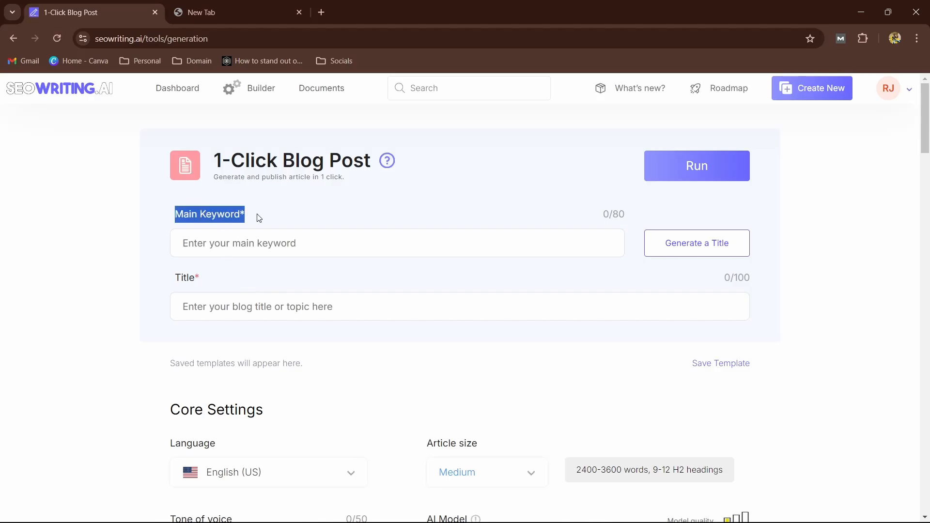
click(232, 12)
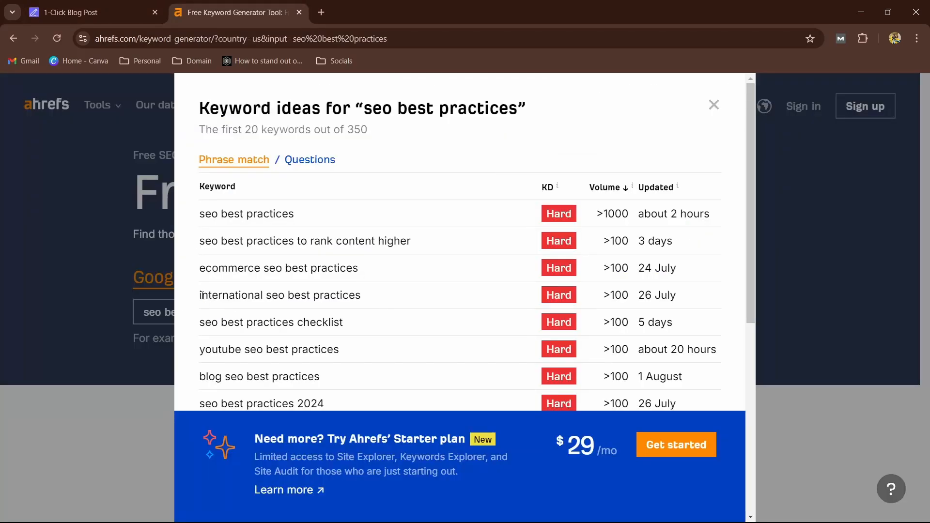
click(90, 12)
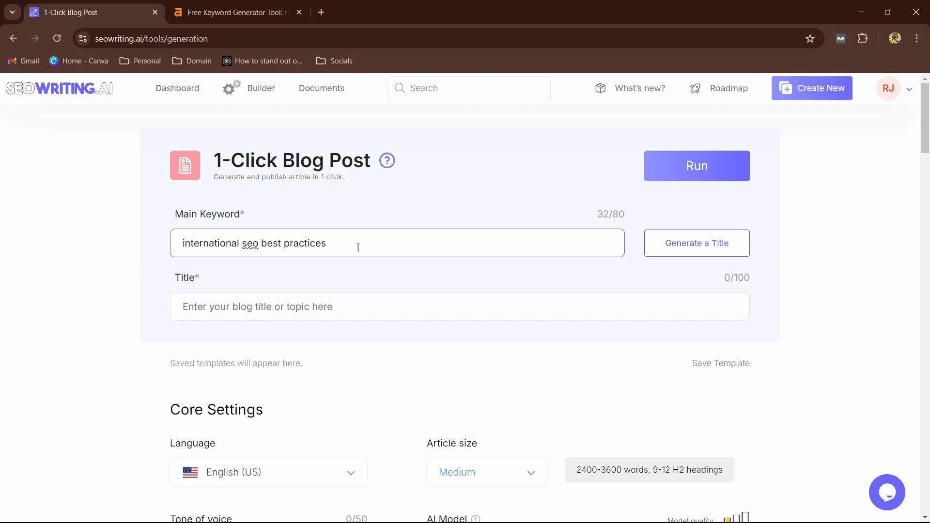
click(695, 244)
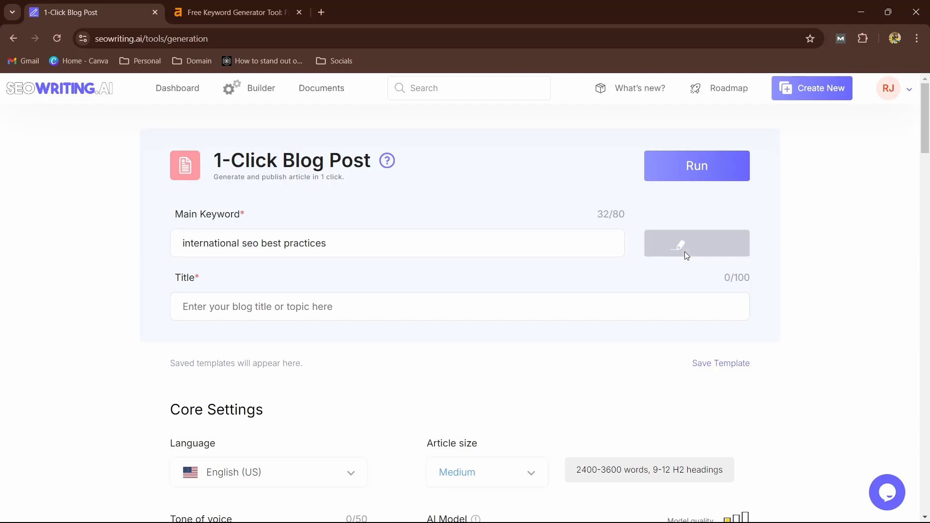
click(697, 243)
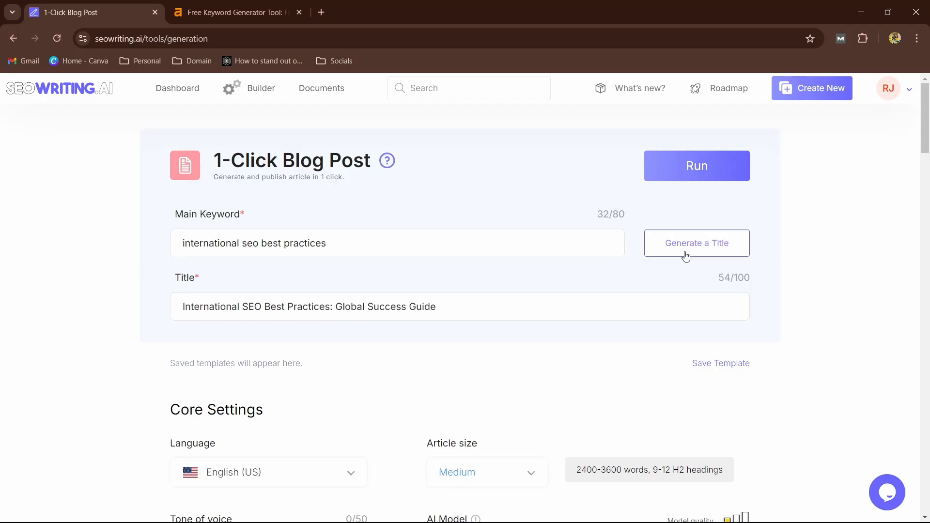
double_click(427, 307)
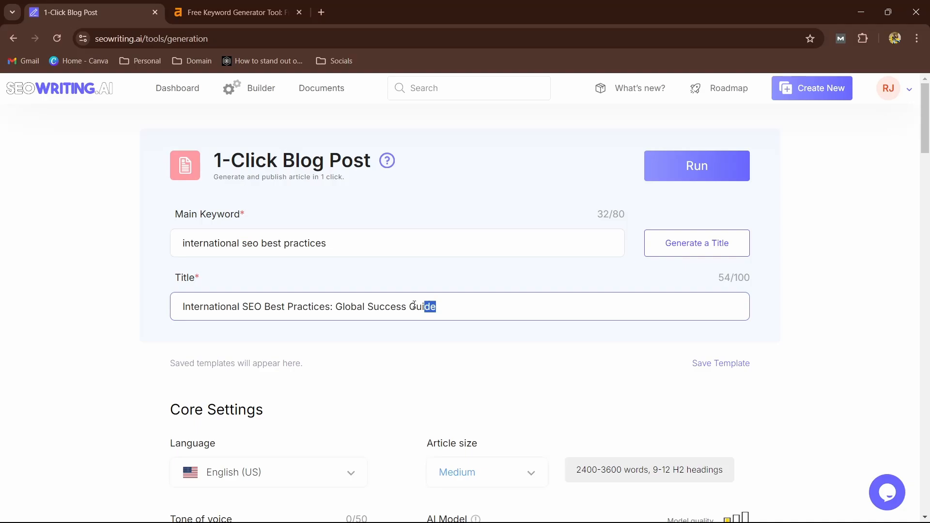
key(ctrl+a)
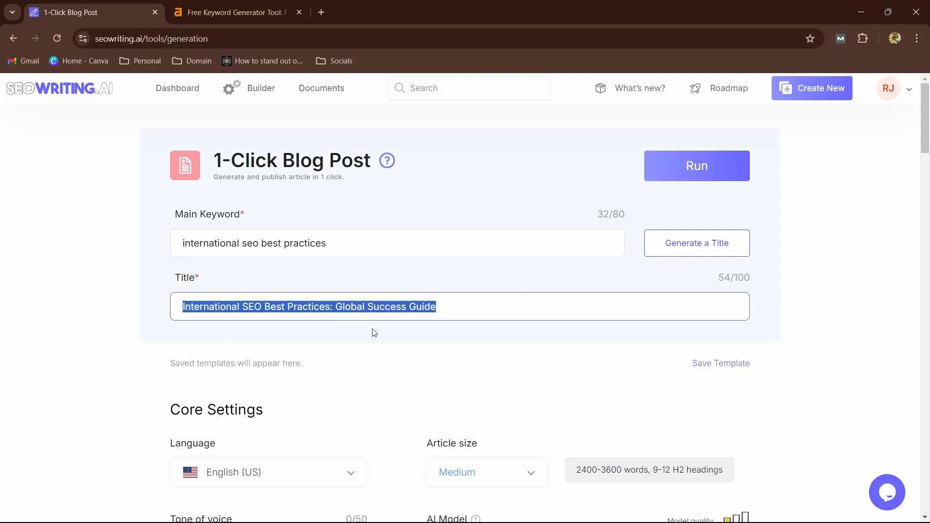
click(453, 312)
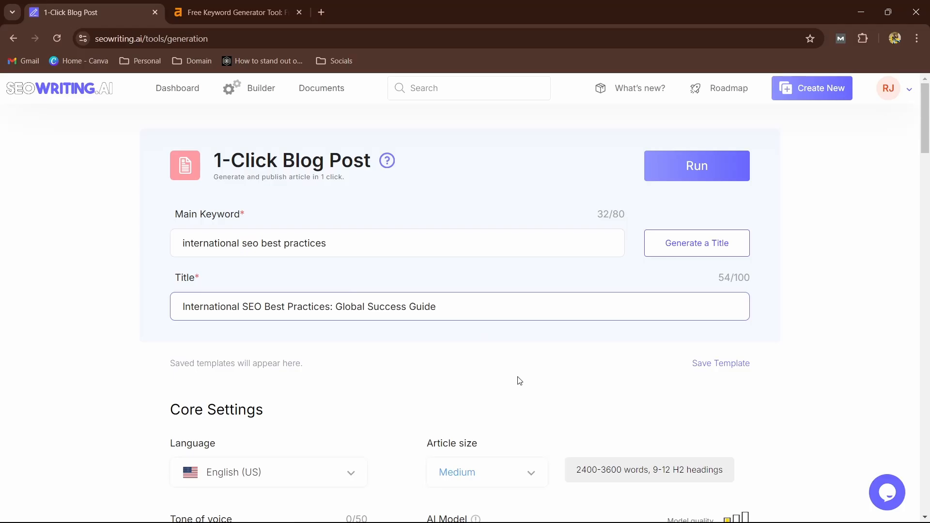
Browse the article Language options, keeping English (US).
scroll(down, 3)
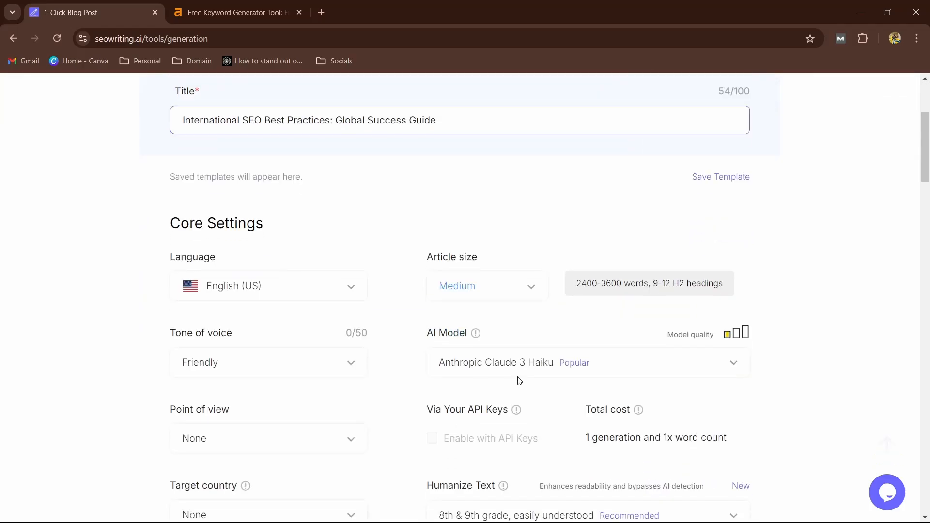
scroll(up, 3)
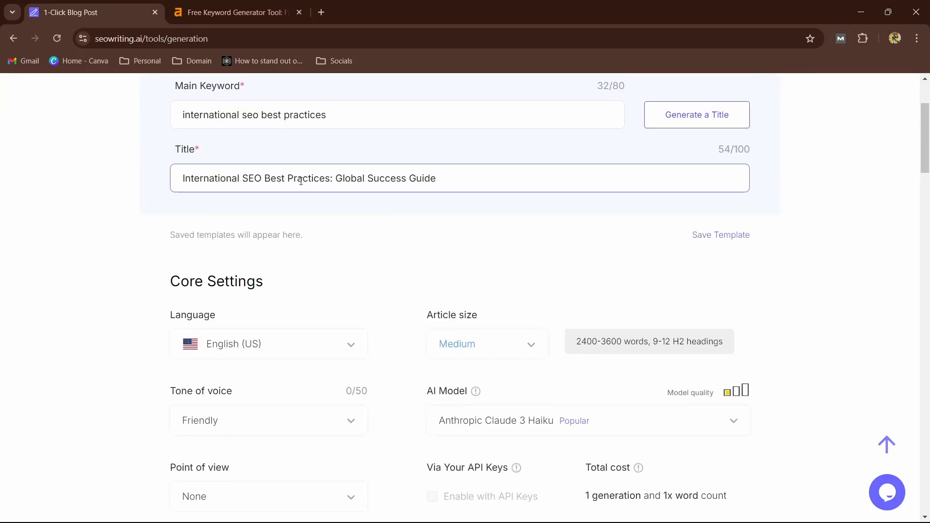
scroll(up, 3)
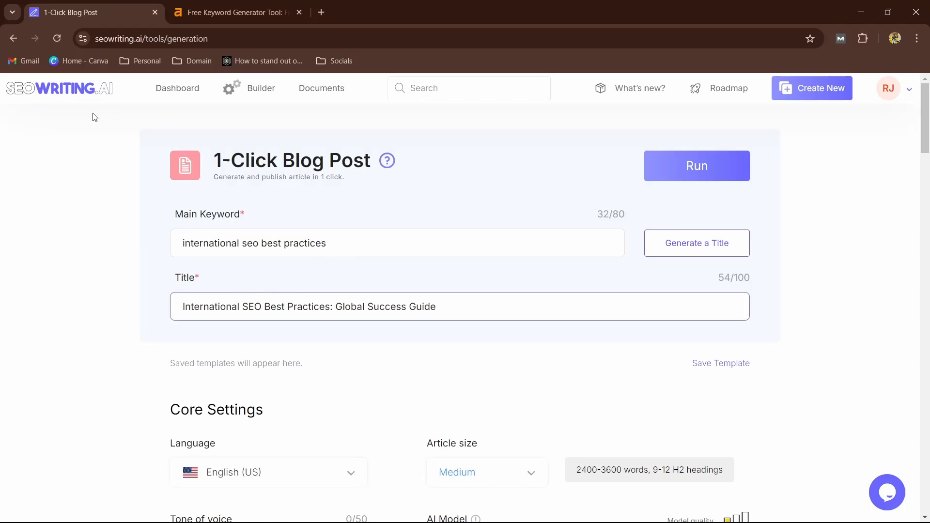
scroll(down, 3)
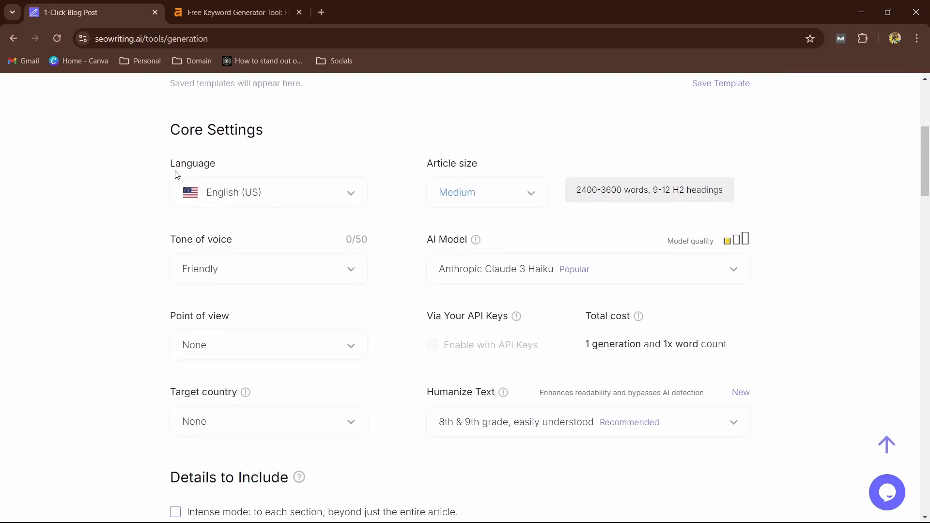
mouse_move(236, 198)
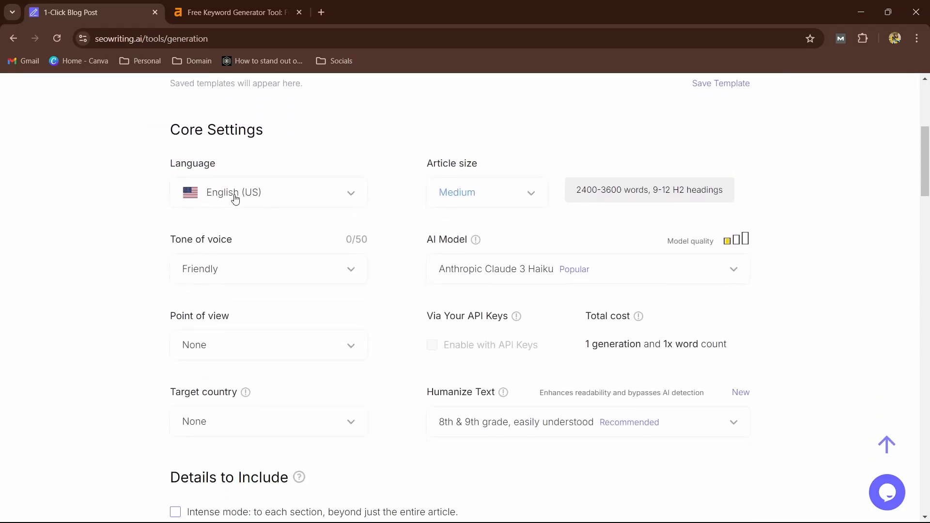
click(267, 192)
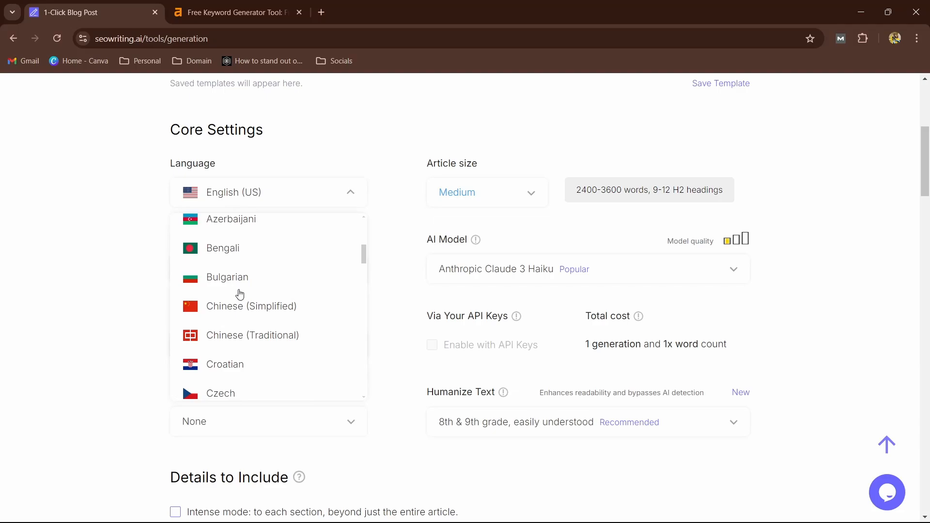
scroll(down, 3)
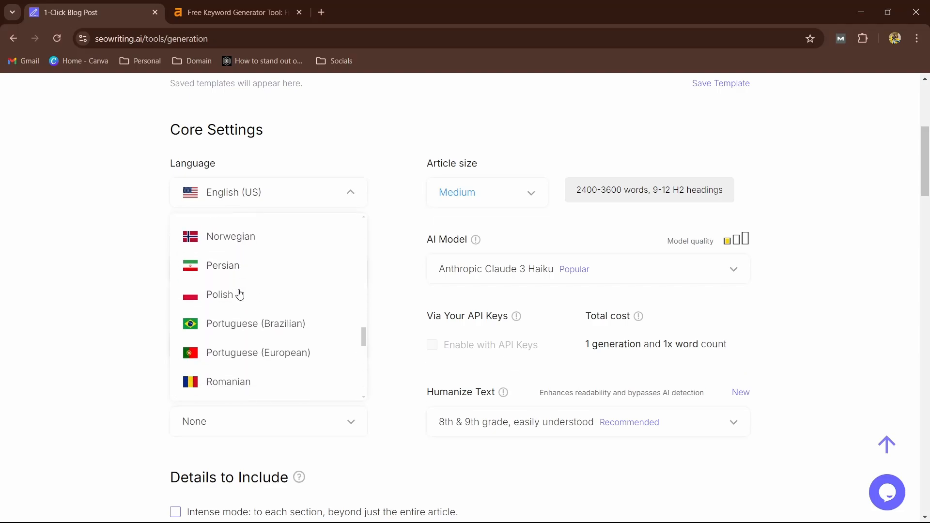
scroll(down, 3)
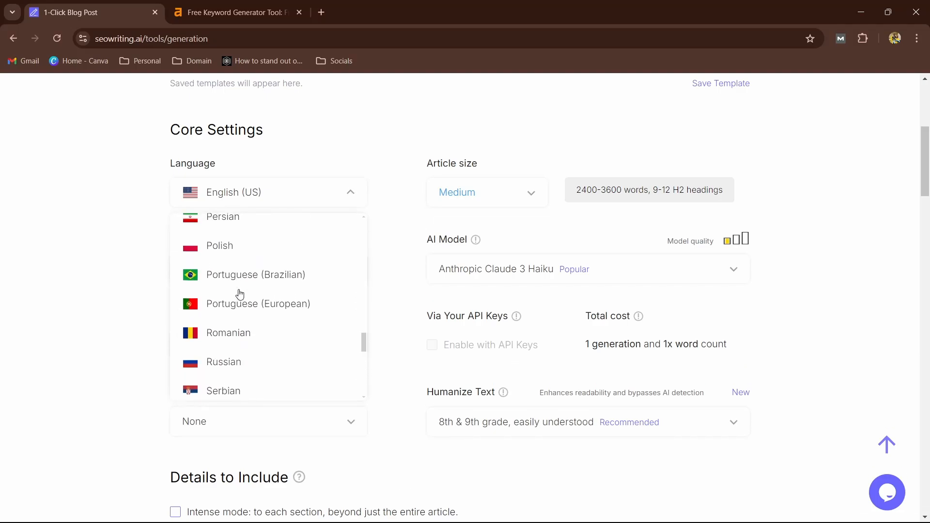
scroll(up, 3)
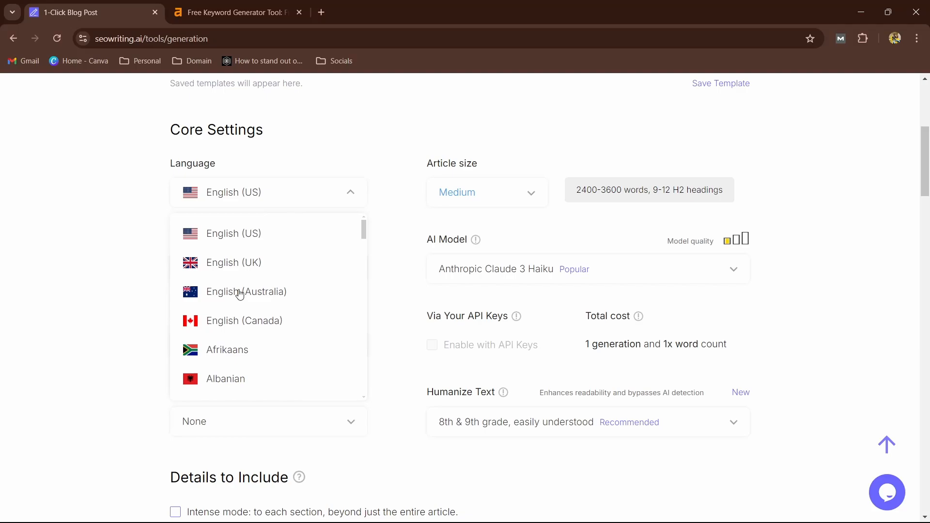
mouse_move(136, 239)
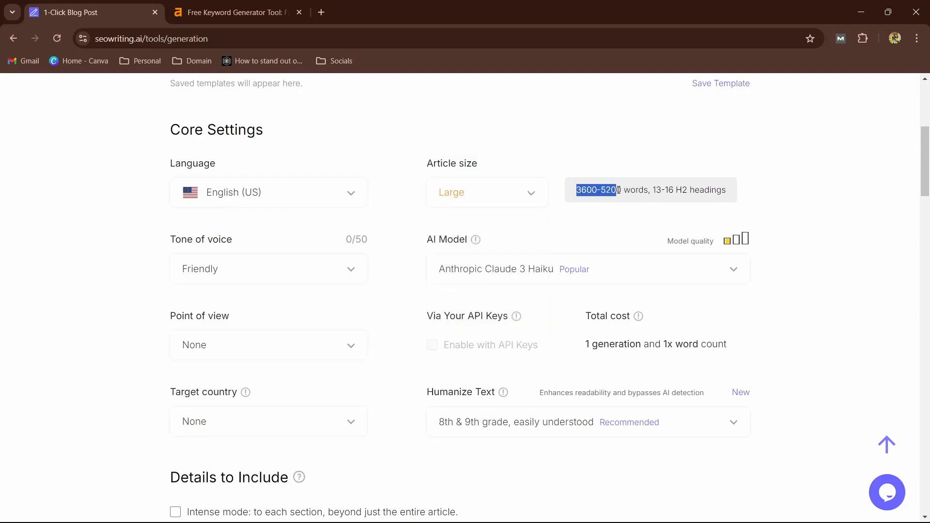
Compare article sizes and set the article size back to Medium.
click(613, 190)
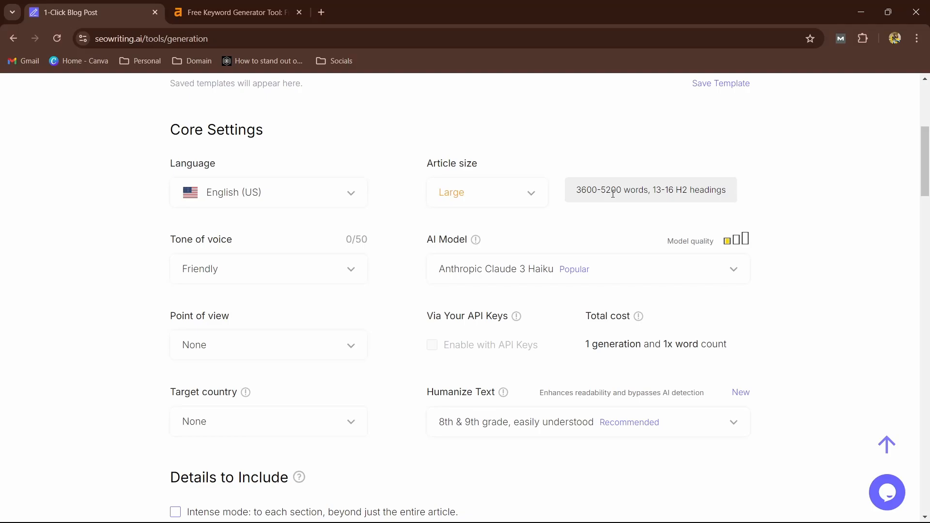
mouse_move(631, 205)
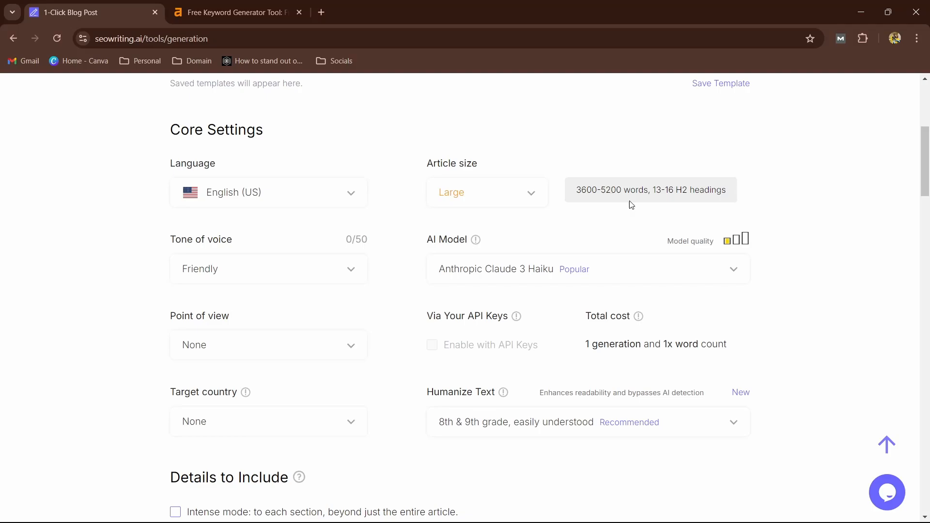
double_click(665, 190)
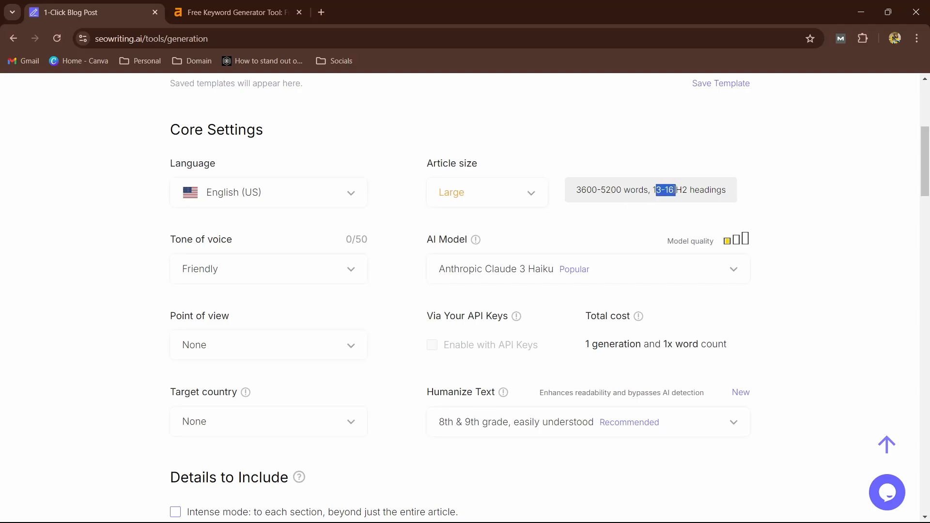
mouse_move(555, 230)
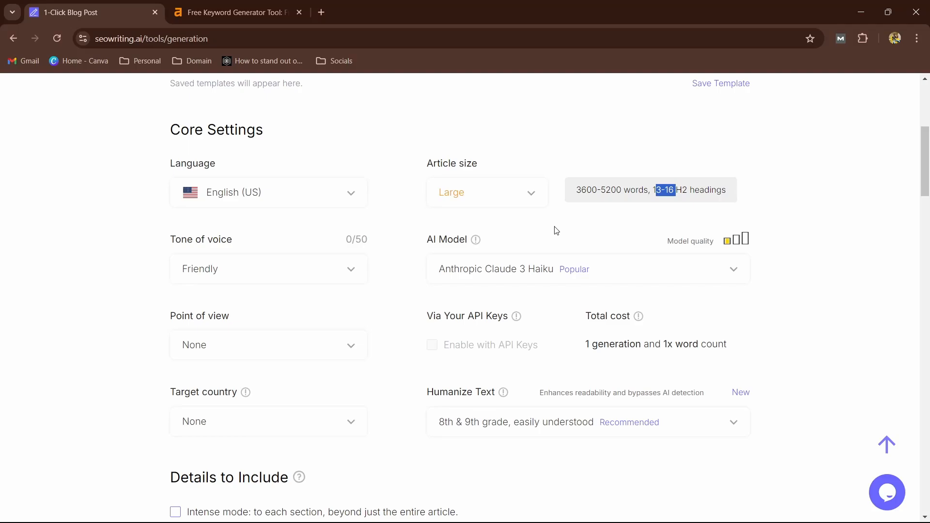
click(486, 192)
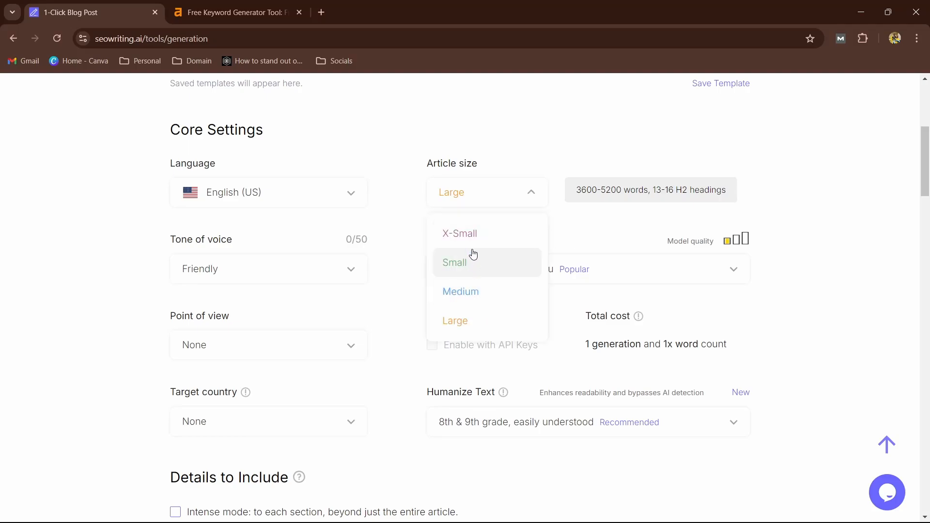
click(461, 291)
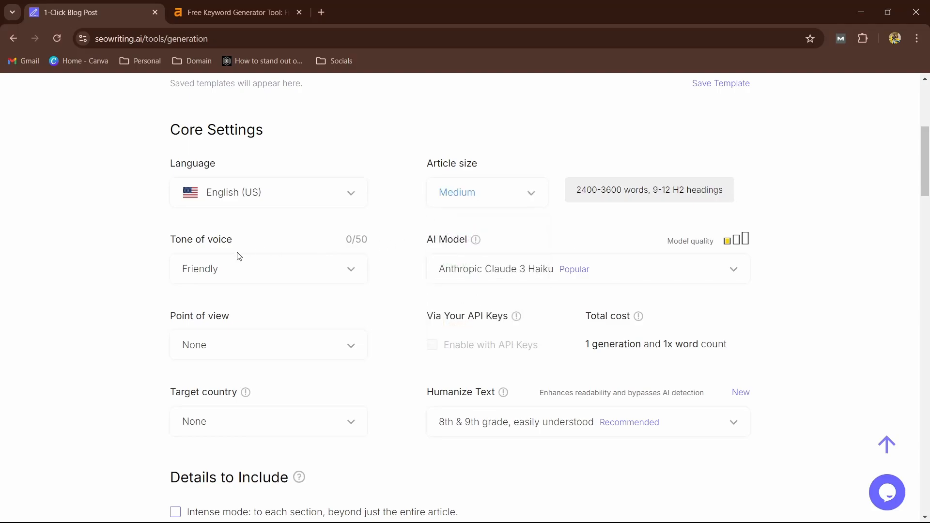
Set the tone of voice to Transactional and review the AI model list.
click(268, 269)
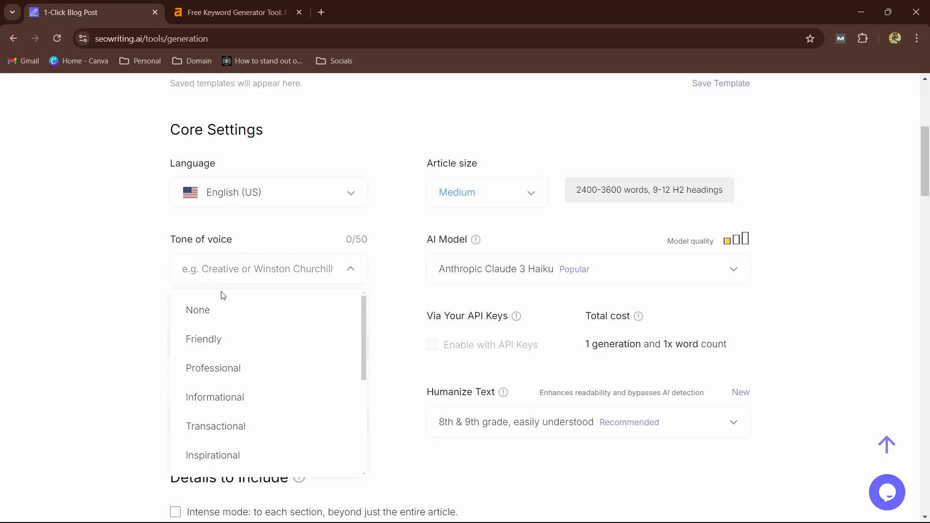
scroll(down, 3)
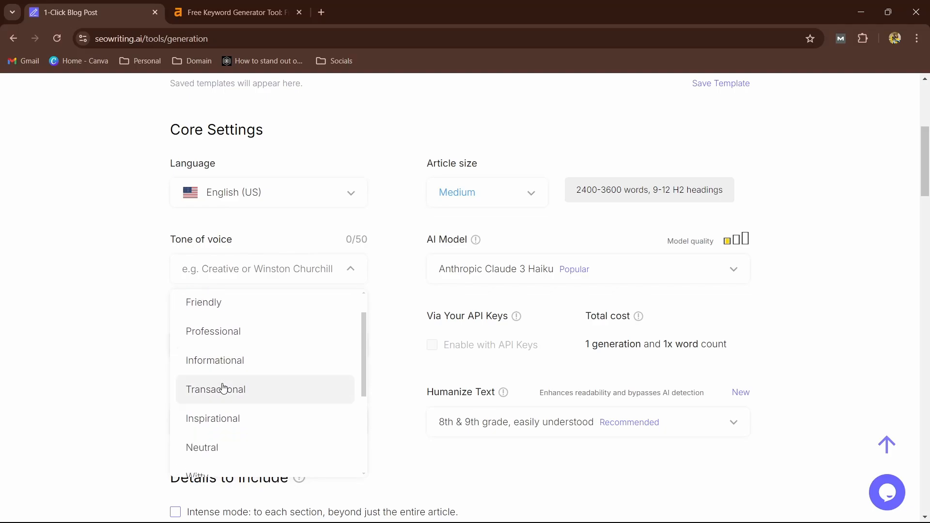
scroll(down, 3)
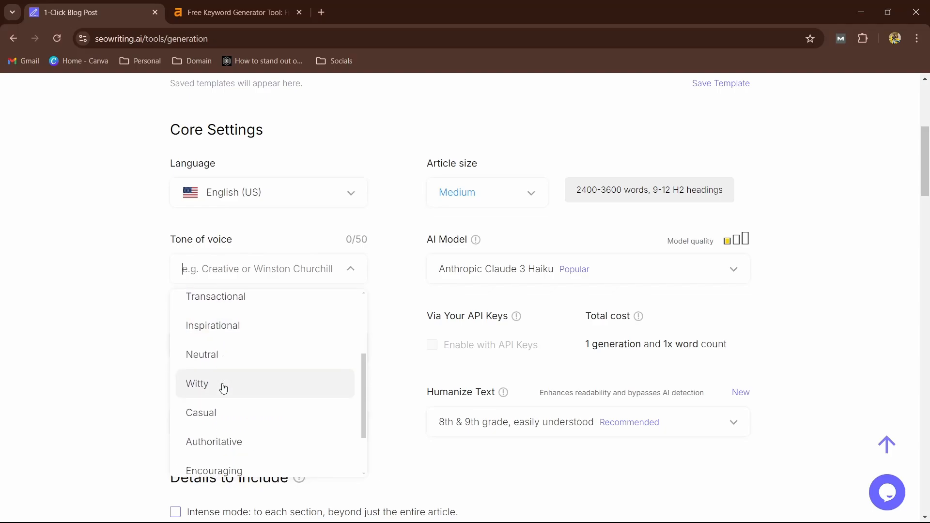
scroll(up, 3)
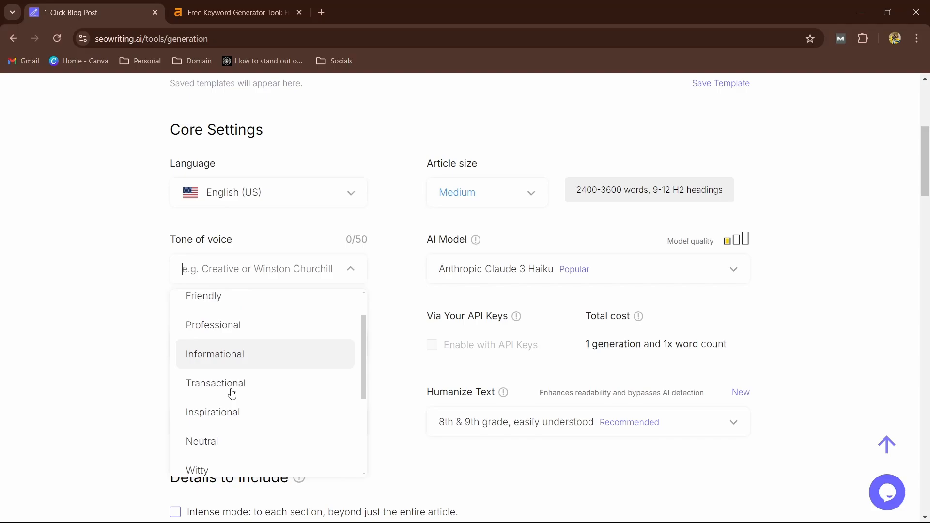
scroll(up, 3)
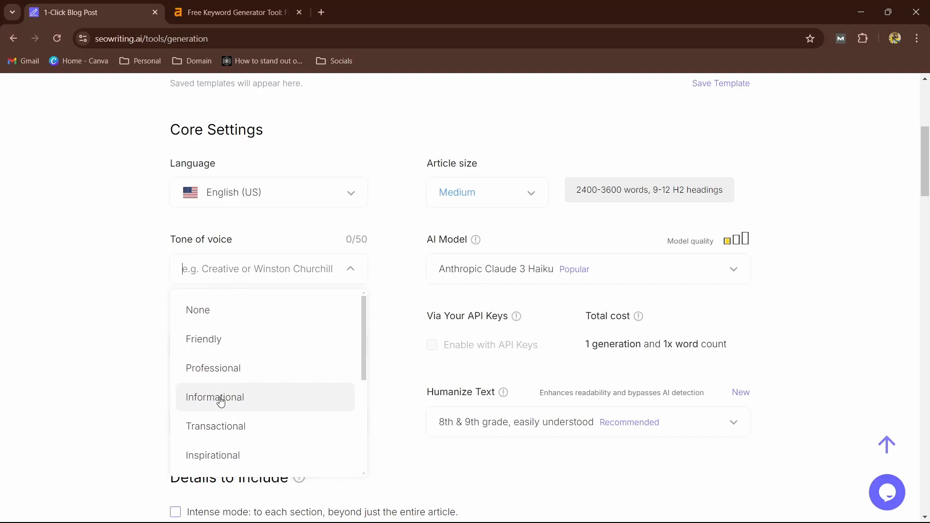
click(215, 426)
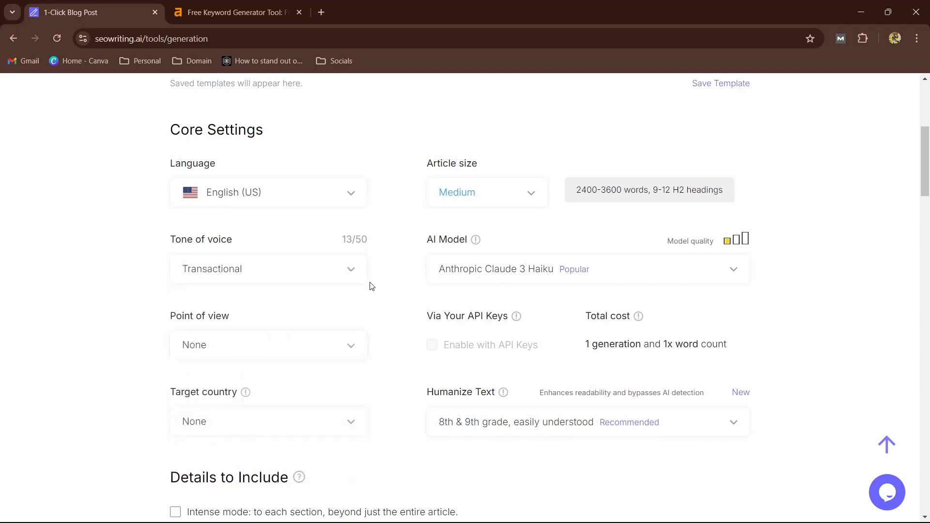
mouse_move(418, 288)
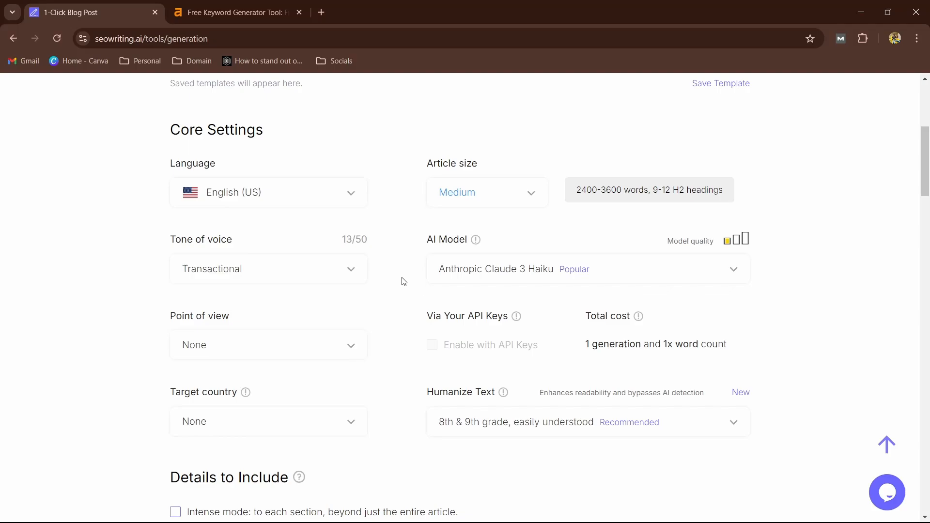
mouse_move(359, 281)
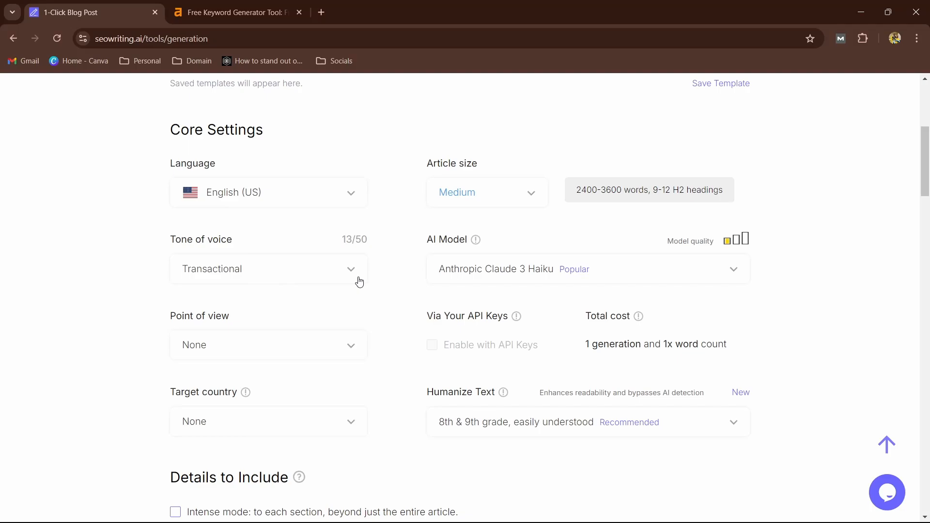
click(589, 269)
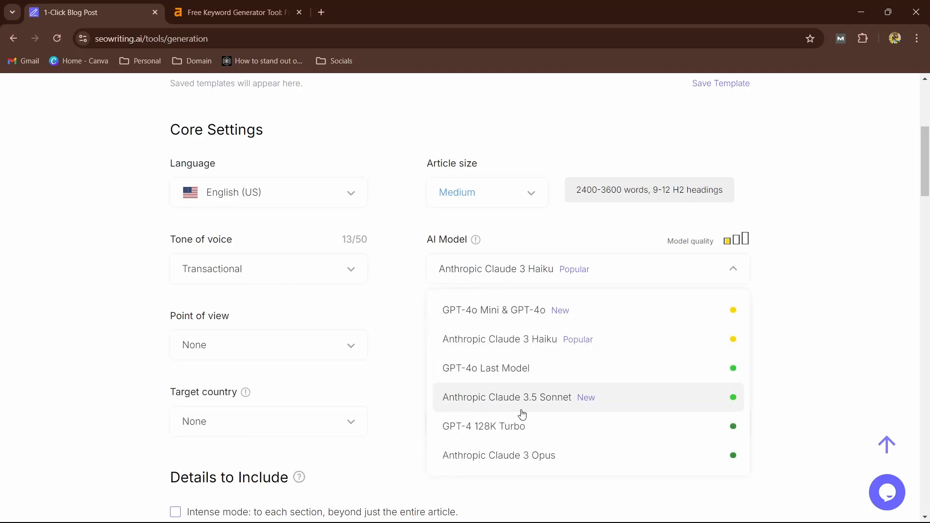
mouse_move(480, 342)
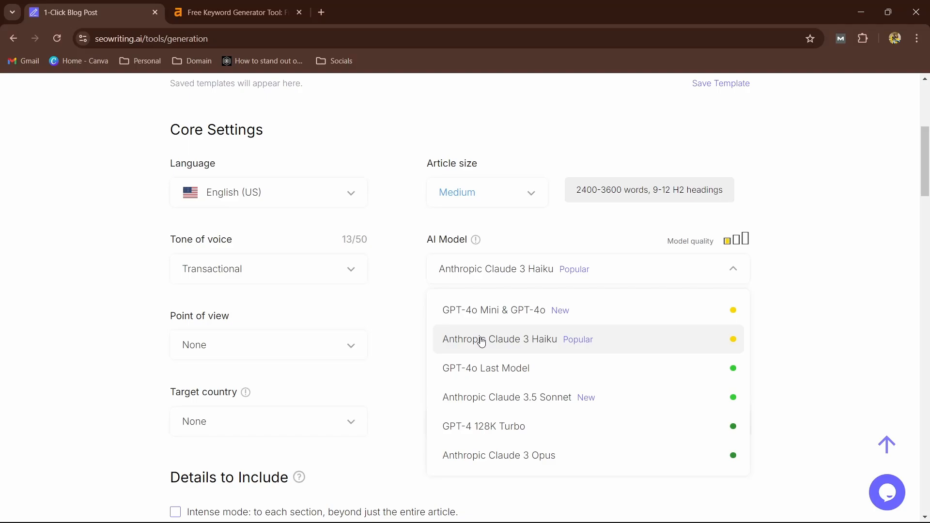
mouse_move(517, 367)
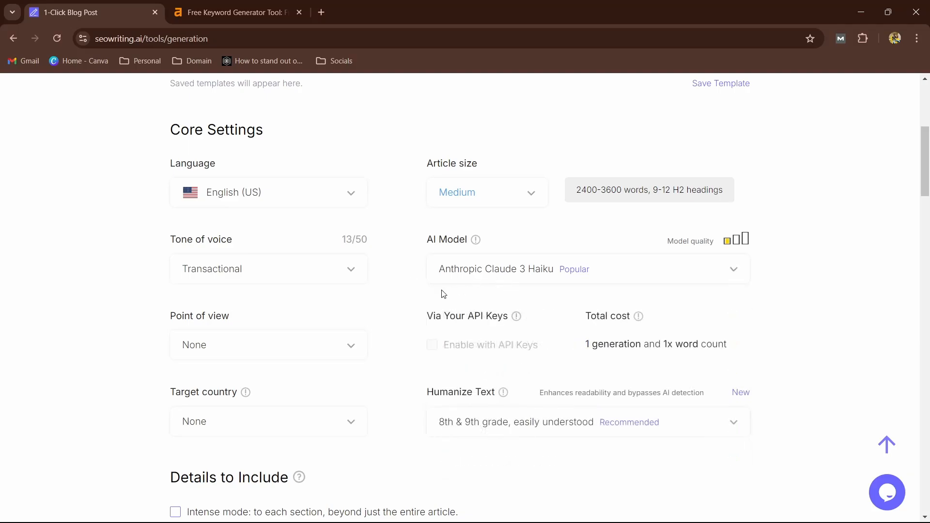
mouse_move(222, 348)
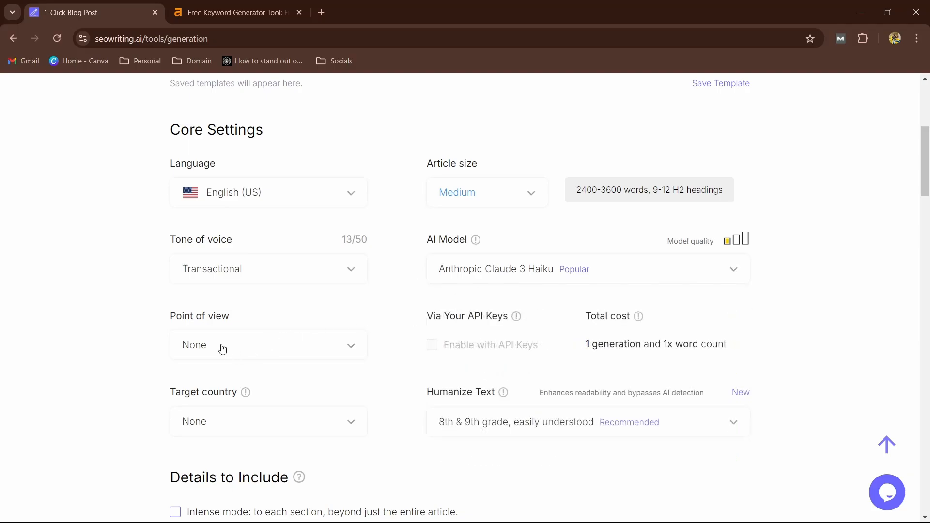
click(268, 345)
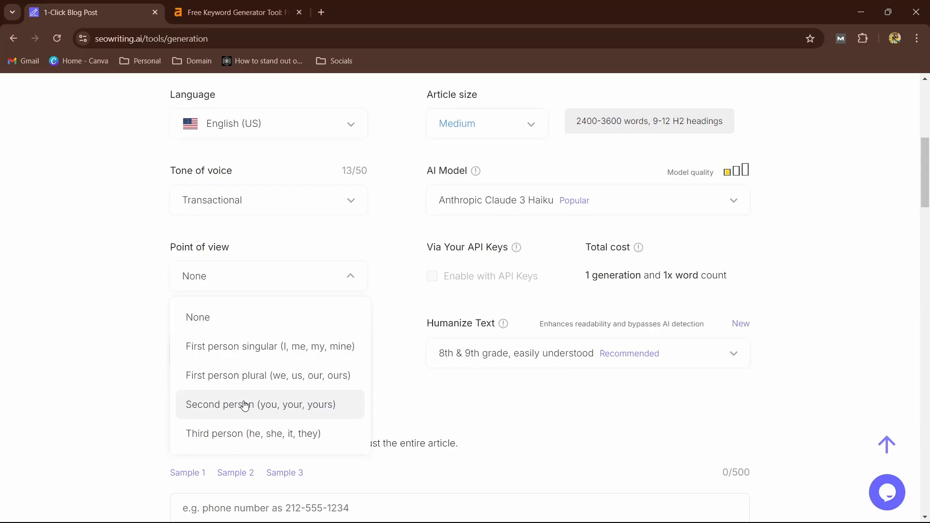
mouse_move(264, 346)
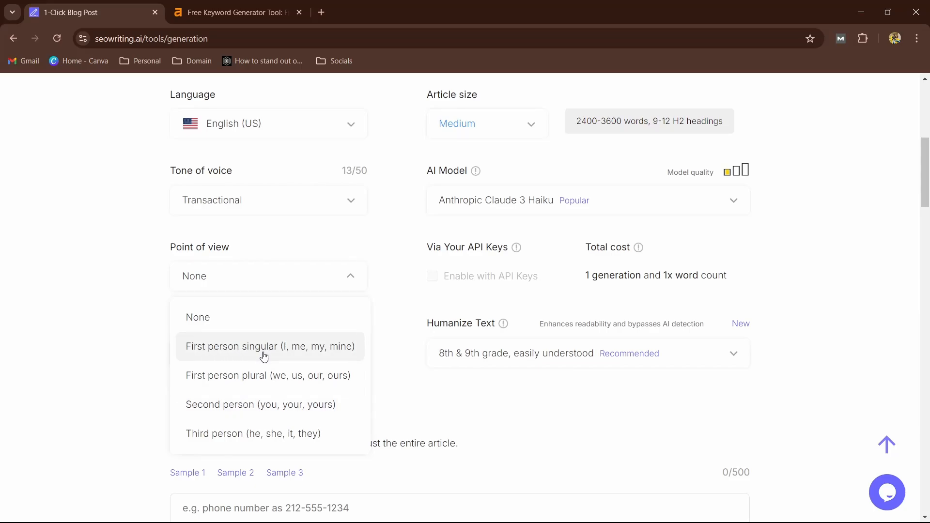
mouse_move(239, 375)
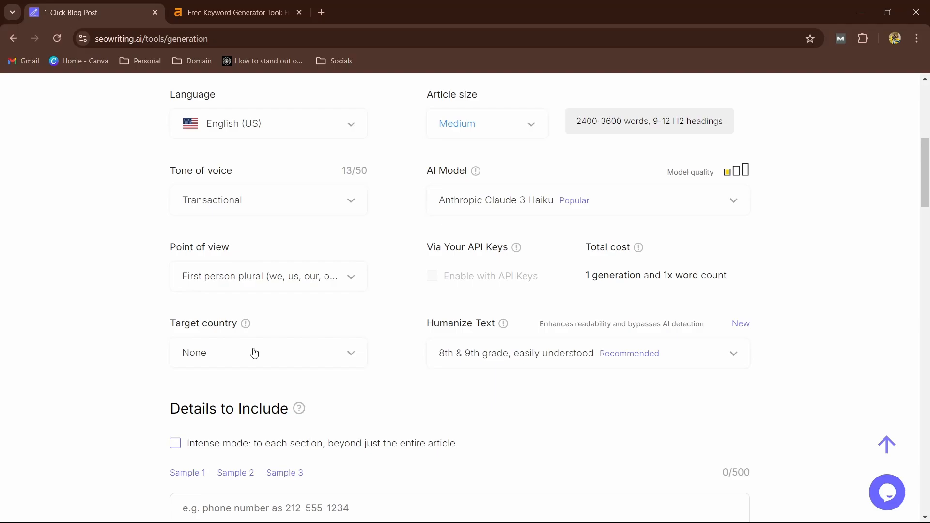
click(268, 353)
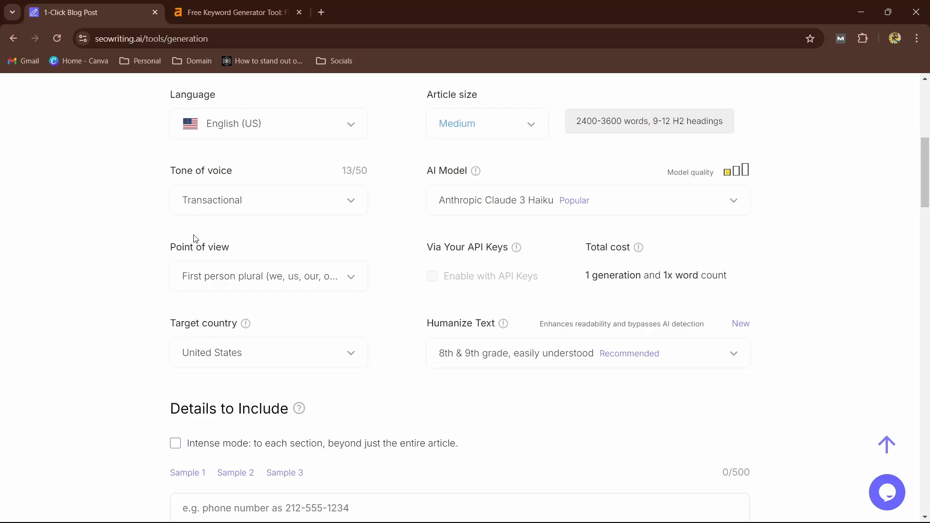
mouse_move(255, 246)
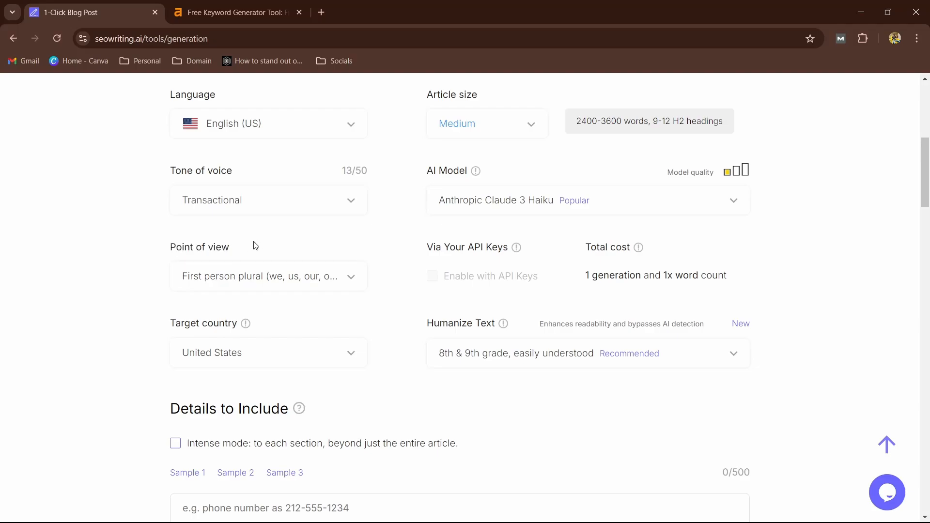
mouse_move(214, 319)
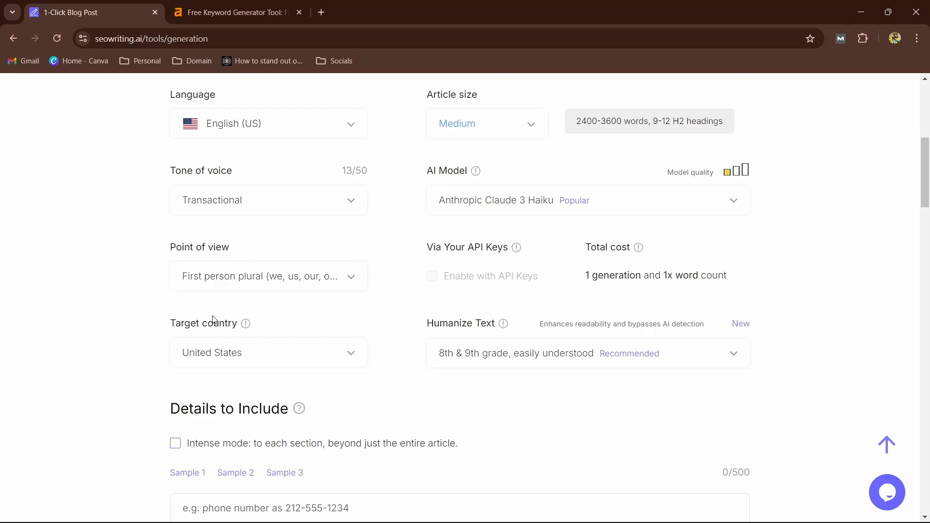
mouse_move(277, 323)
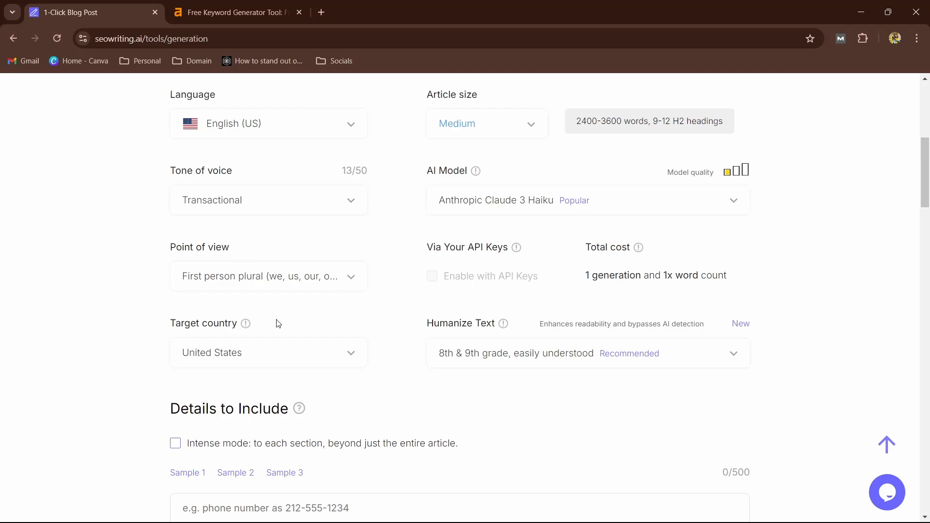
mouse_move(317, 318)
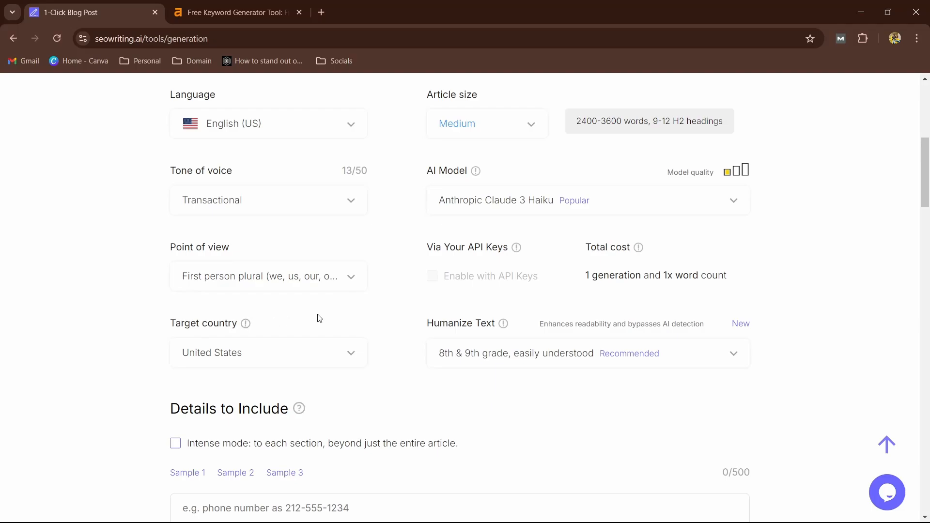
mouse_move(524, 250)
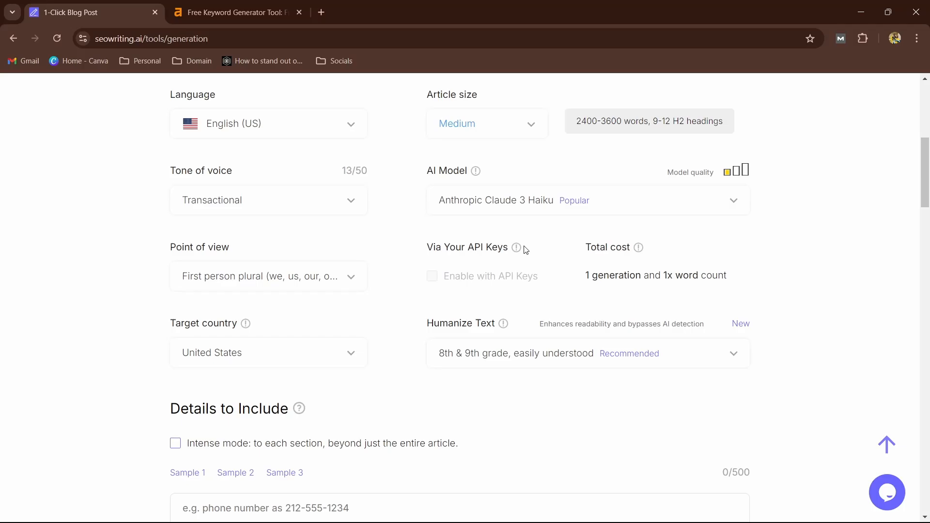
scroll(down, 3)
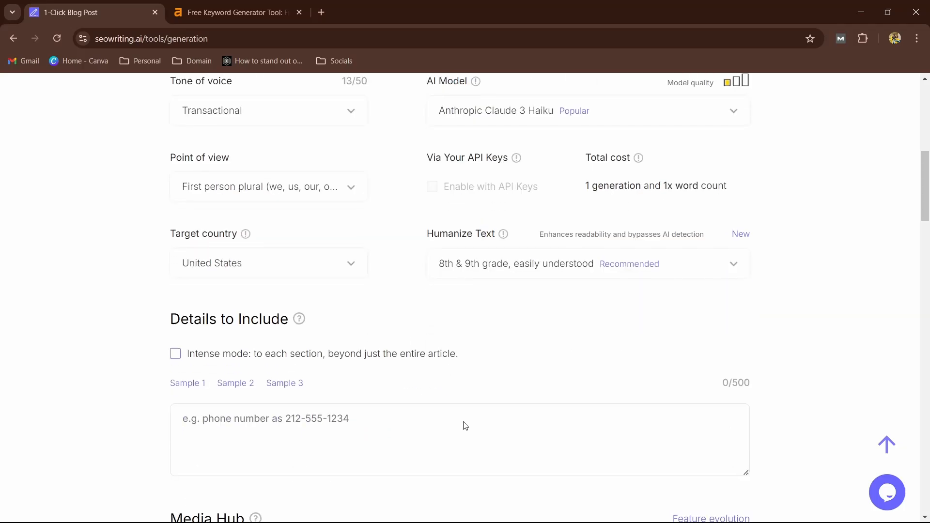
scroll(down, 3)
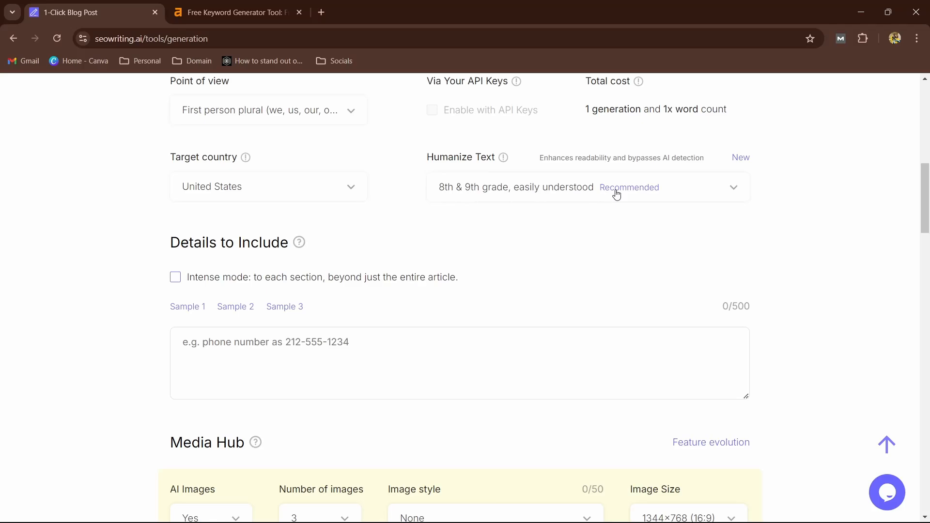
scroll(down, 3)
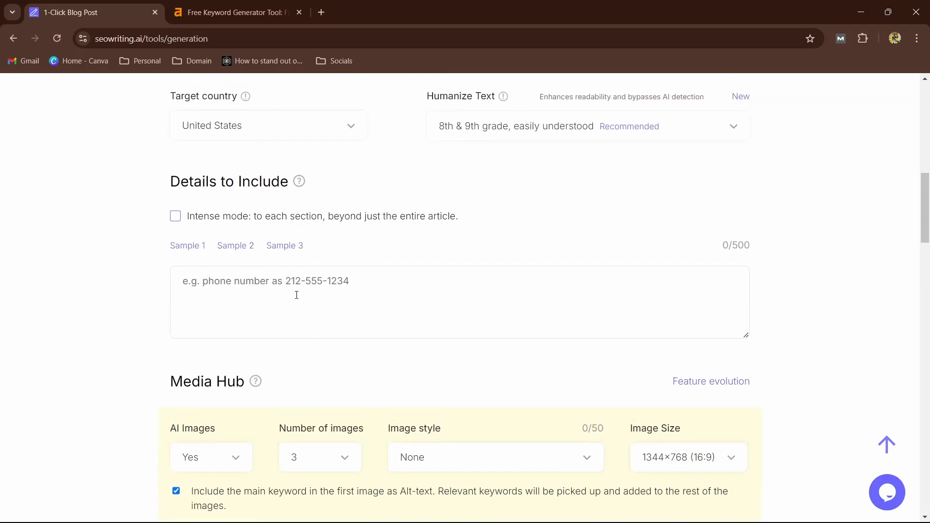
mouse_move(249, 346)
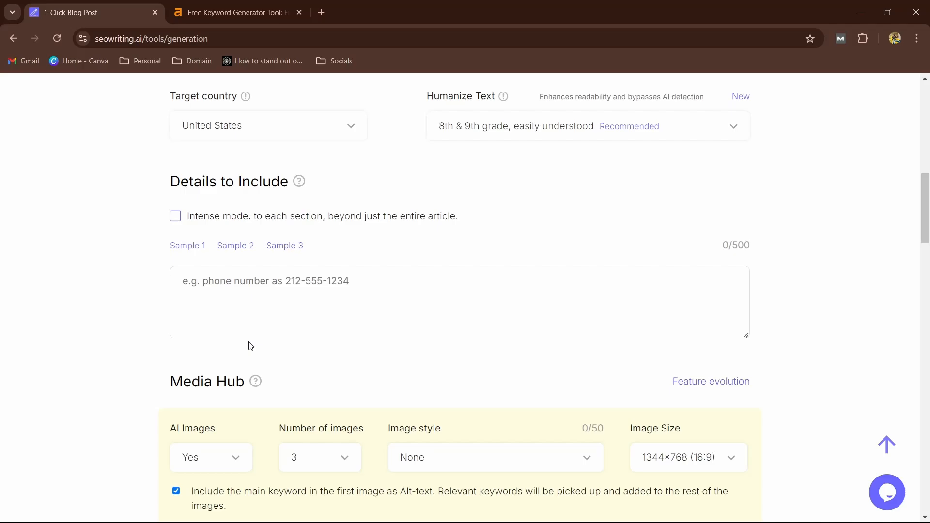
scroll(down, 3)
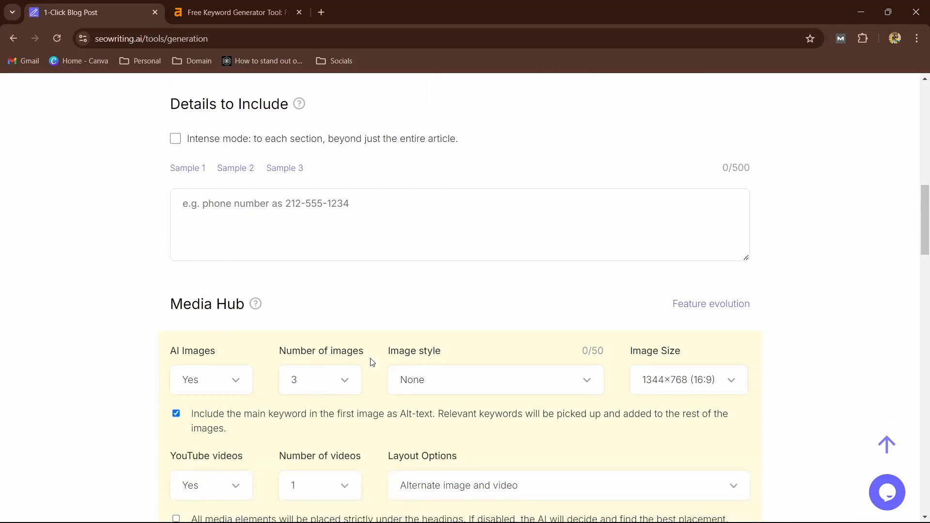
Review the image settings, keeping style None and setting size to 1280×704 (20:11).
scroll(down, 3)
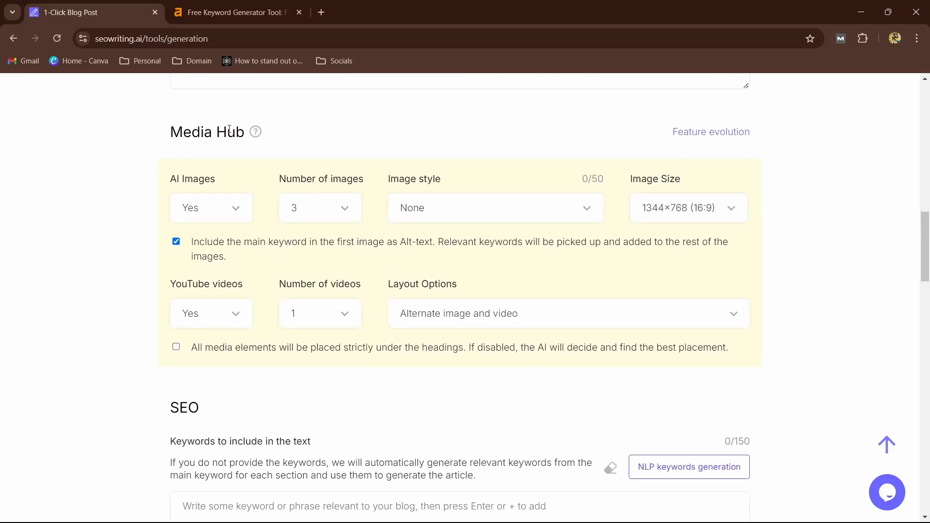
mouse_move(225, 230)
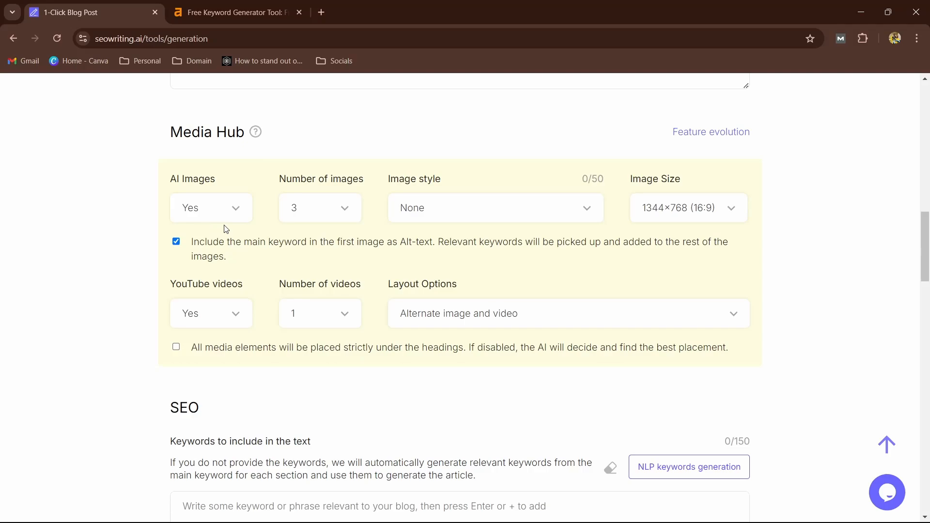
scroll(down, 3)
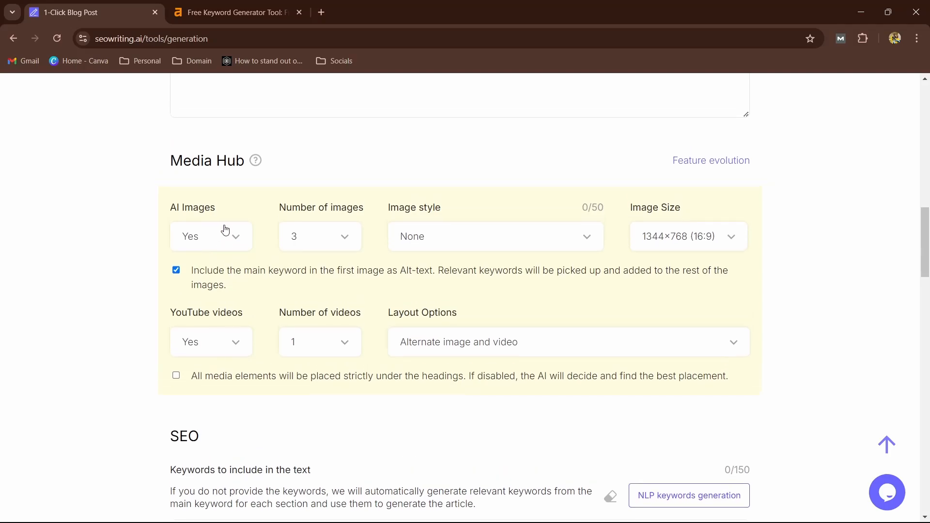
mouse_move(204, 233)
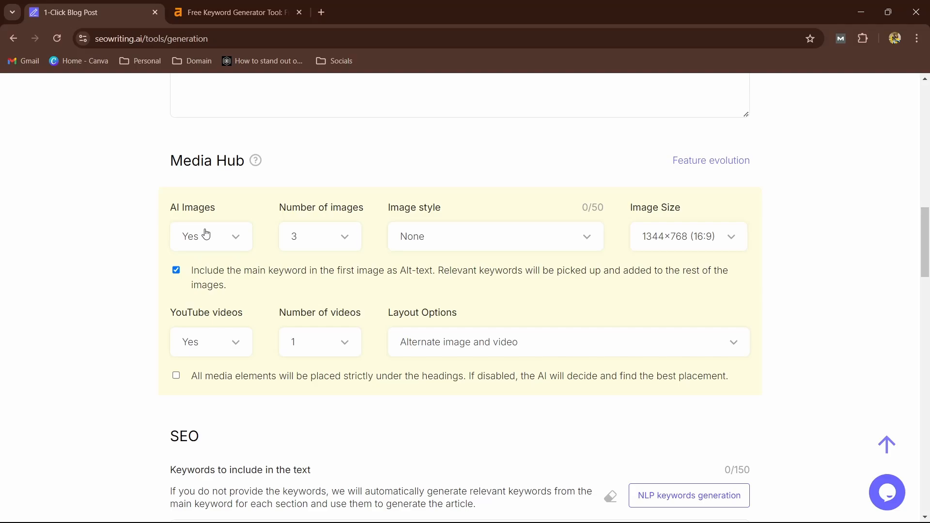
click(319, 236)
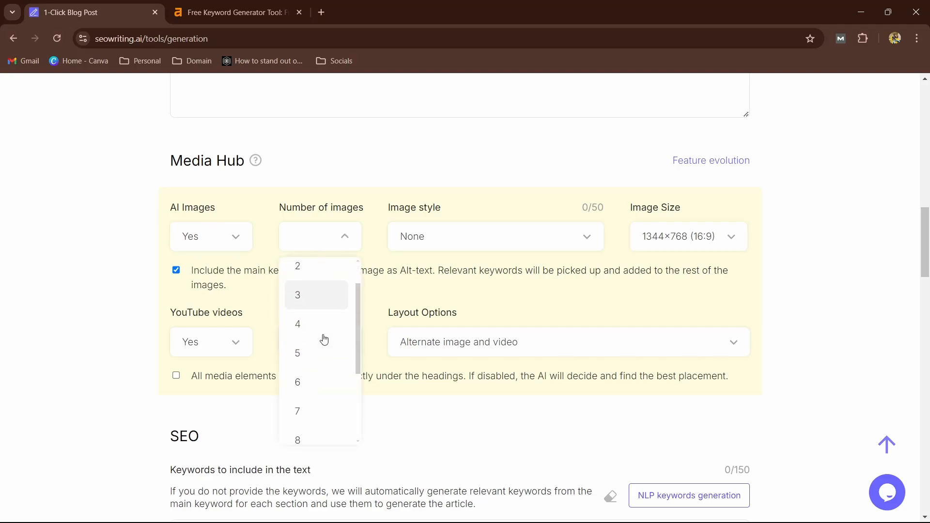
scroll(down, 3)
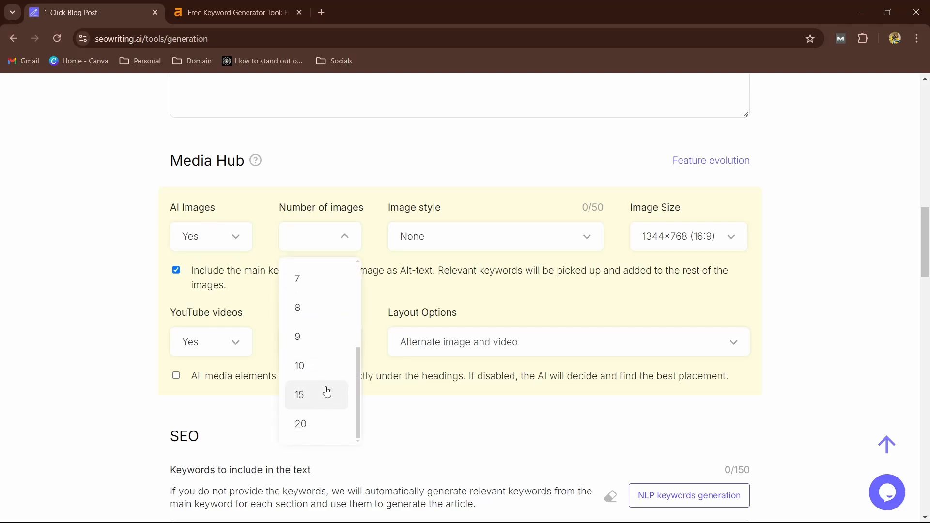
scroll(up, 3)
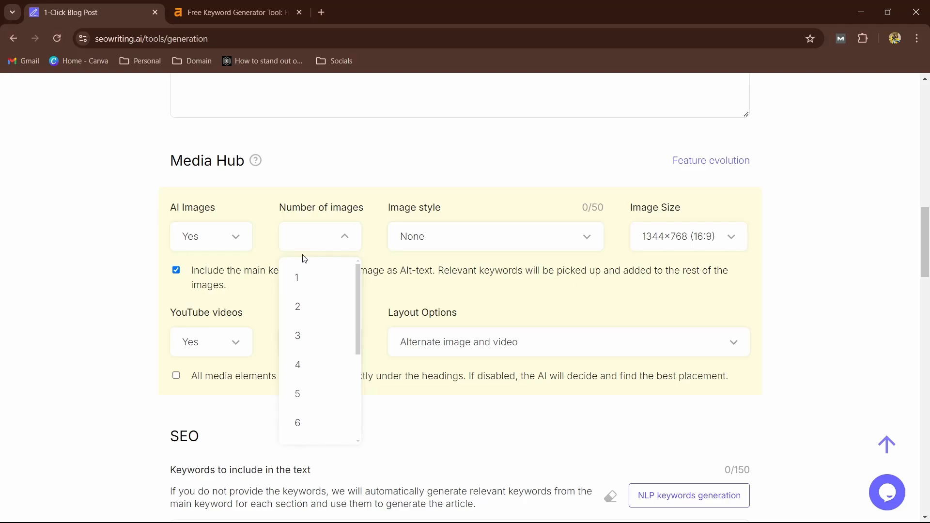
click(297, 335)
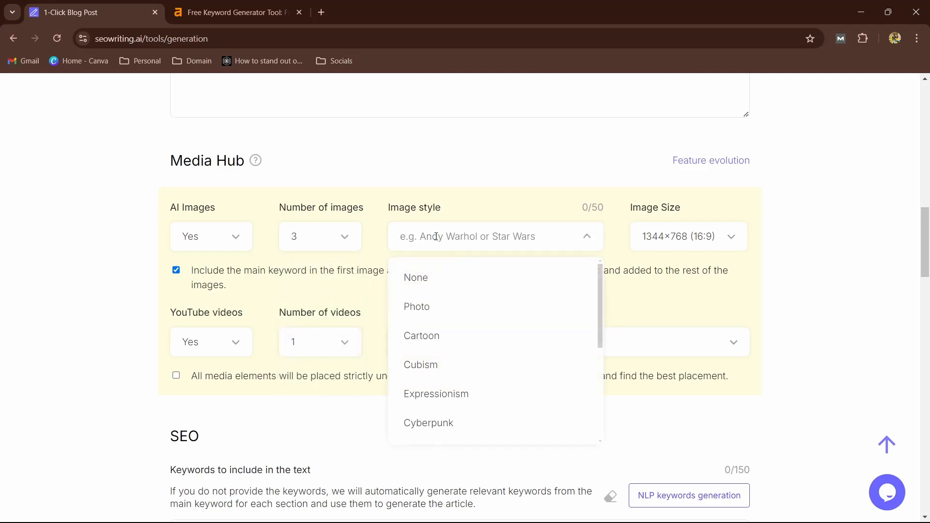
scroll(down, 3)
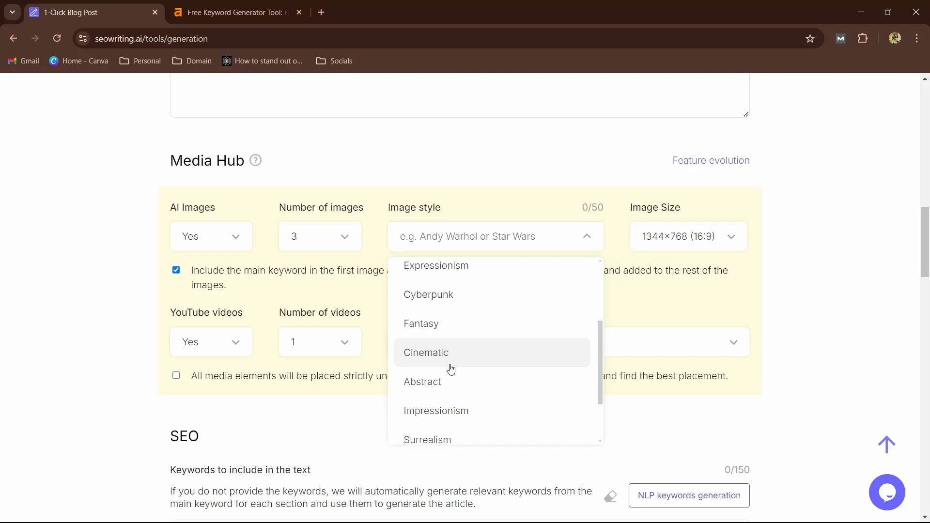
scroll(down, 3)
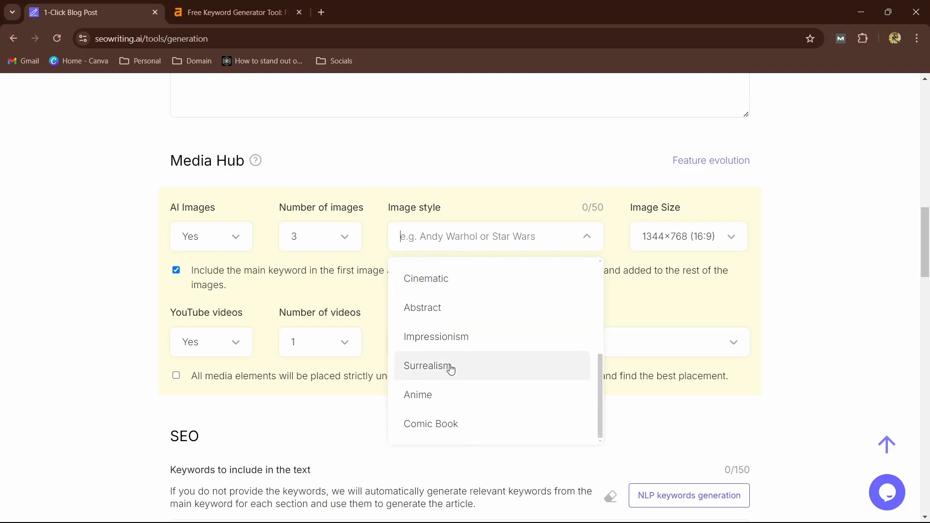
scroll(up, 3)
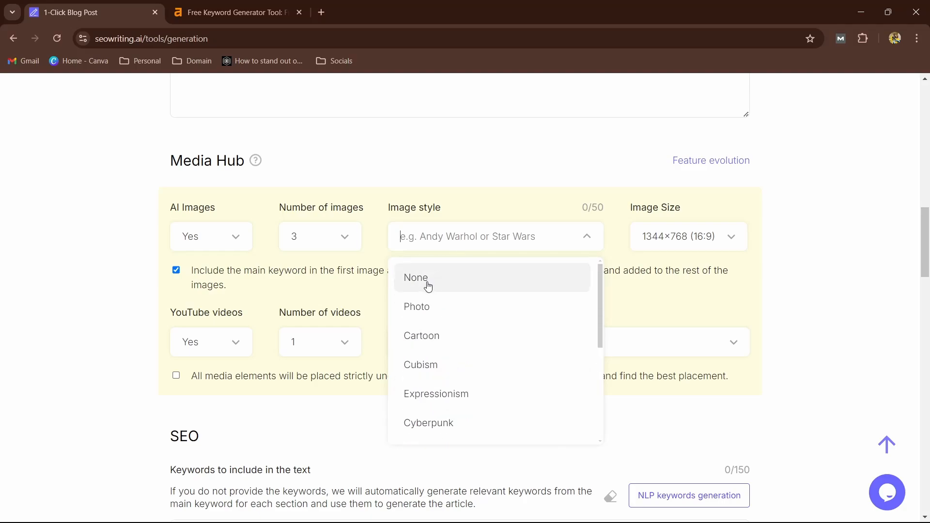
click(416, 277)
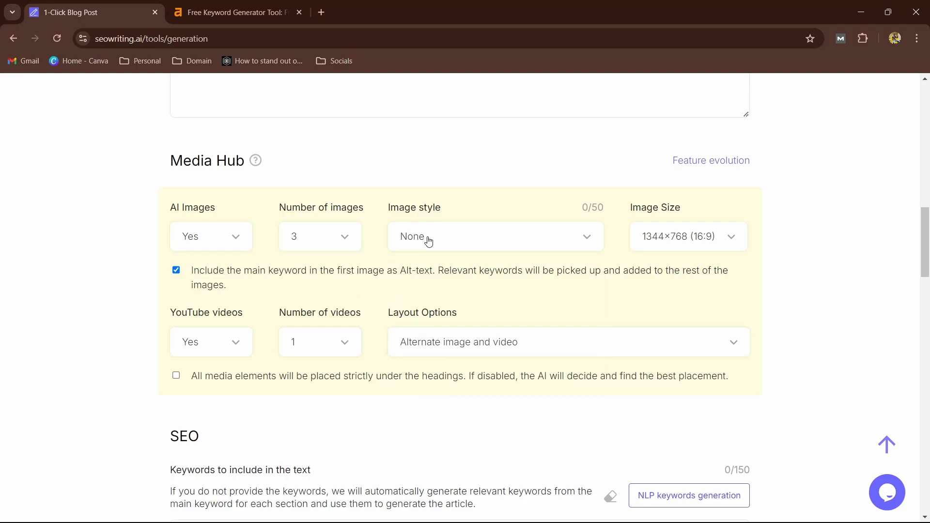
mouse_move(512, 275)
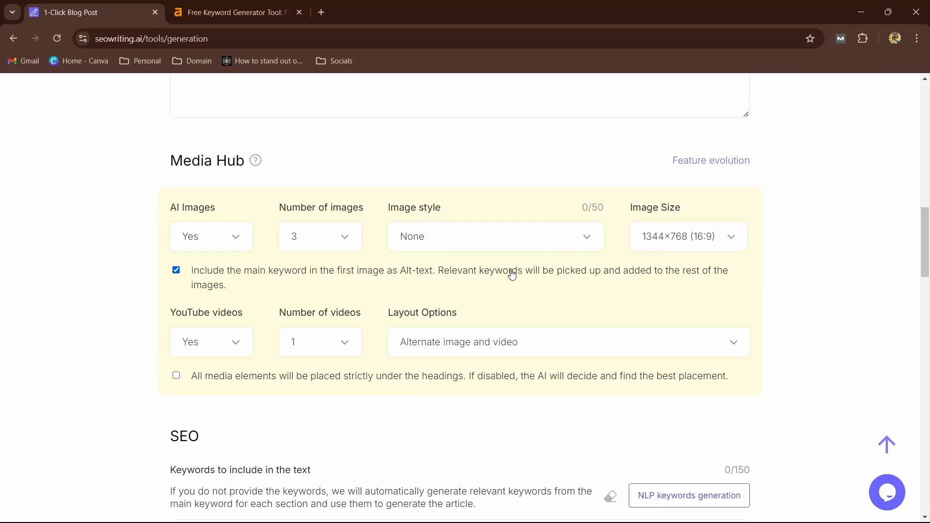
mouse_move(646, 242)
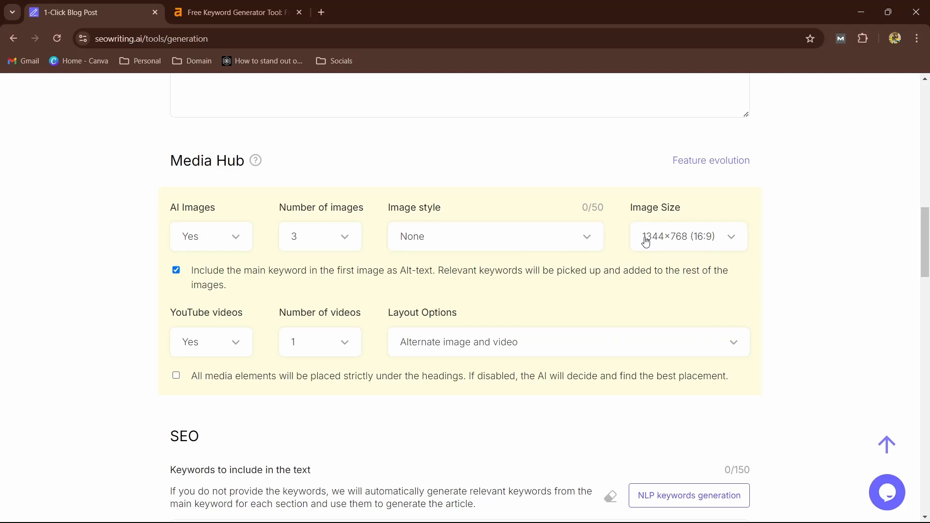
mouse_move(681, 243)
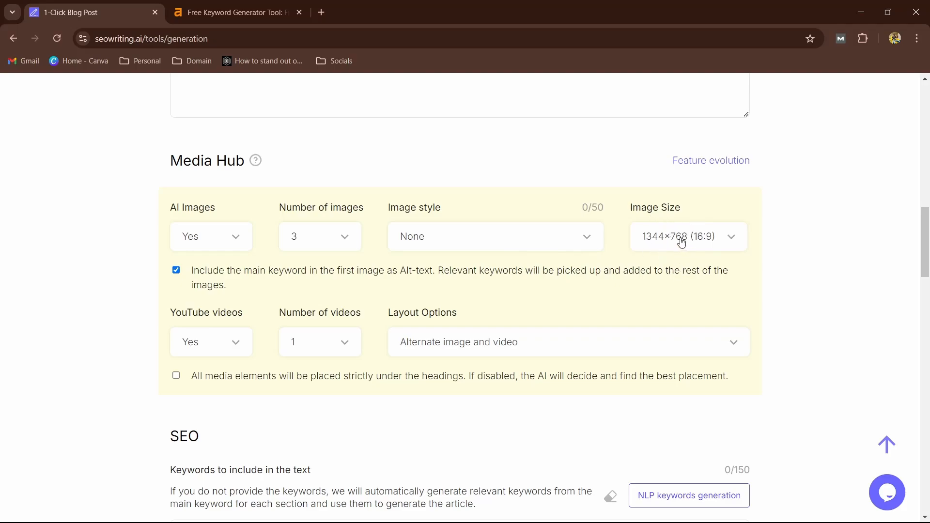
click(687, 236)
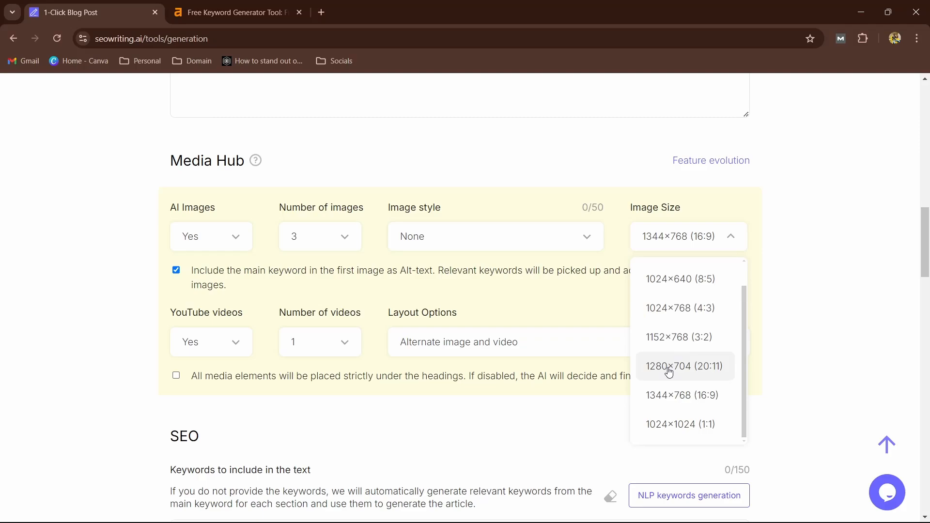
click(685, 366)
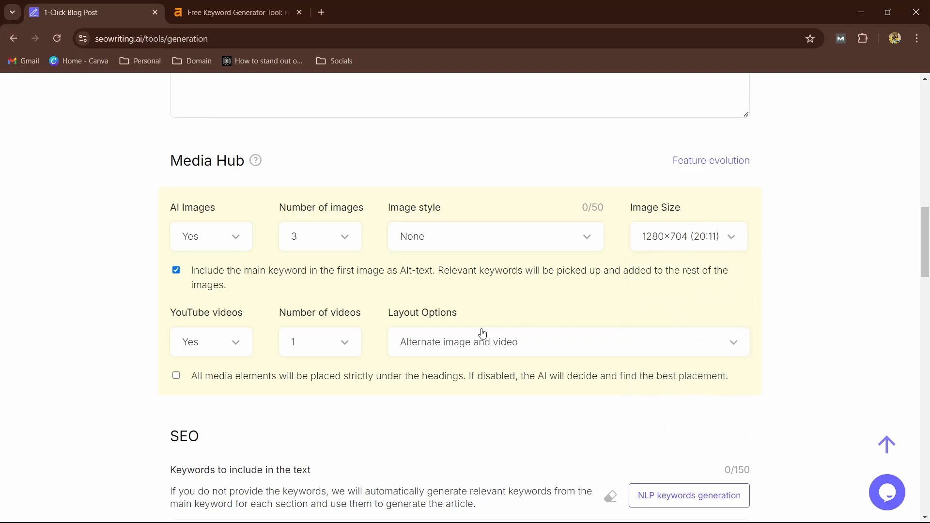
mouse_move(674, 221)
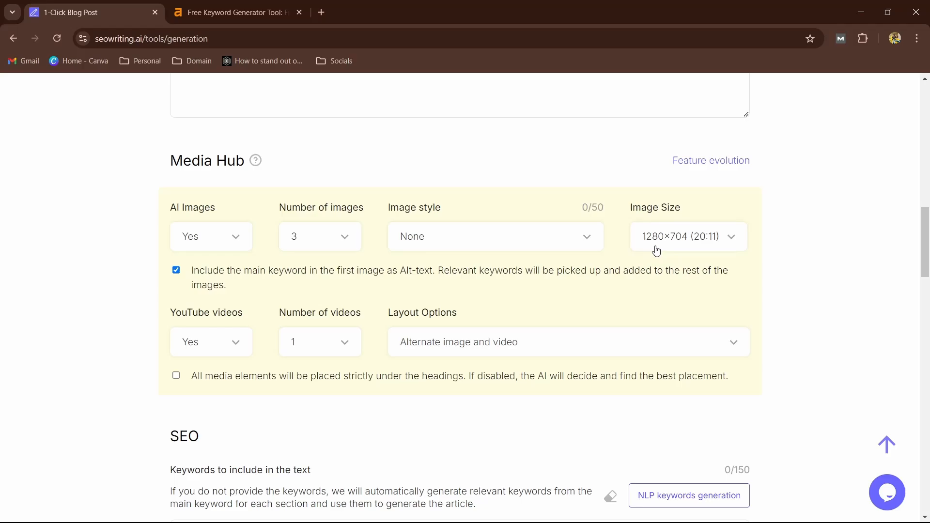
Turn on YouTube videos and set the number of videos to 2.
scroll(down, 3)
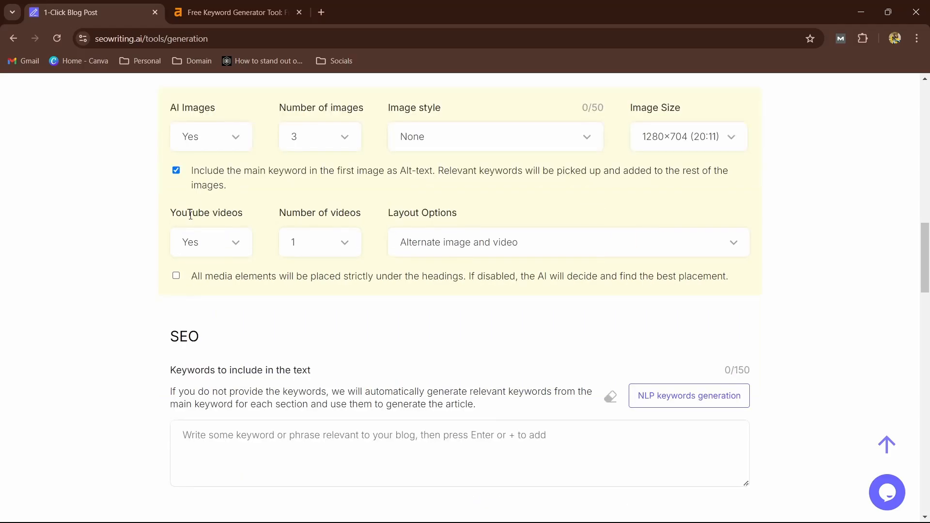
double_click(206, 212)
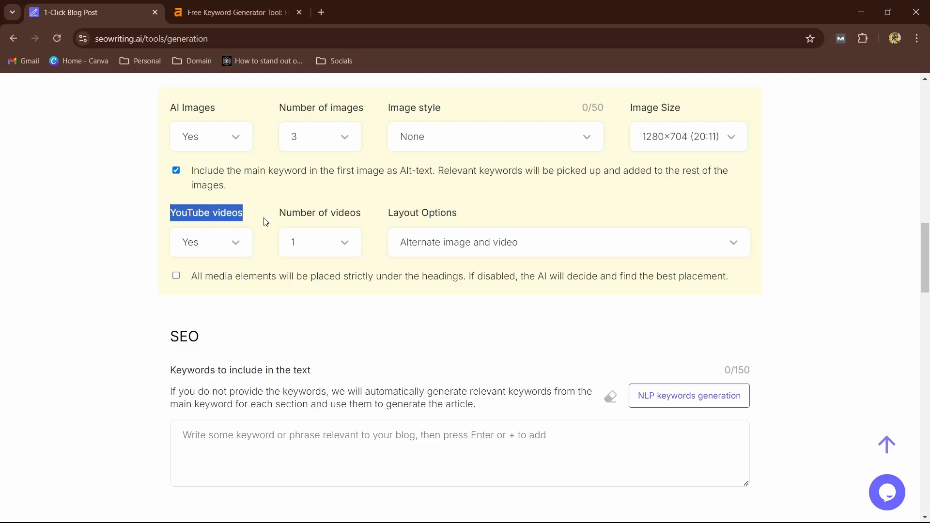
scroll(down, 3)
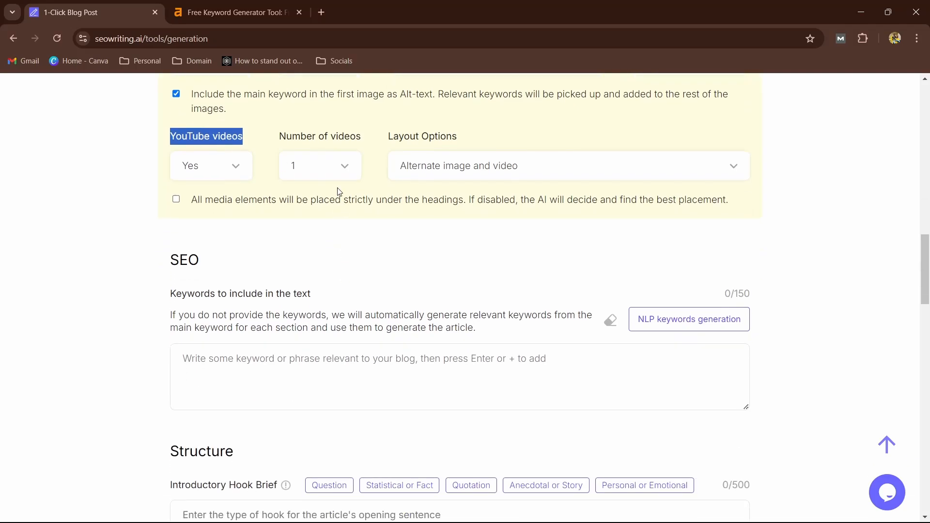
click(320, 166)
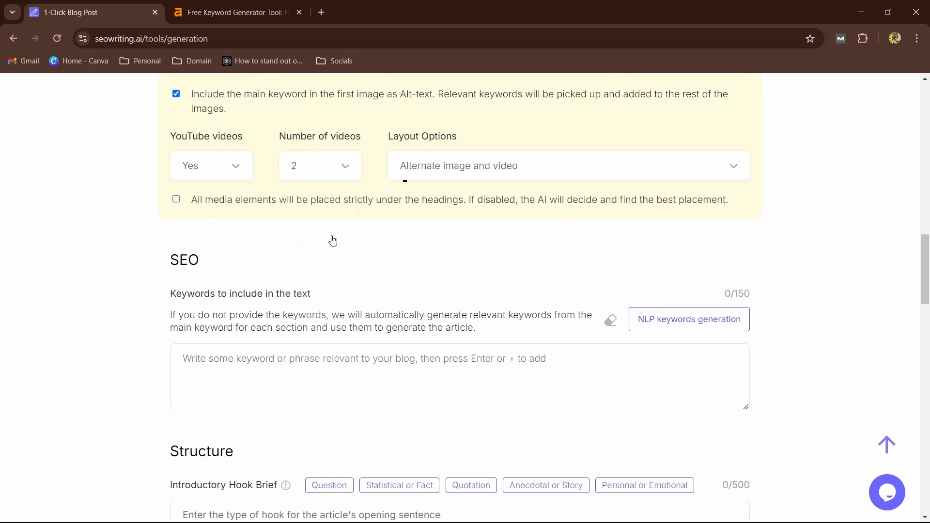
scroll(down, 3)
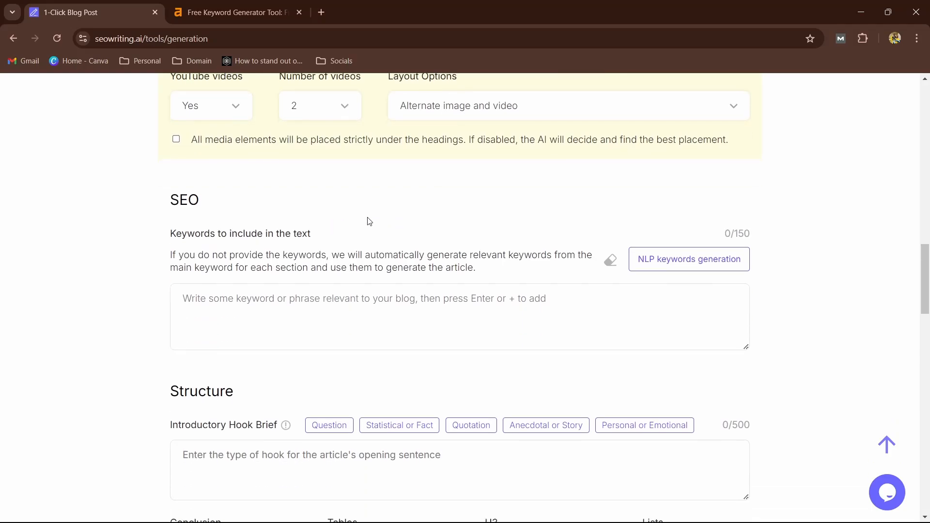
scroll(down, 3)
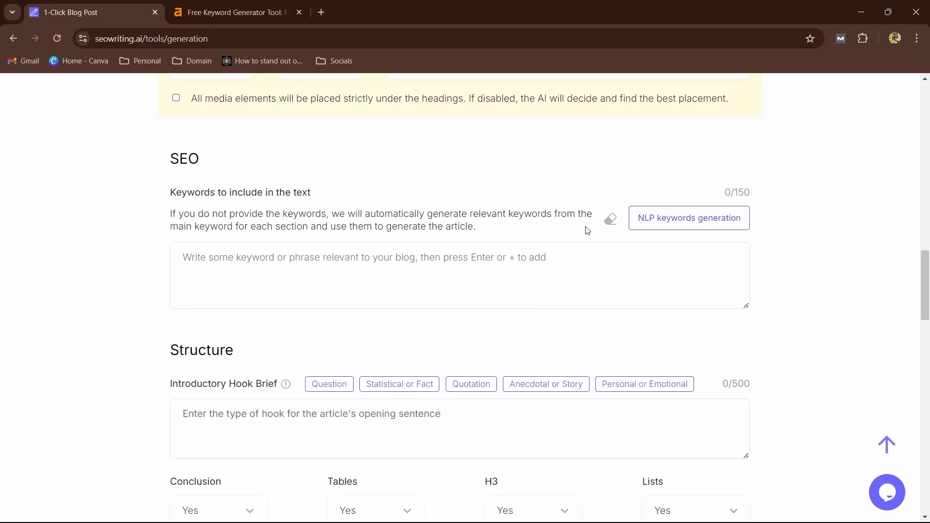
Generate ten NLP keywords, such as global seo strategy and hreflang implementation.
click(689, 217)
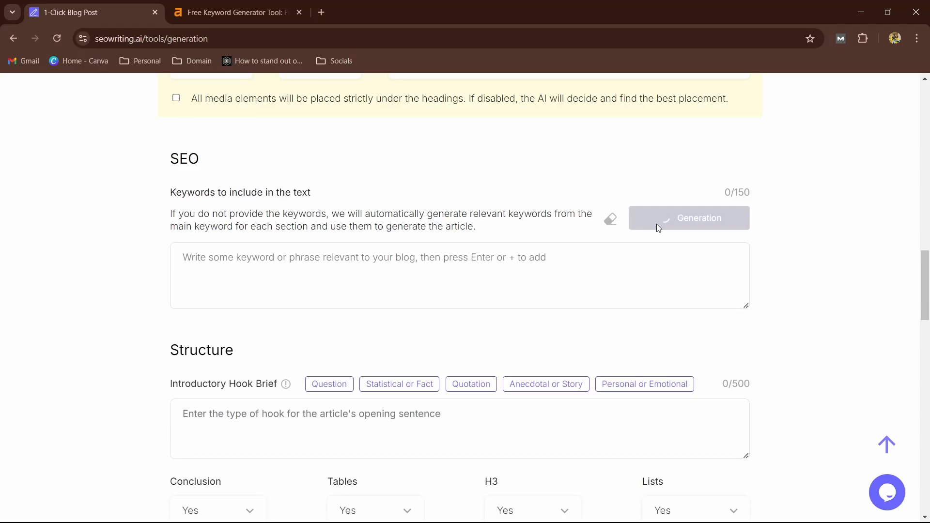
click(688, 218)
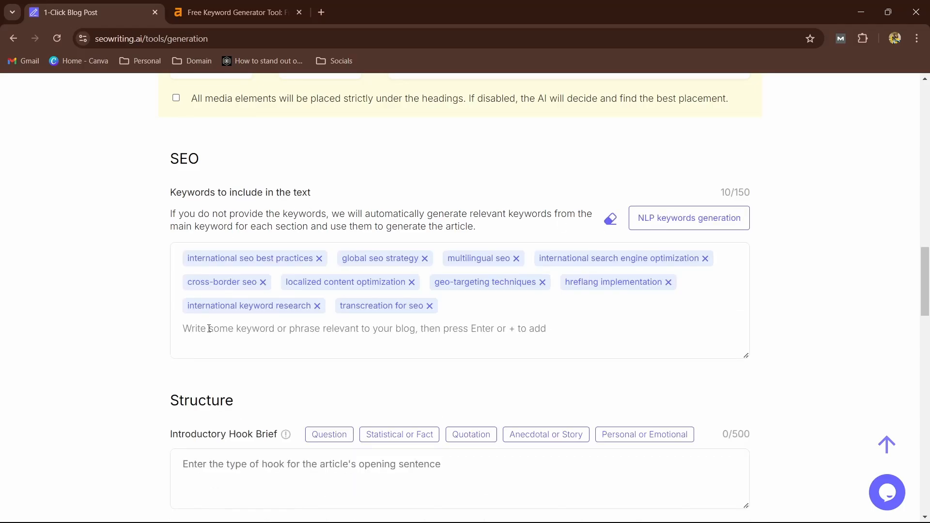
mouse_move(295, 254)
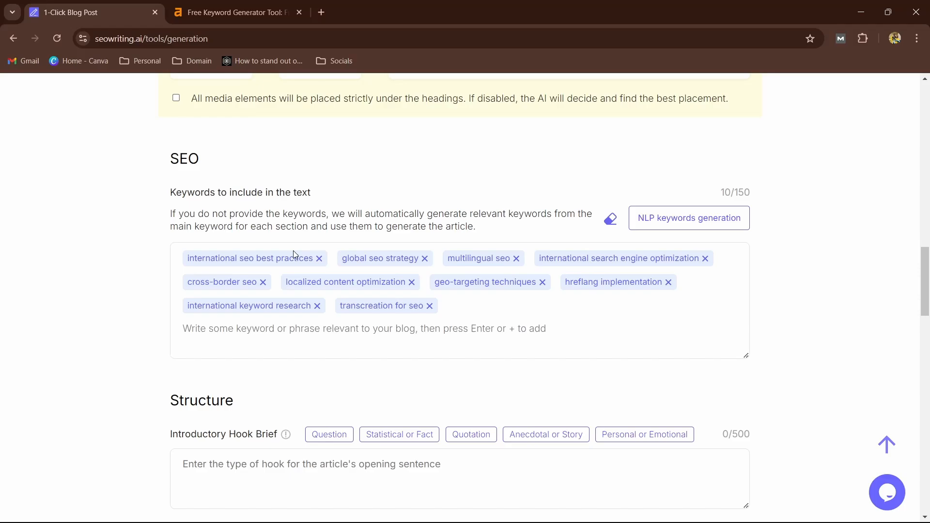
scroll(down, 3)
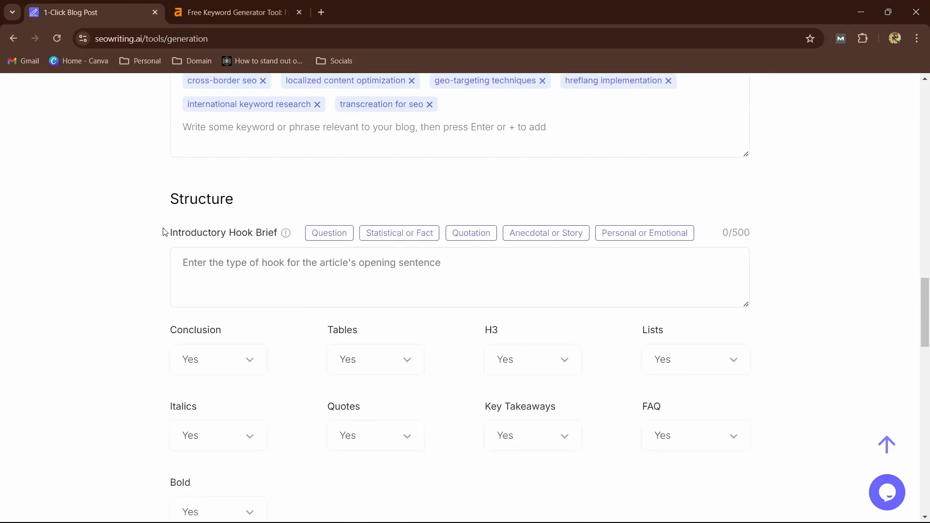
scroll(up, 3)
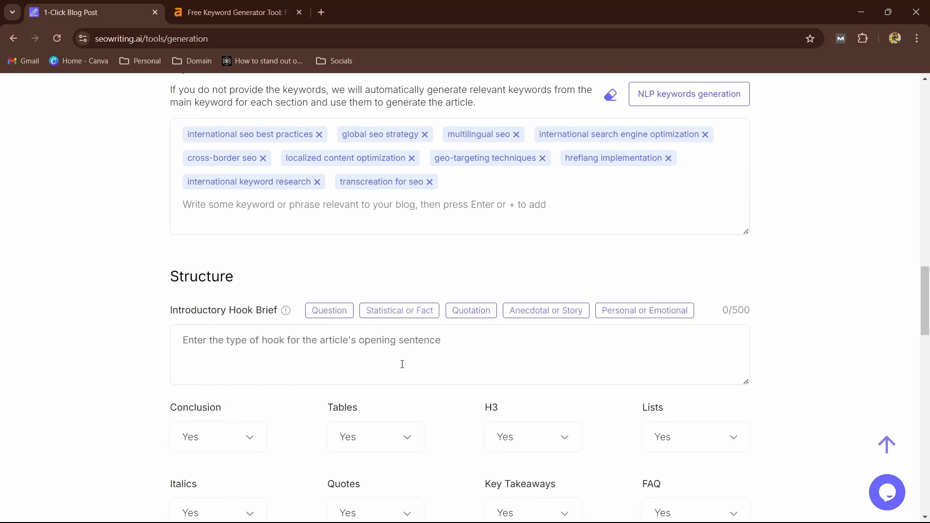
scroll(down, 3)
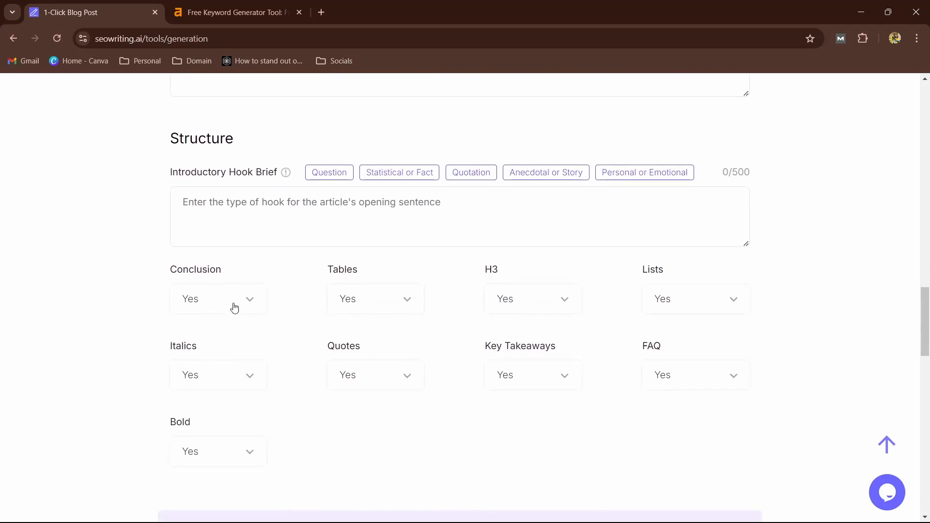
mouse_move(681, 313)
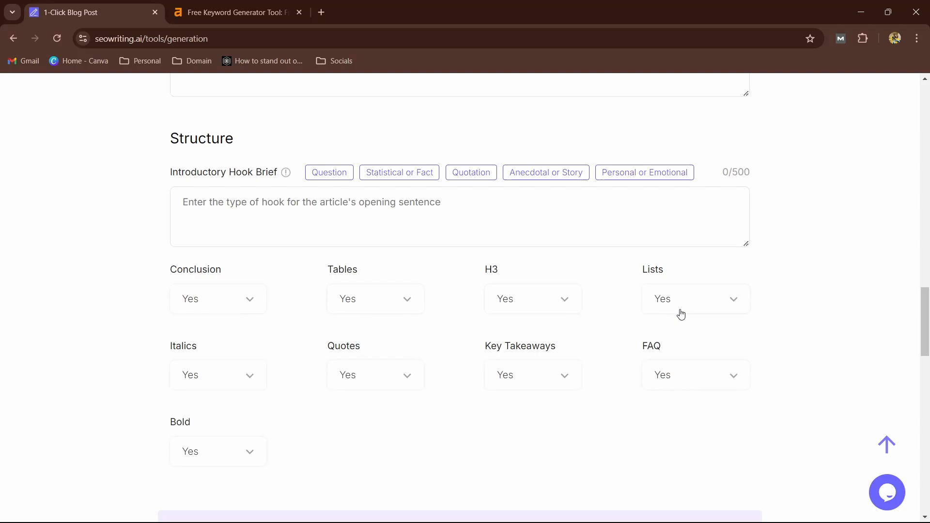
mouse_move(671, 383)
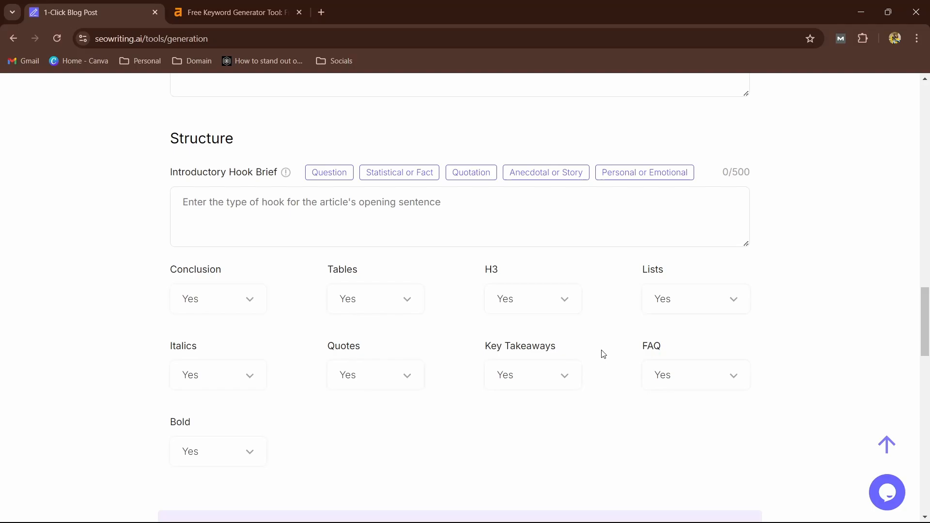
mouse_move(496, 351)
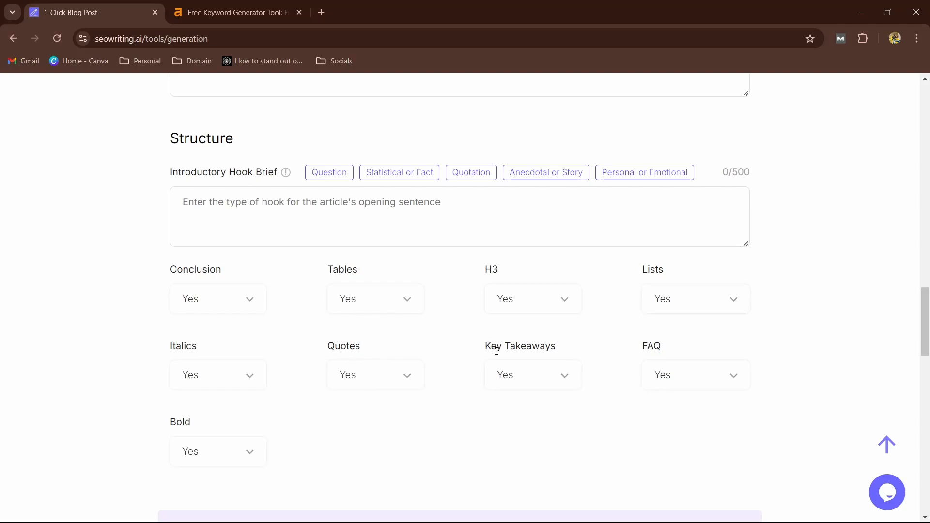
scroll(down, 3)
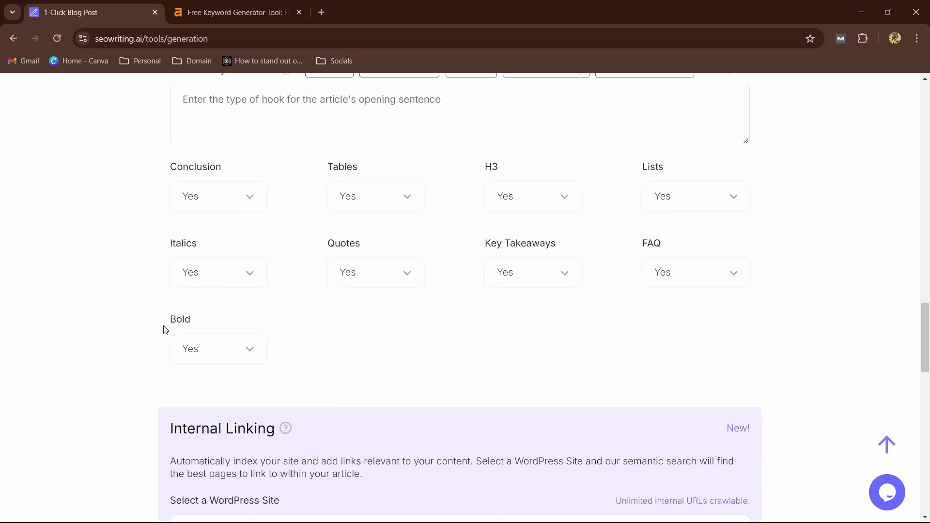
double_click(183, 243)
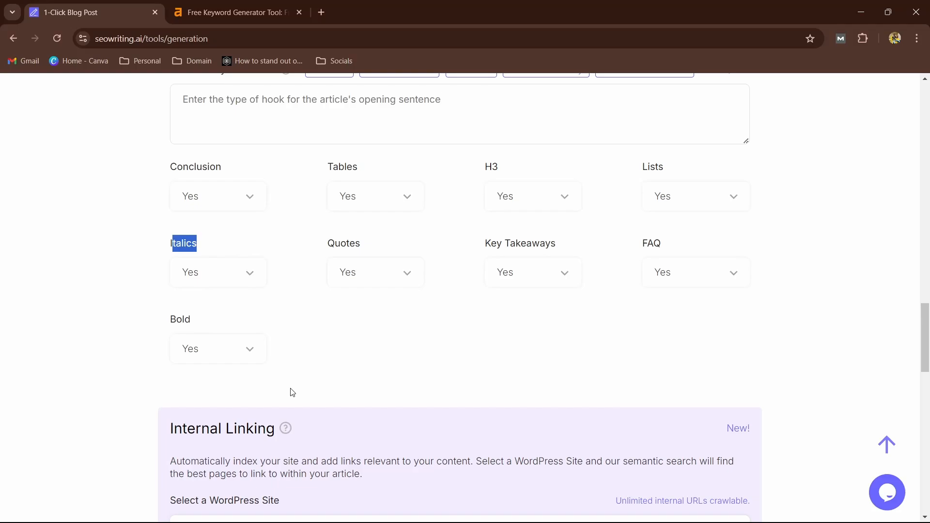
scroll(down, 3)
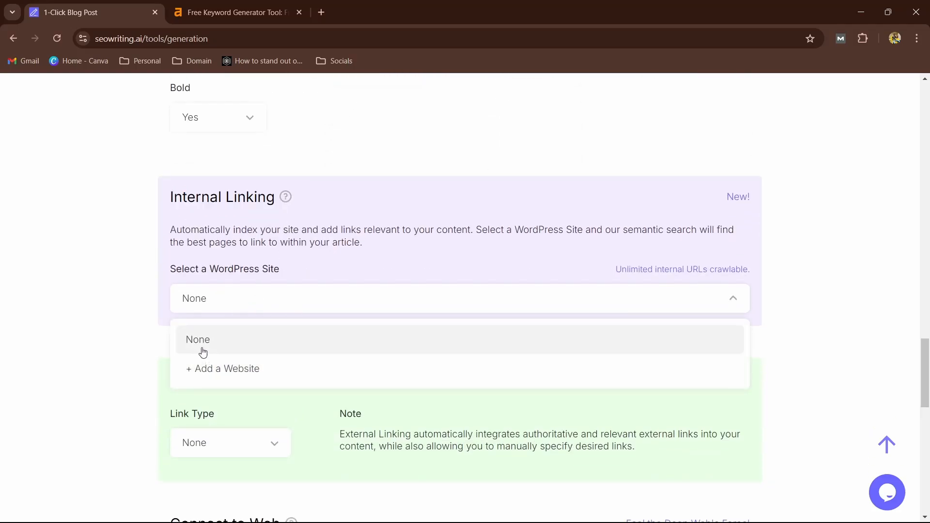
mouse_move(36, 301)
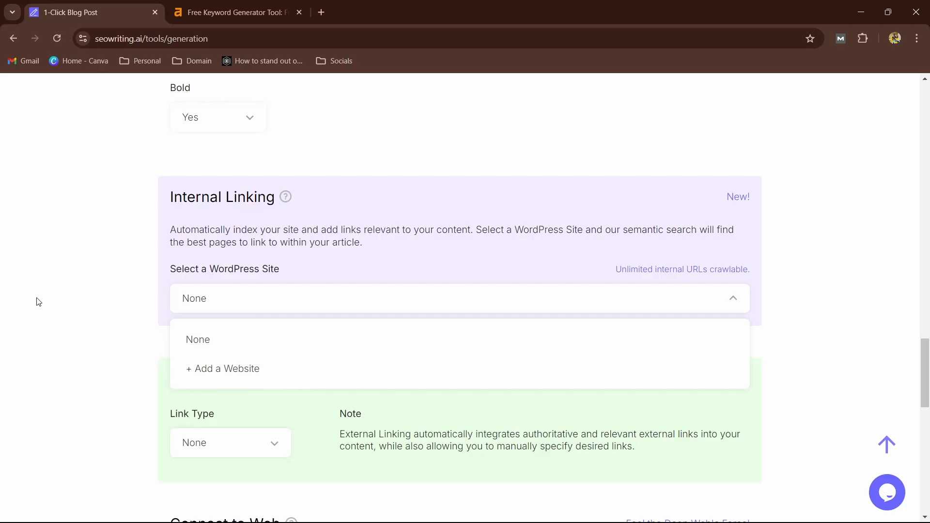
Choose + Add a Website under Internal Linking, then go to the WordPress admin.
click(223, 369)
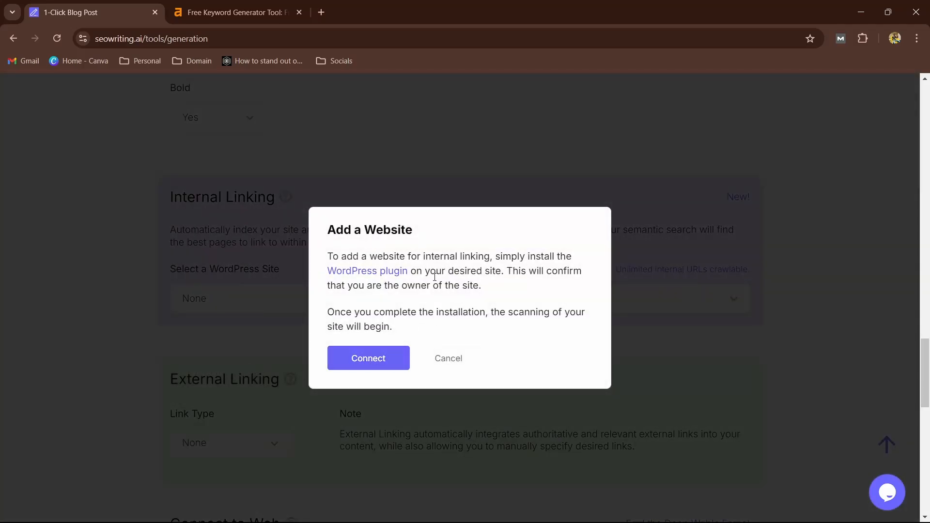
mouse_move(383, 270)
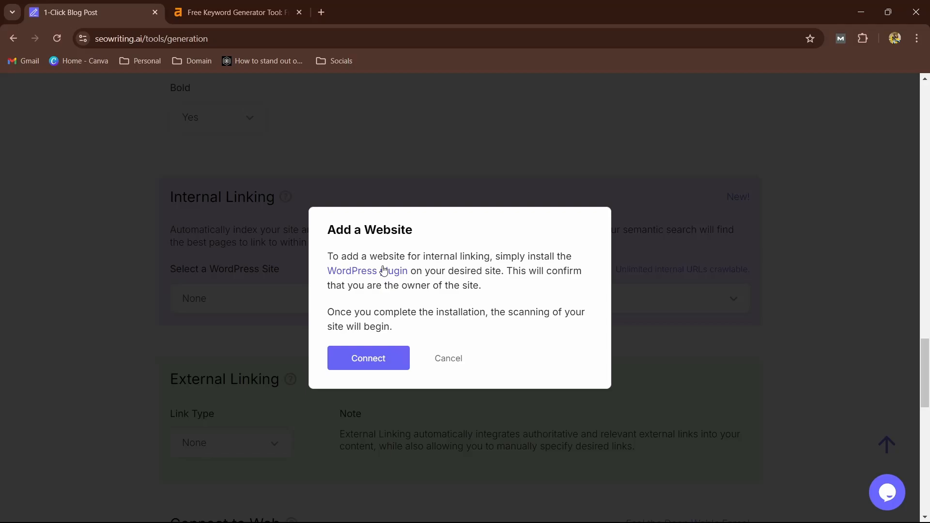
mouse_move(471, 343)
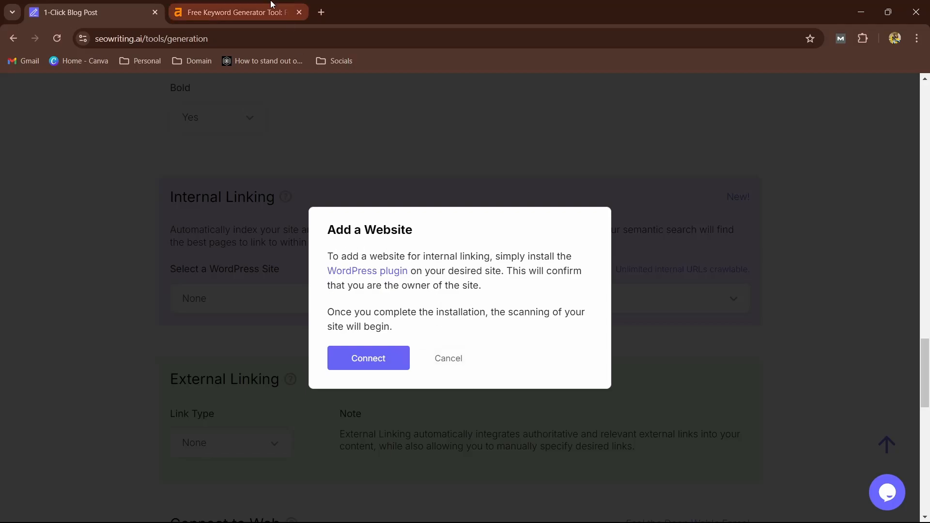
click(368, 357)
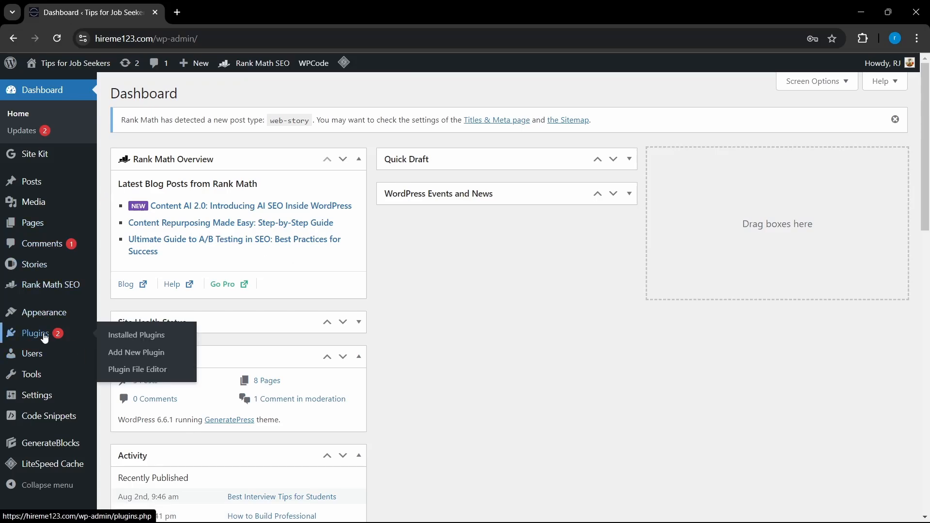
Search 'seowriting' among new plugins, install and activate it, and open its Settings.
click(135, 352)
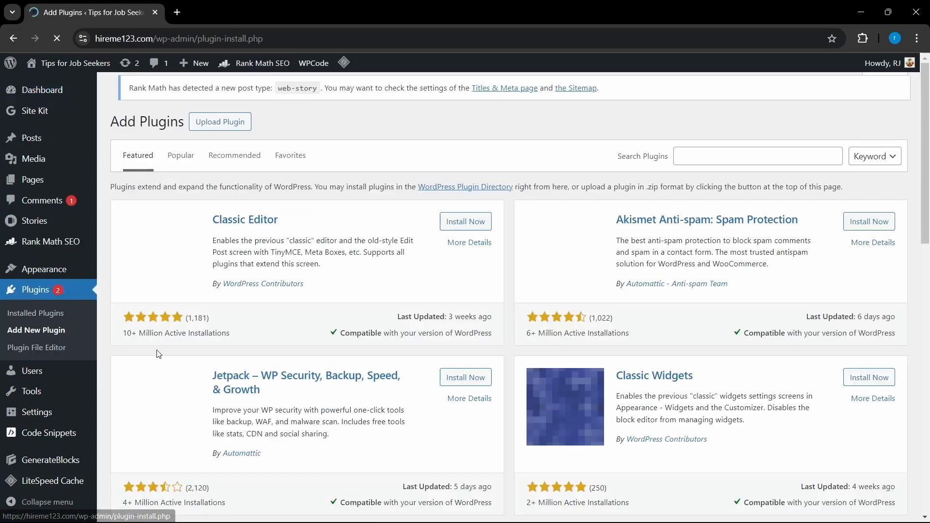
text(se)
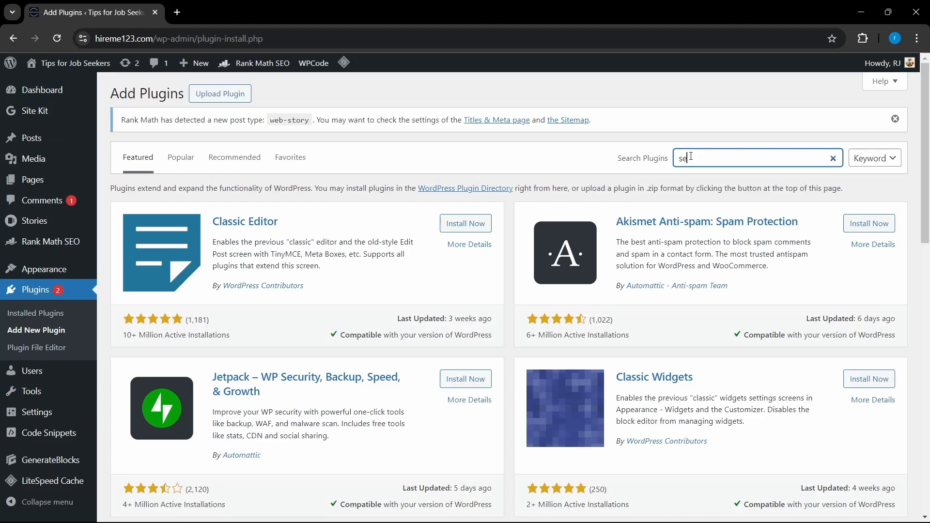
text(owriting)
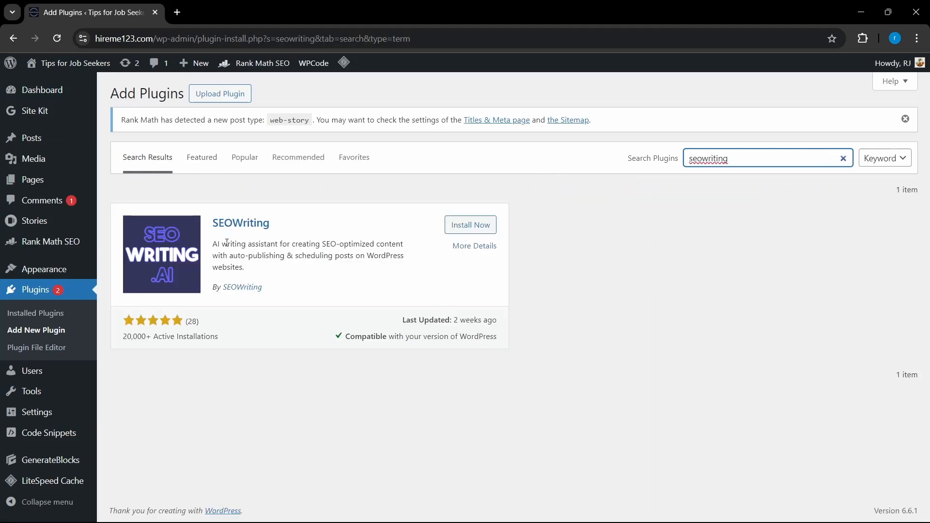
click(470, 225)
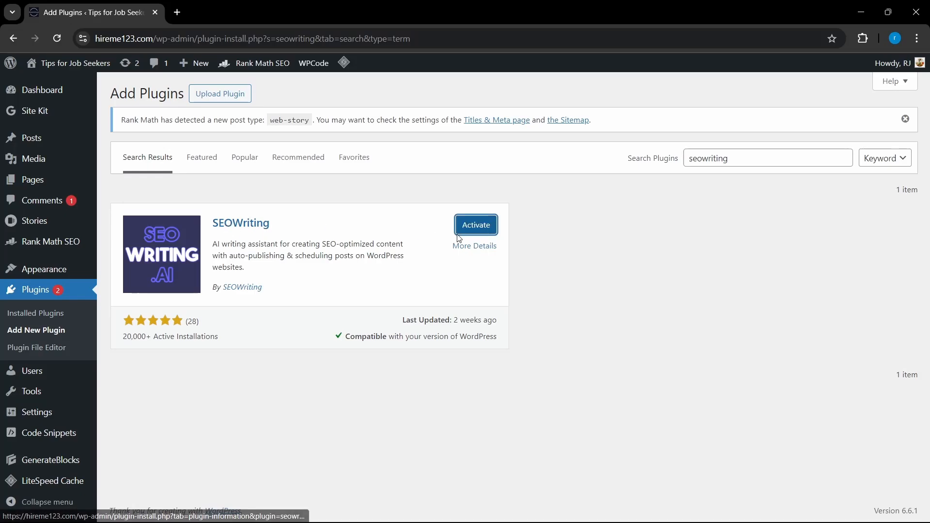
click(475, 224)
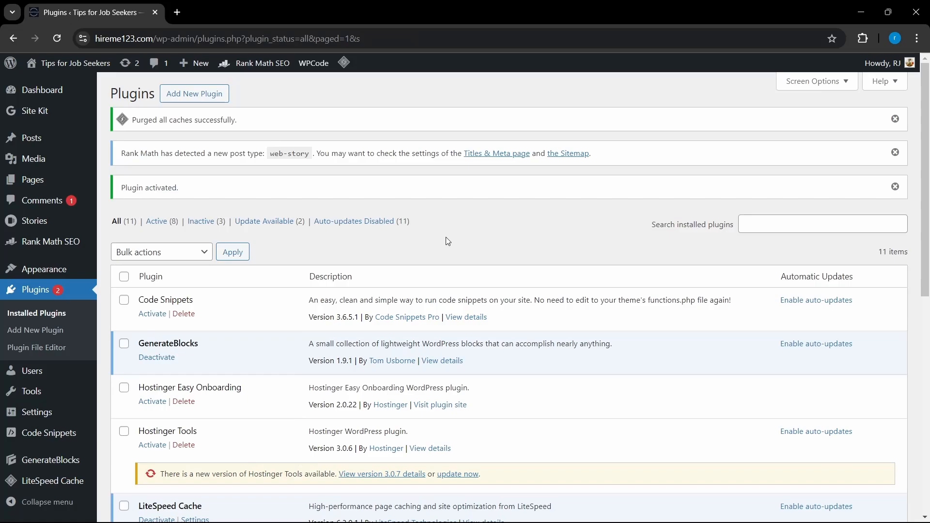
scroll(down, 3)
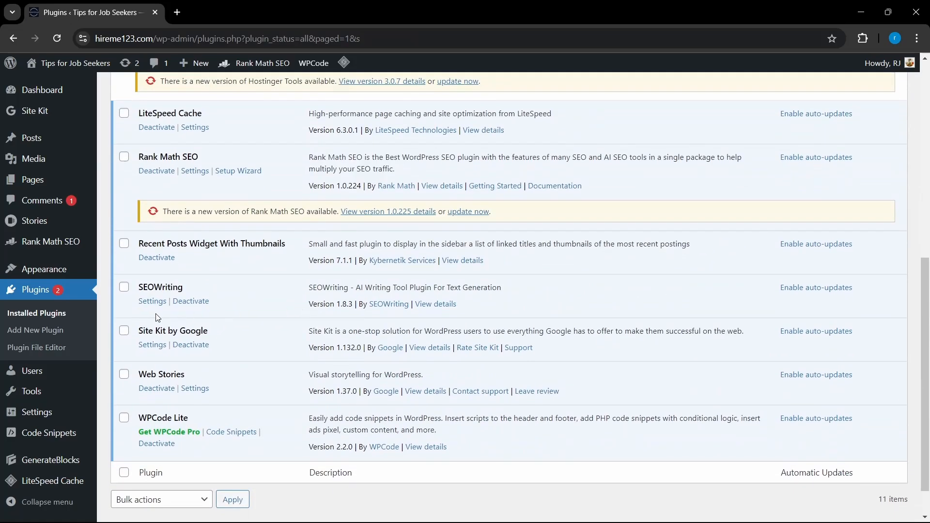
click(152, 301)
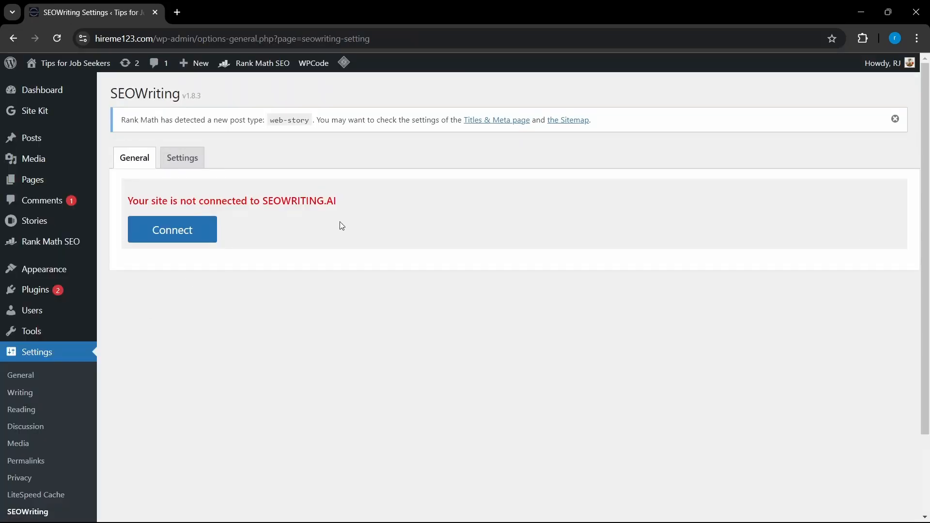
mouse_move(172, 235)
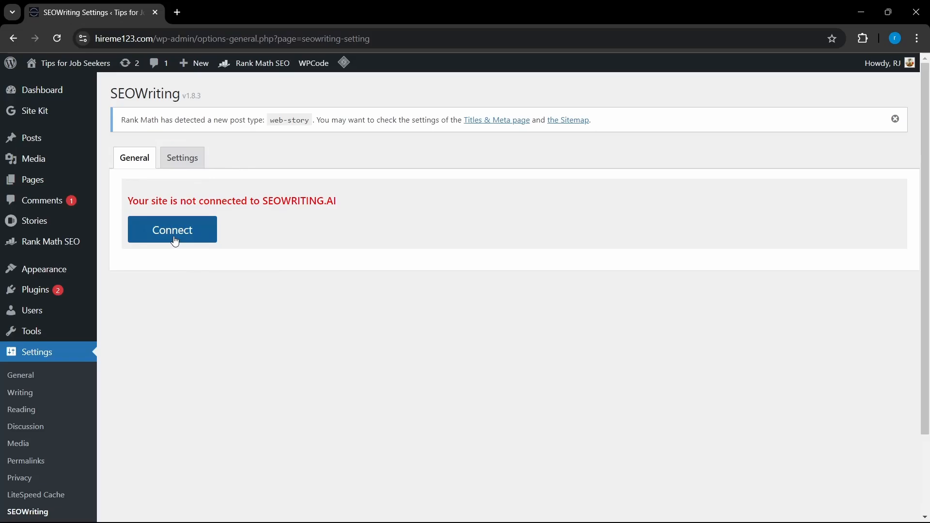
Connect hireme123.com to SEOWriting.ai from the plugin's settings page.
click(172, 229)
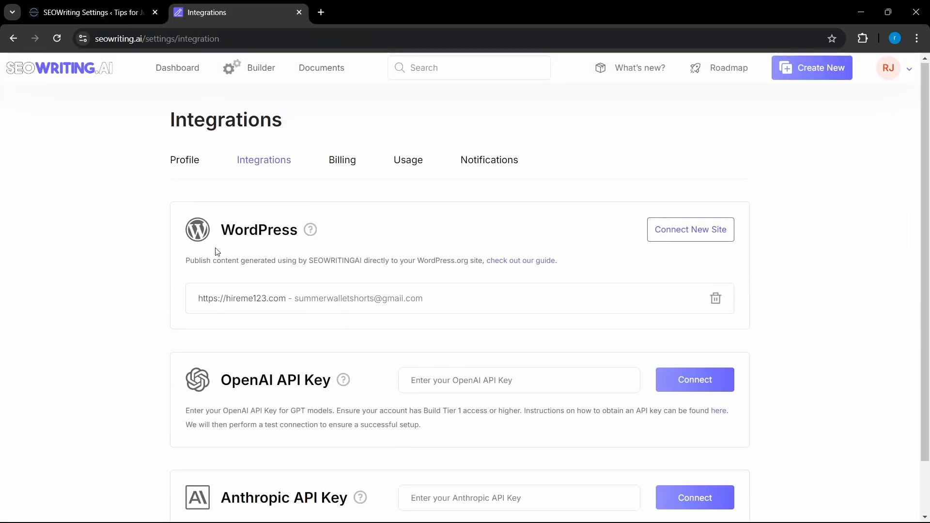
mouse_move(316, 192)
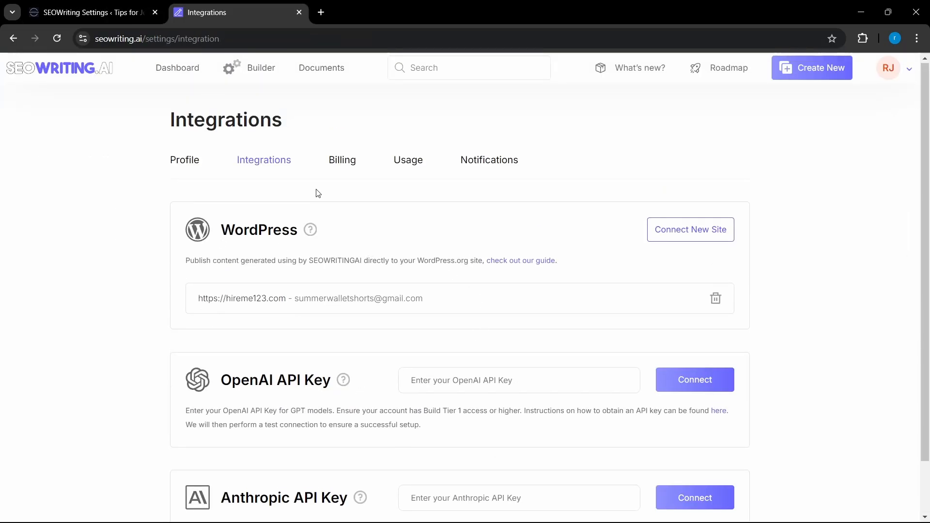
mouse_move(673, 233)
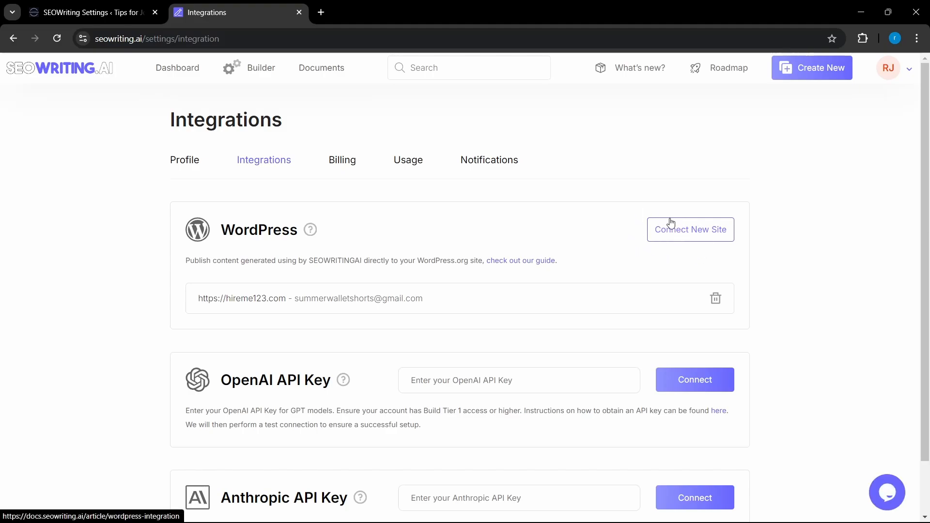
mouse_move(348, 317)
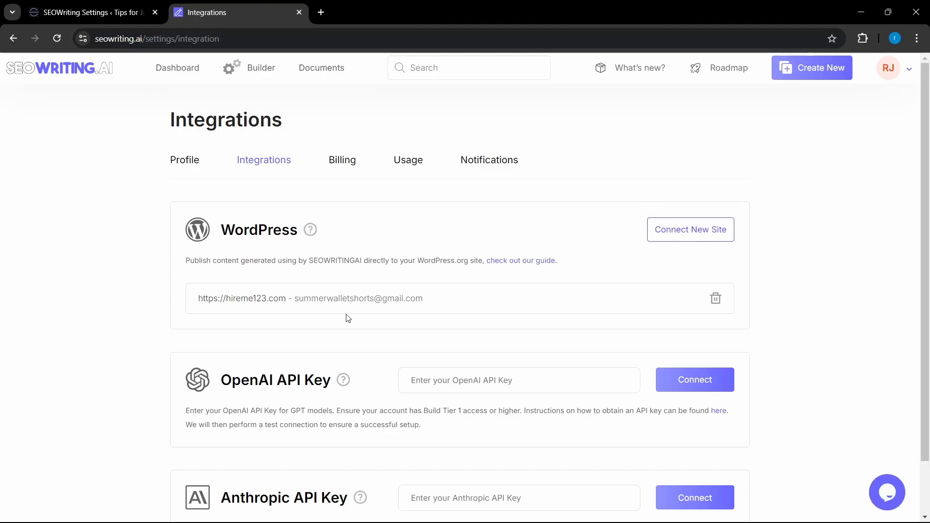
mouse_move(271, 112)
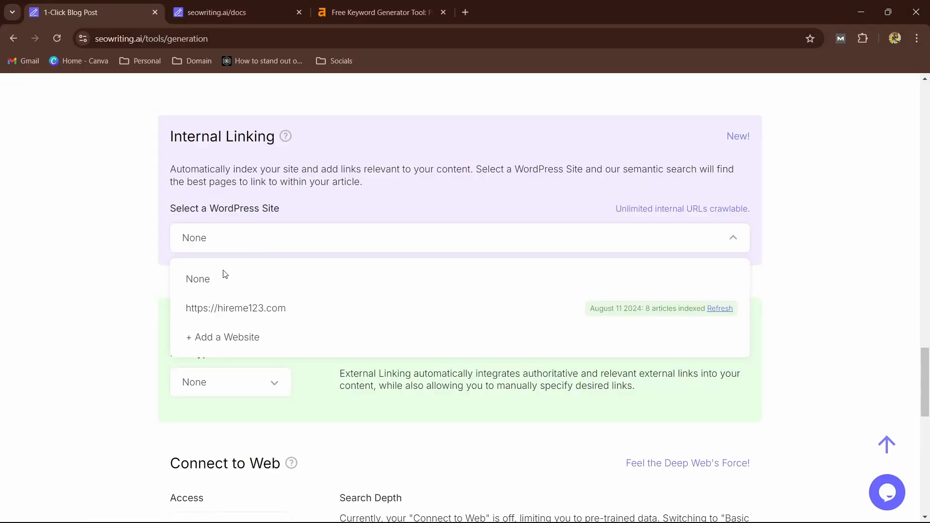
Select hireme123.com for internal linking, keeping 1-2 links placed evenly throughout.
click(235, 308)
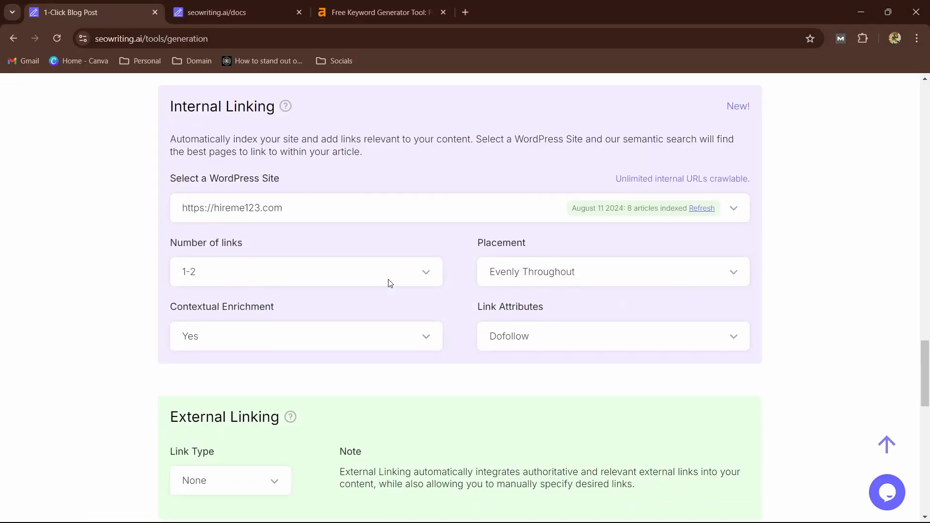
scroll(down, 3)
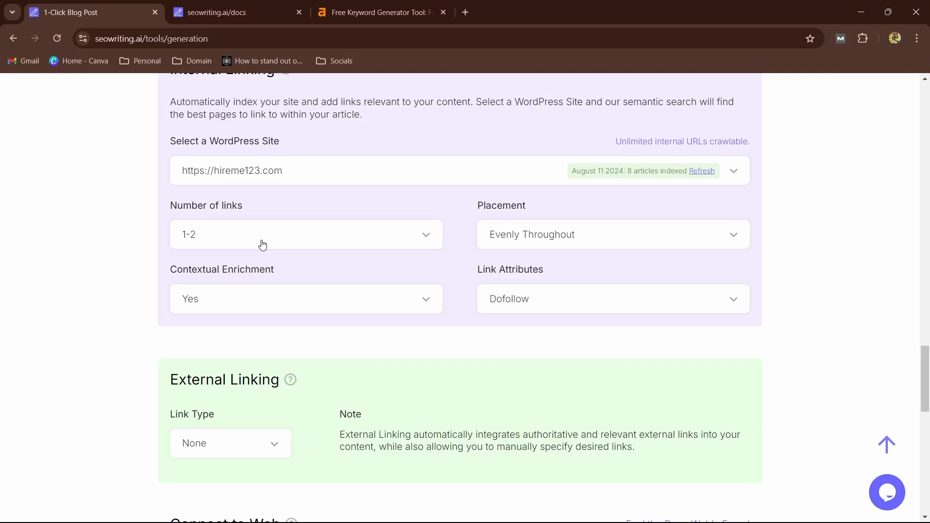
click(306, 233)
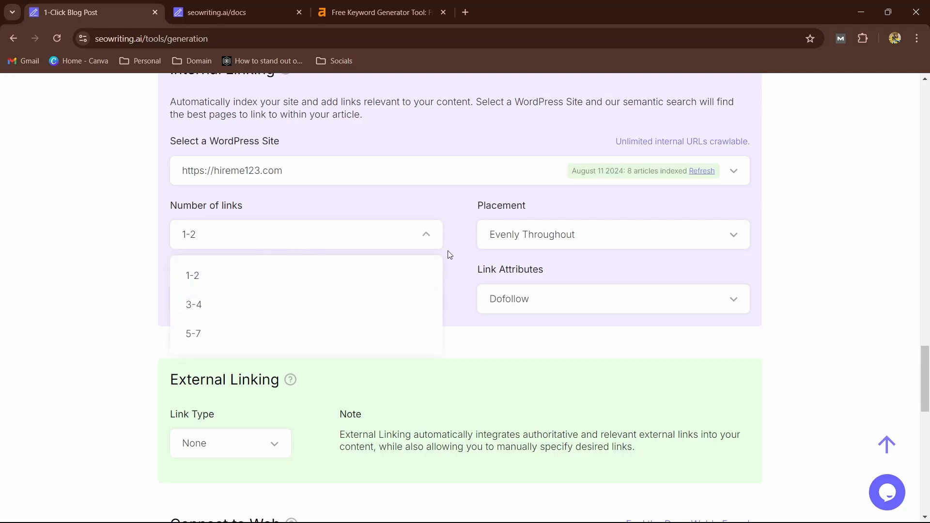
click(613, 233)
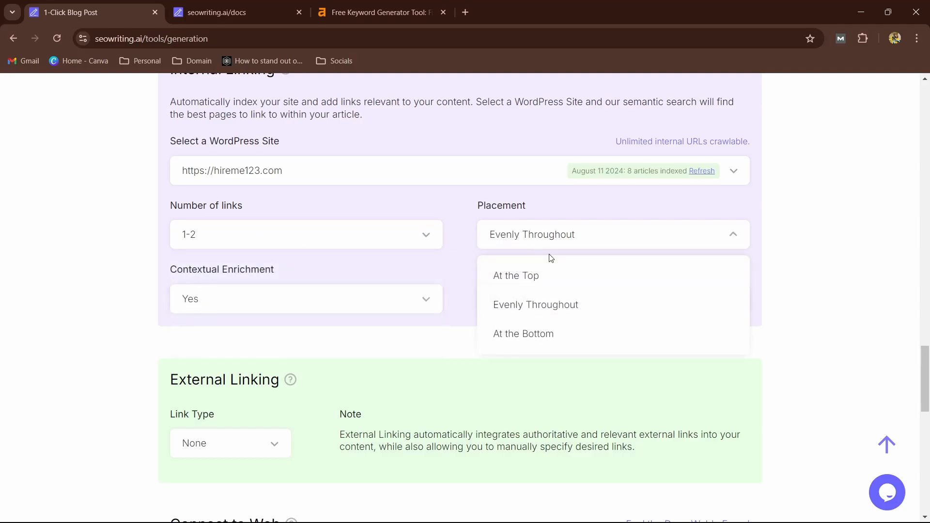
mouse_move(536, 304)
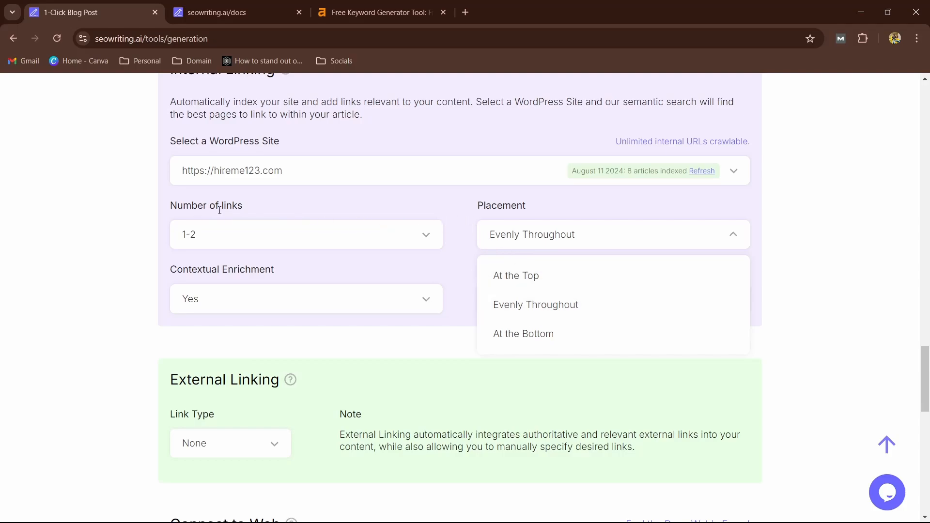
mouse_move(497, 308)
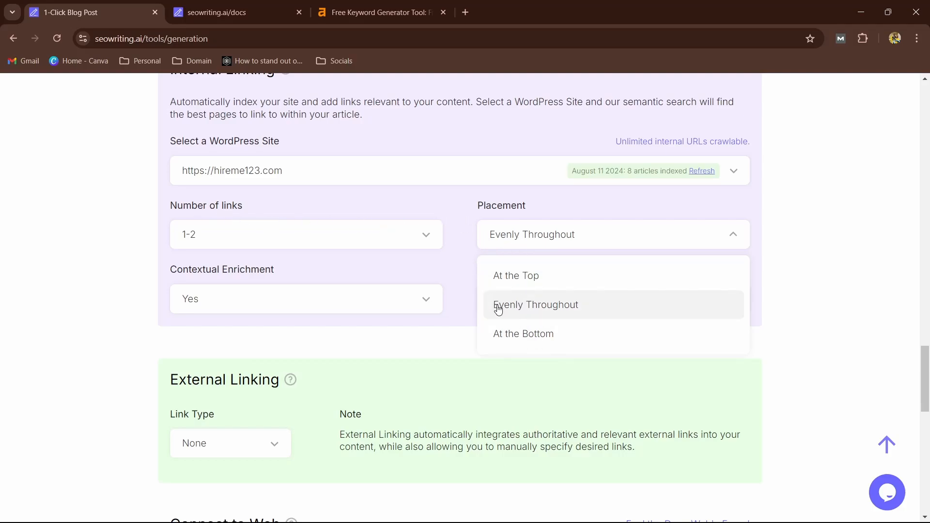
mouse_move(473, 277)
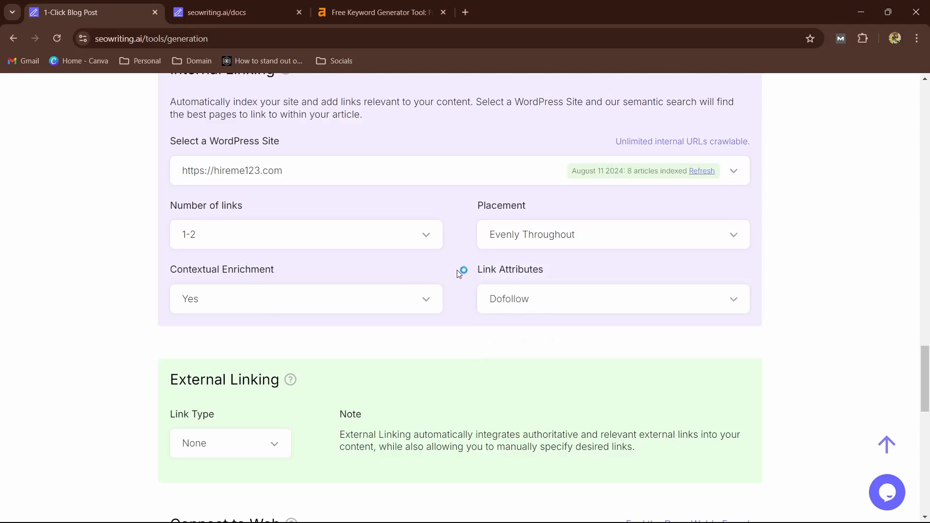
mouse_move(504, 273)
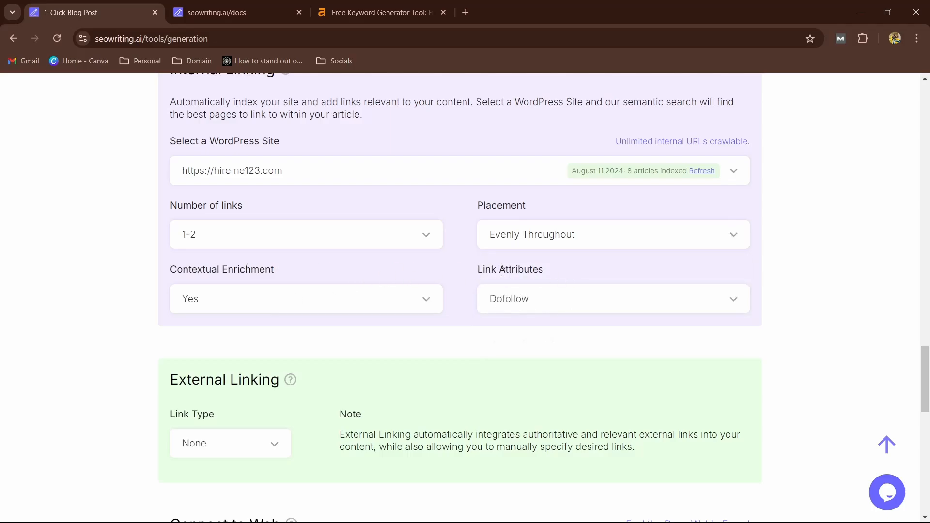
scroll(down, 3)
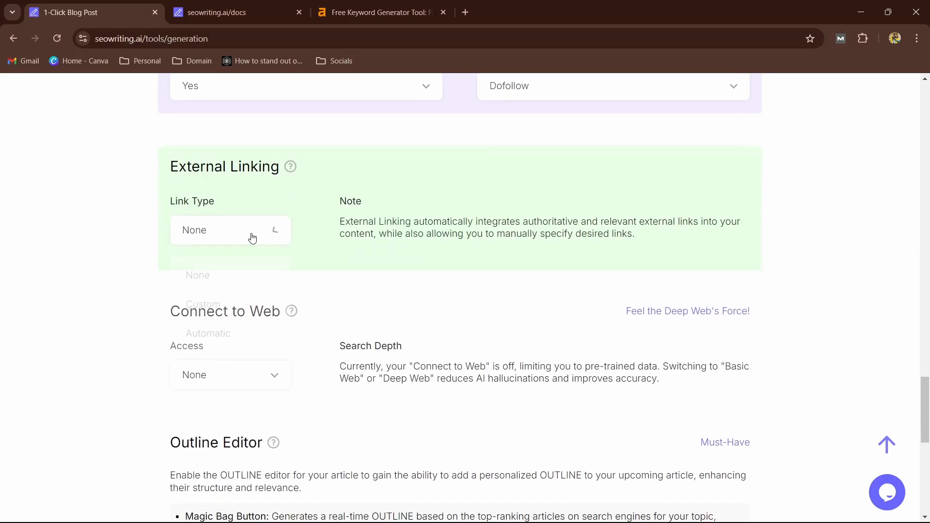
Leave the External Linking type at None and view the Connect to Web access options.
click(230, 231)
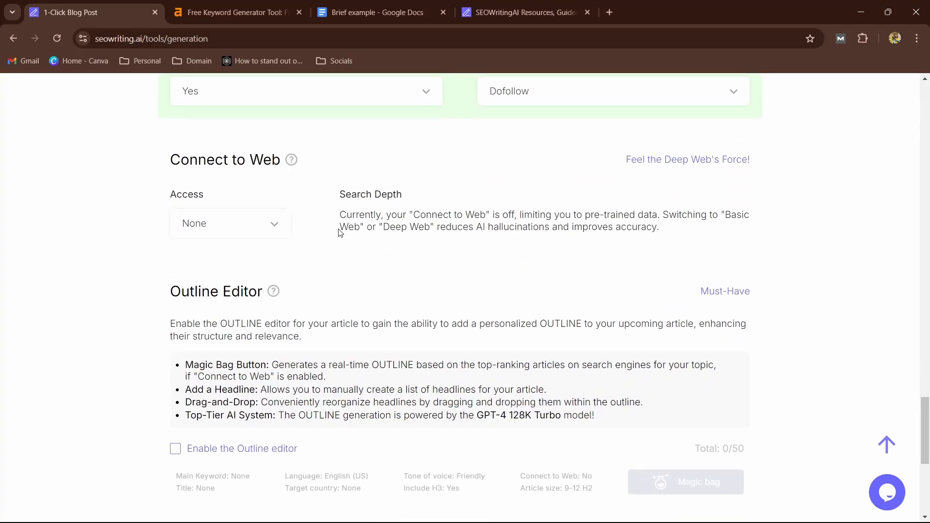
mouse_move(263, 183)
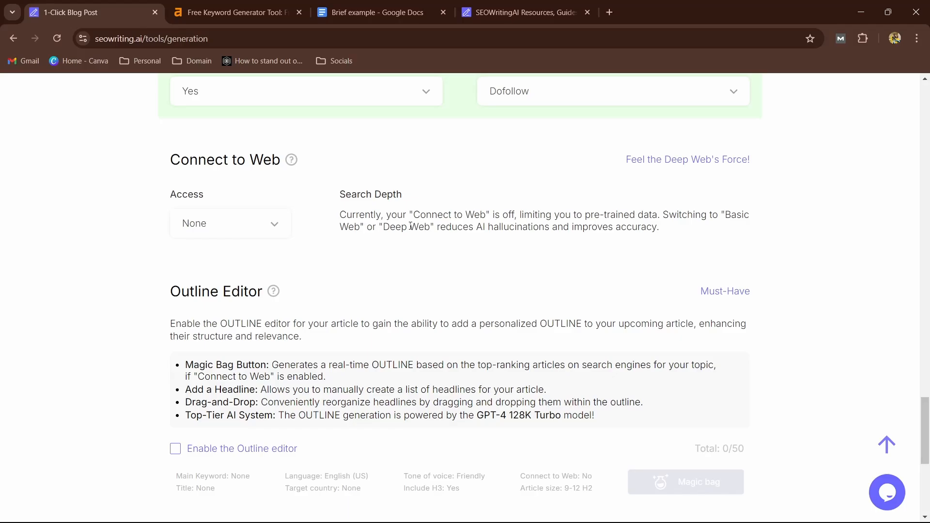
mouse_move(348, 250)
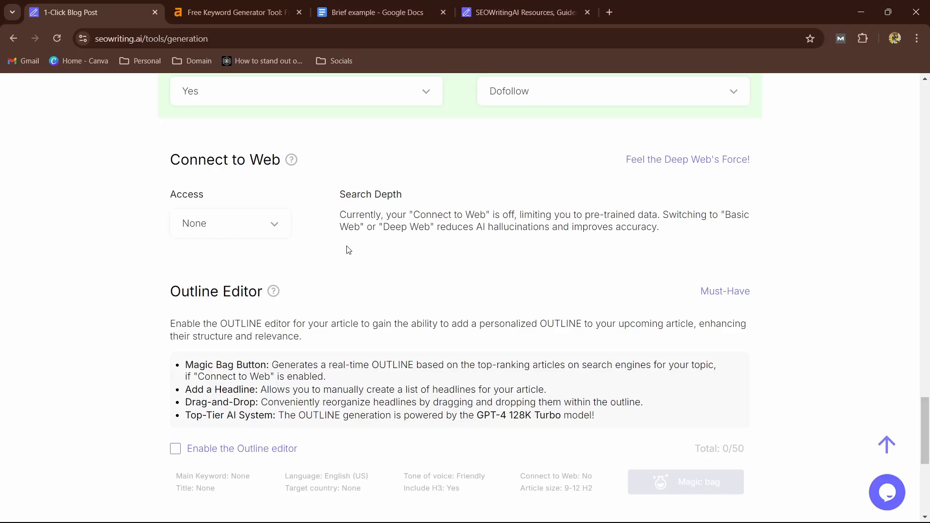
scroll(down, 3)
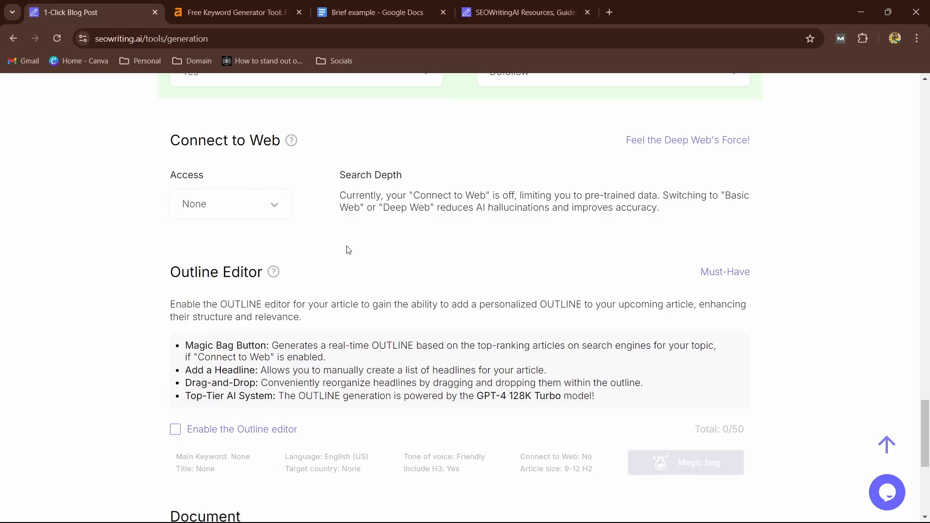
mouse_move(324, 217)
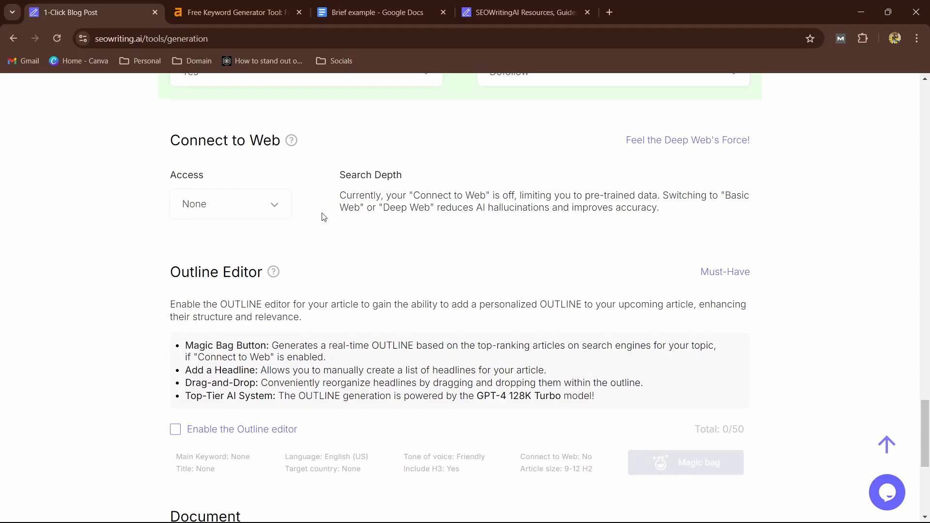
mouse_move(344, 228)
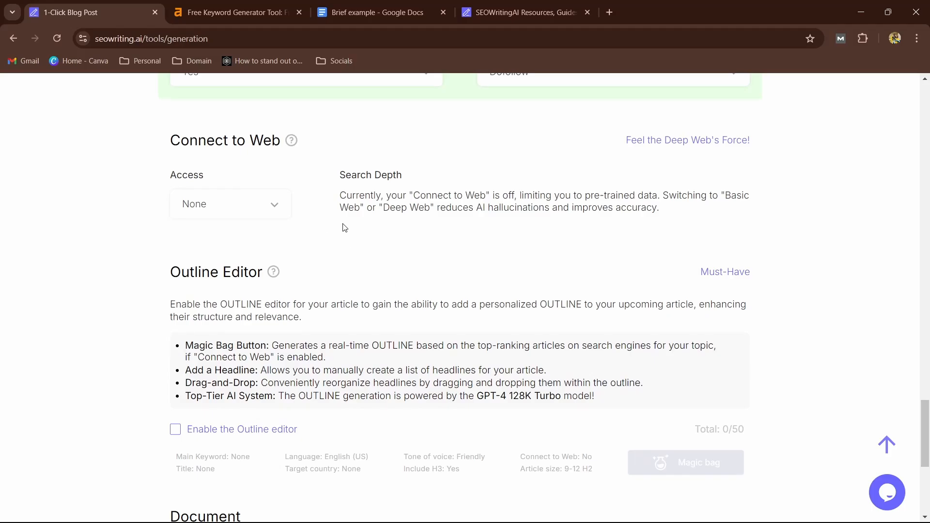
click(230, 204)
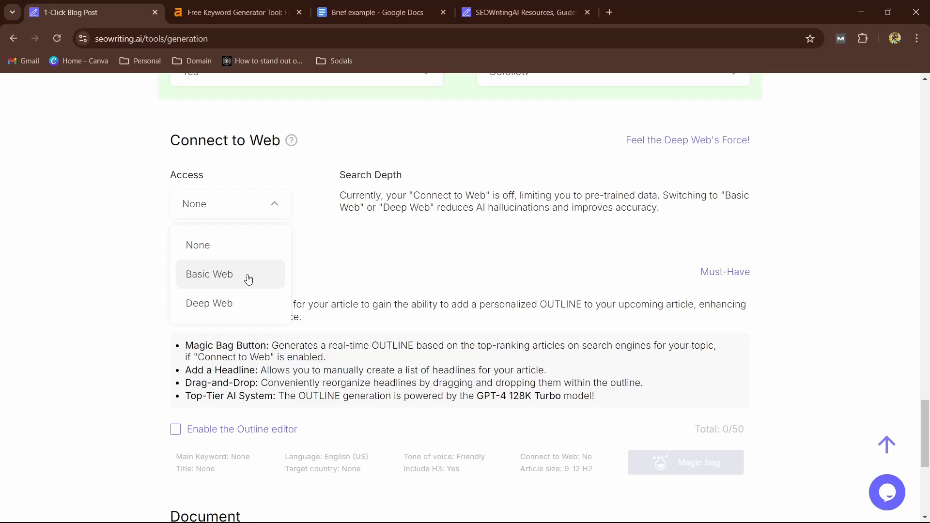
Set research to Deep Web, source links to 'URL - Link Name', and search source to Real-Time Search.
click(208, 304)
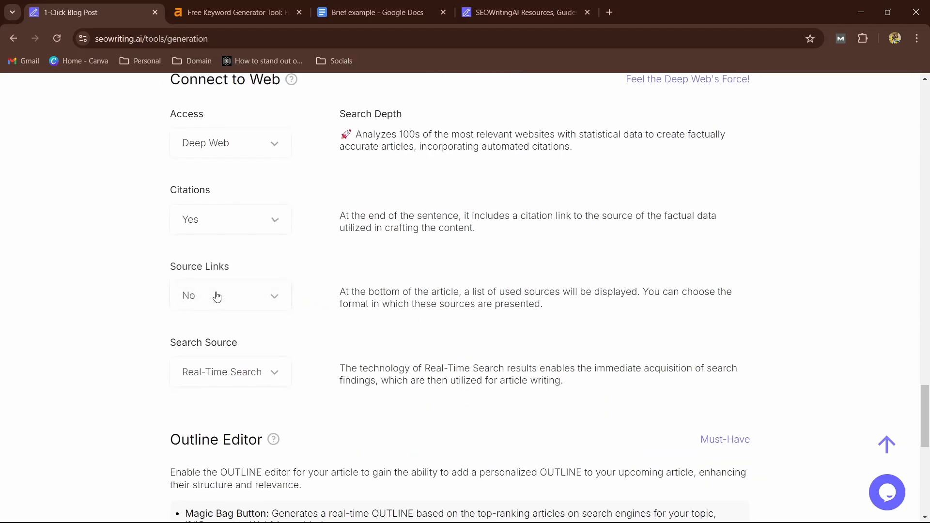
double_click(421, 215)
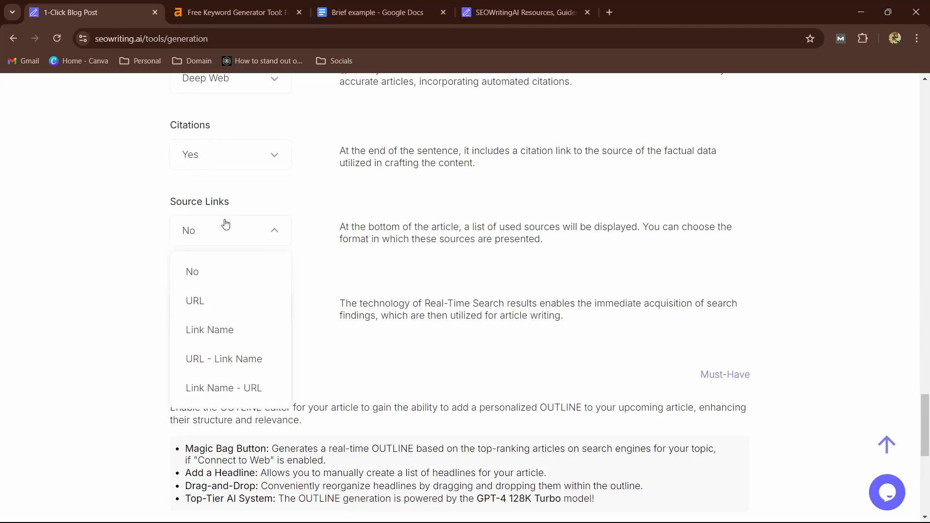
mouse_move(330, 275)
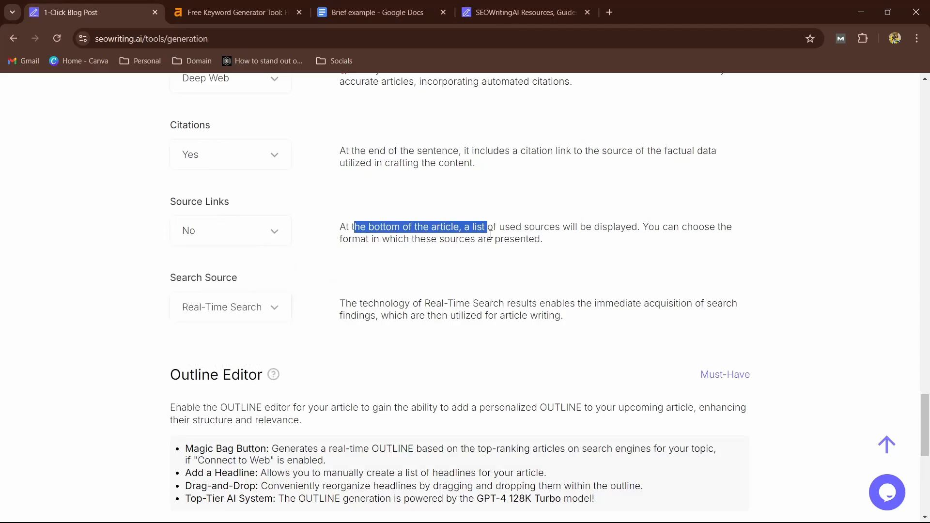
click(614, 231)
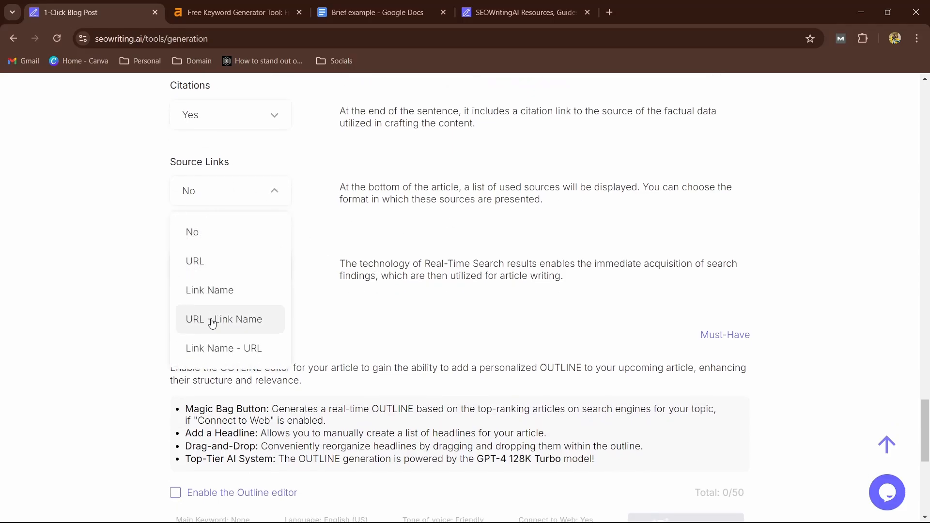
click(228, 319)
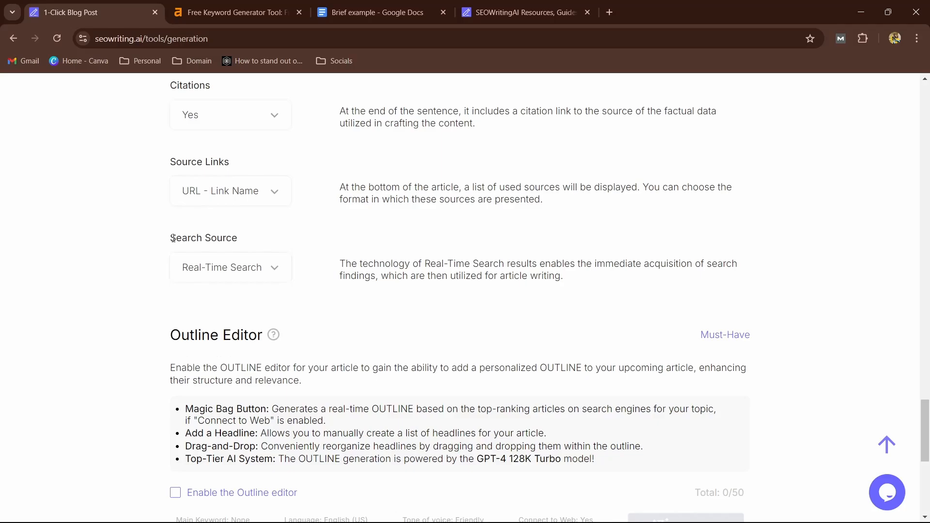
click(229, 267)
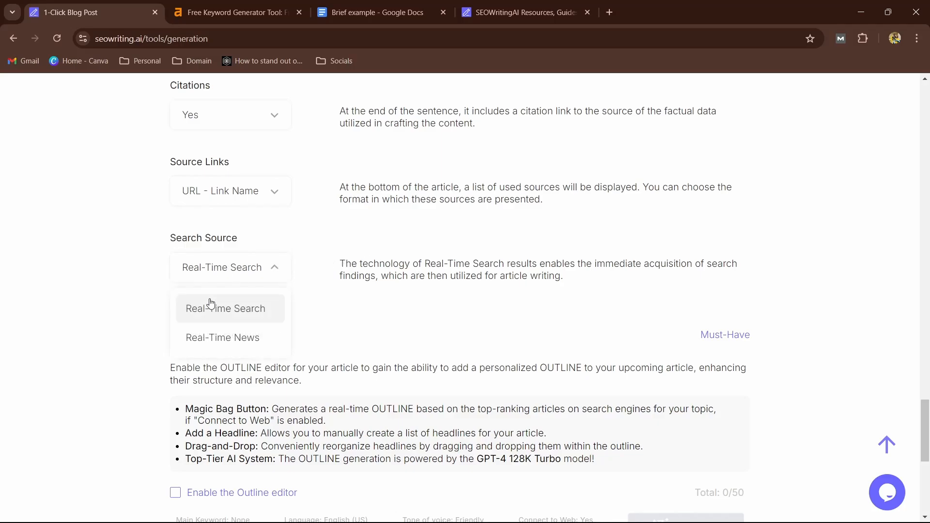
click(226, 308)
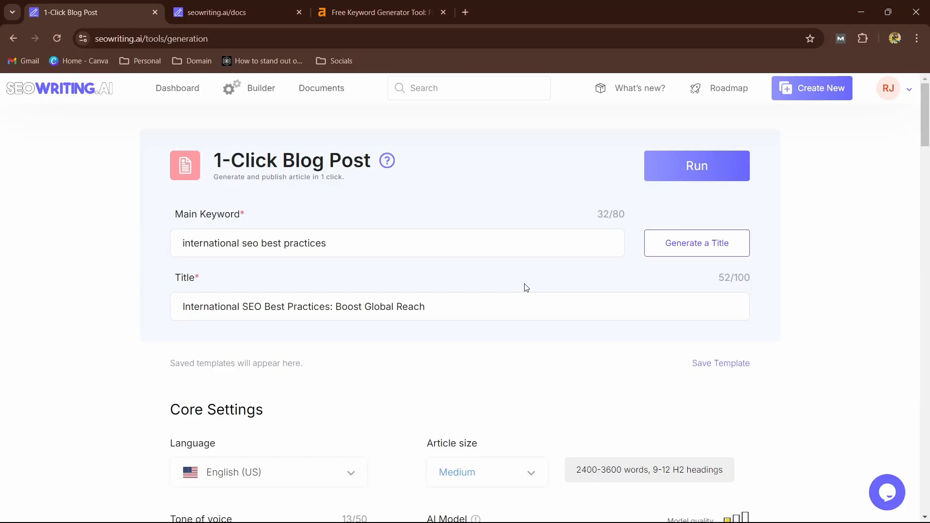
Run the 1-Click Blog Post generation with the configured settings.
click(697, 166)
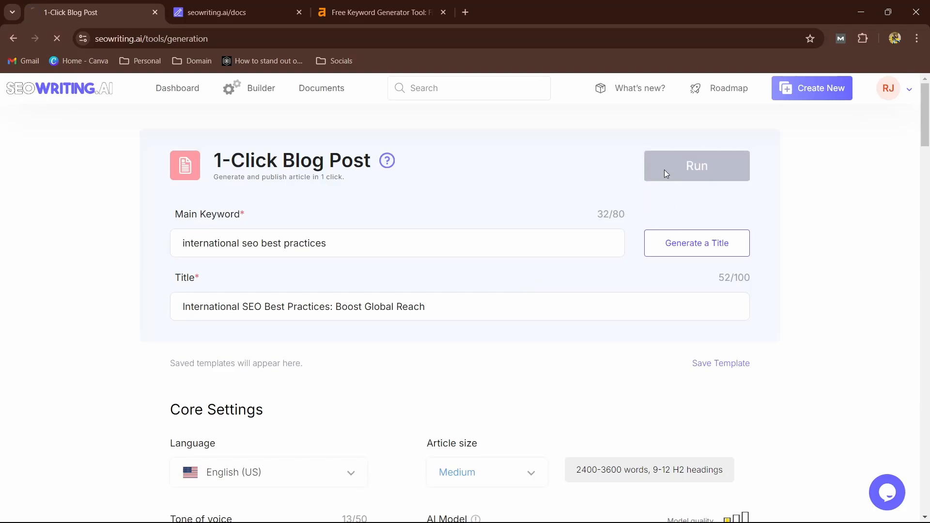
click(696, 166)
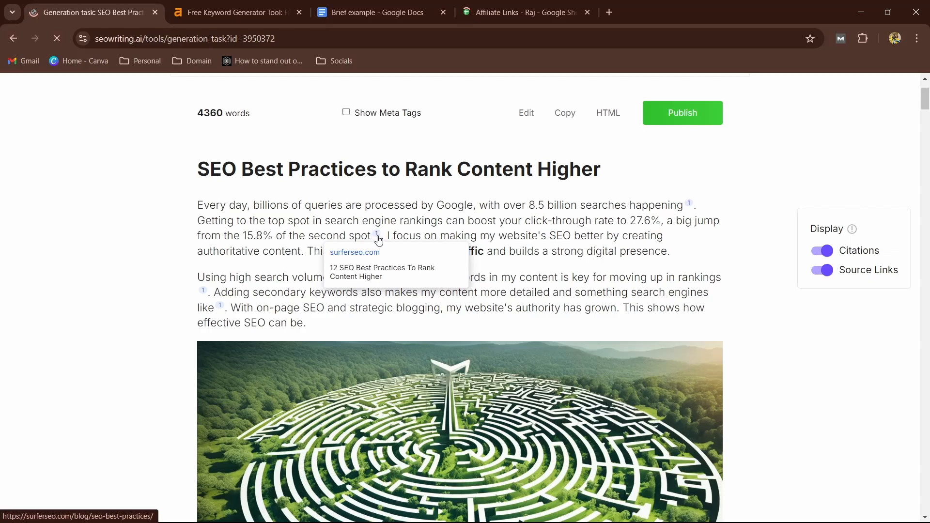
scroll(down, 3)
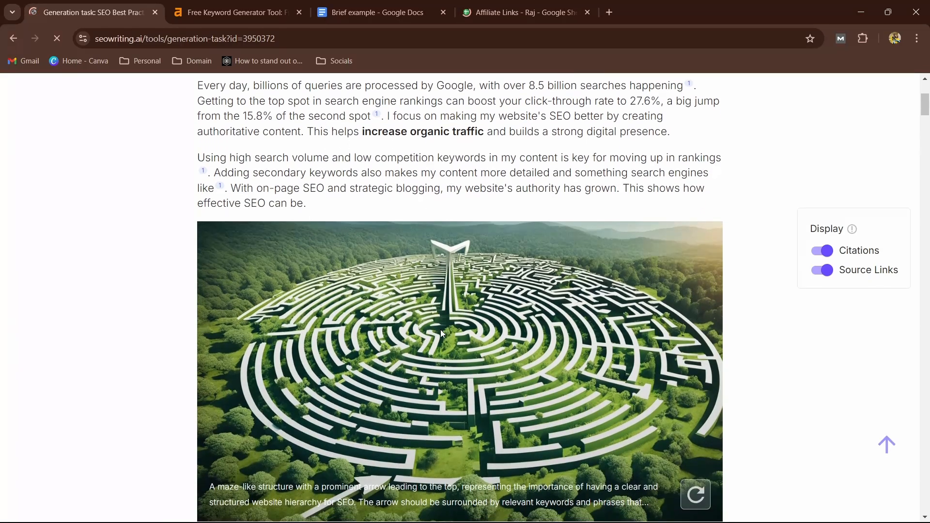
scroll(down, 3)
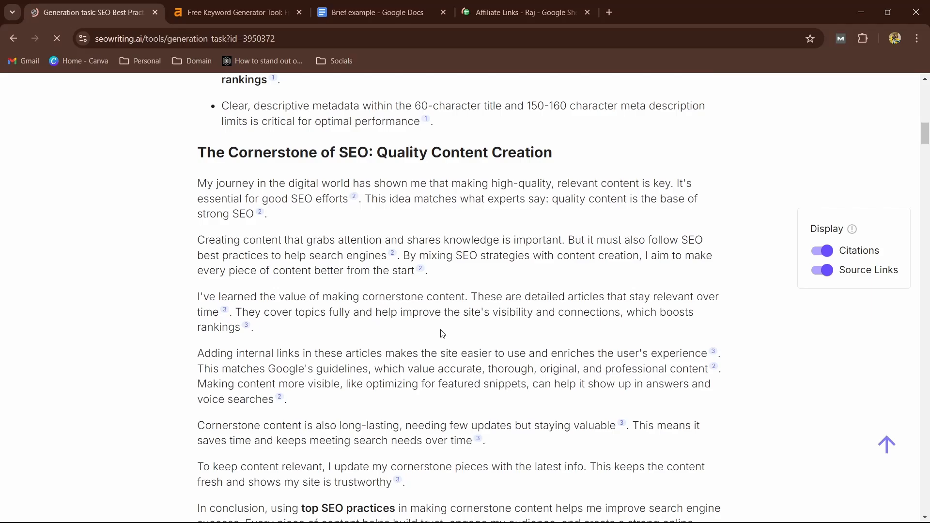
scroll(down, 3)
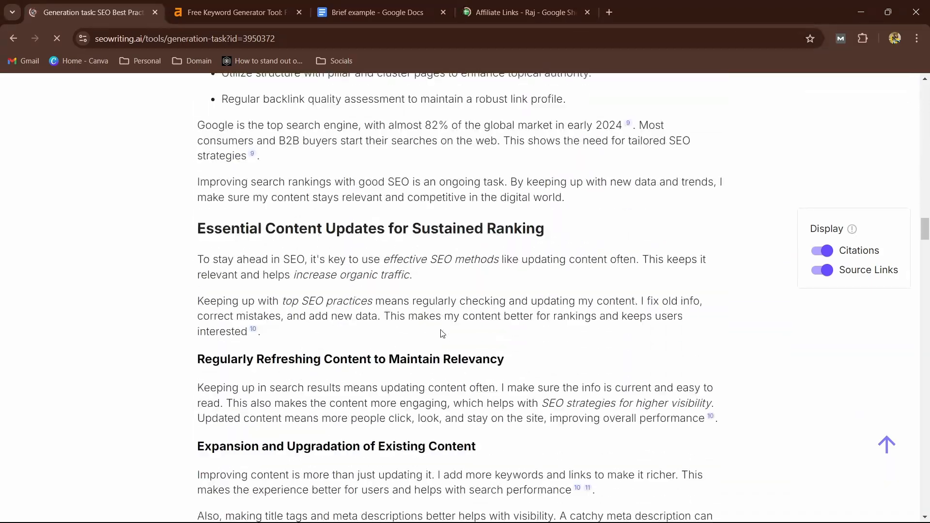
scroll(down, 3)
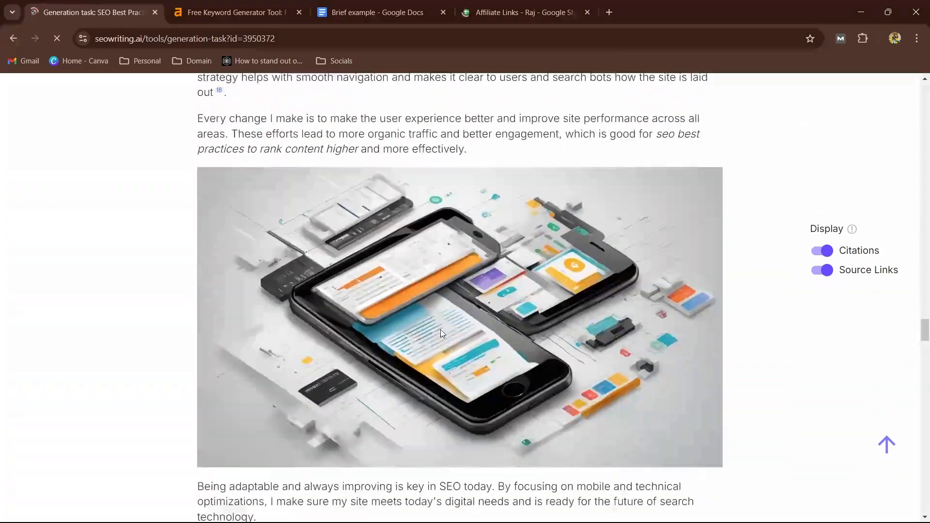
scroll(down, 3)
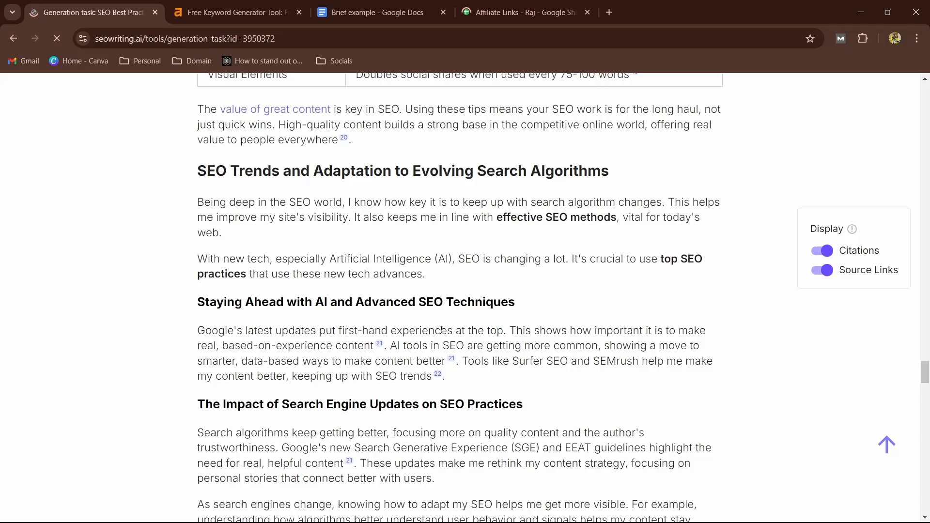
scroll(down, 3)
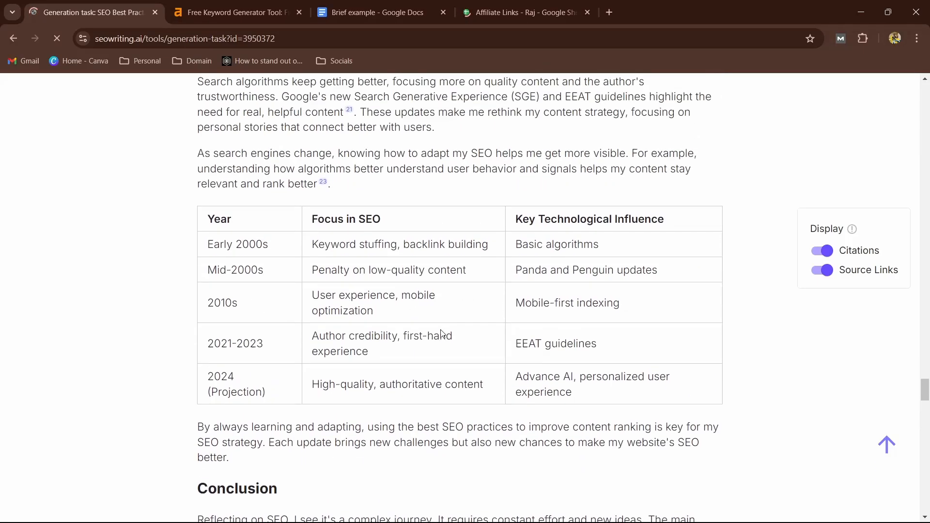
scroll(down, 3)
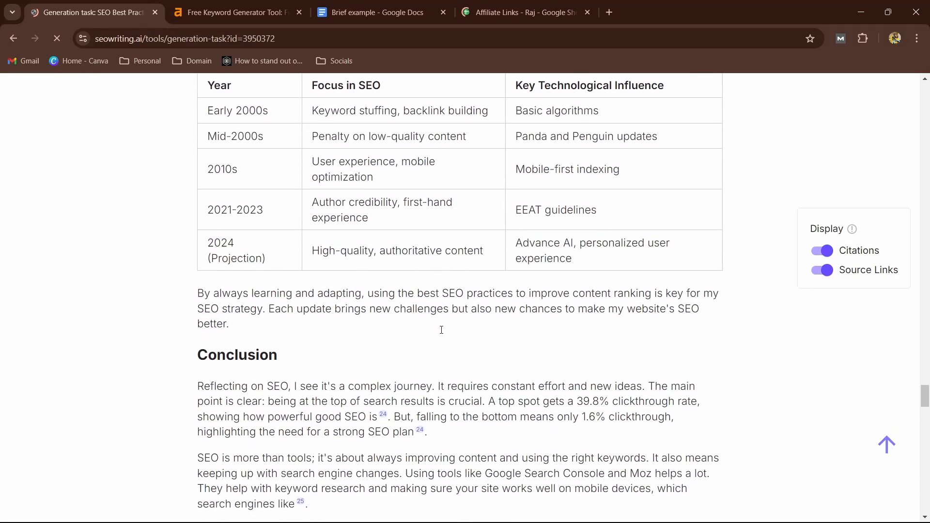
scroll(down, 3)
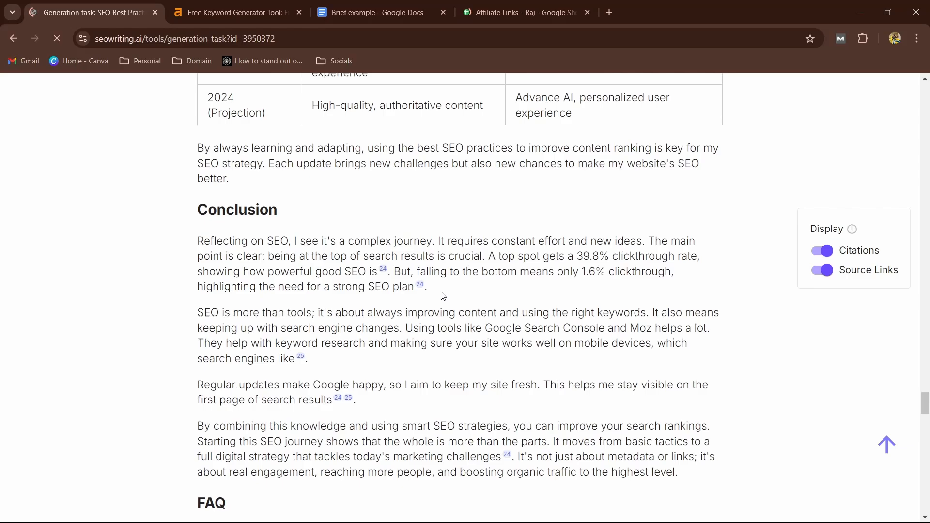
scroll(down, 3)
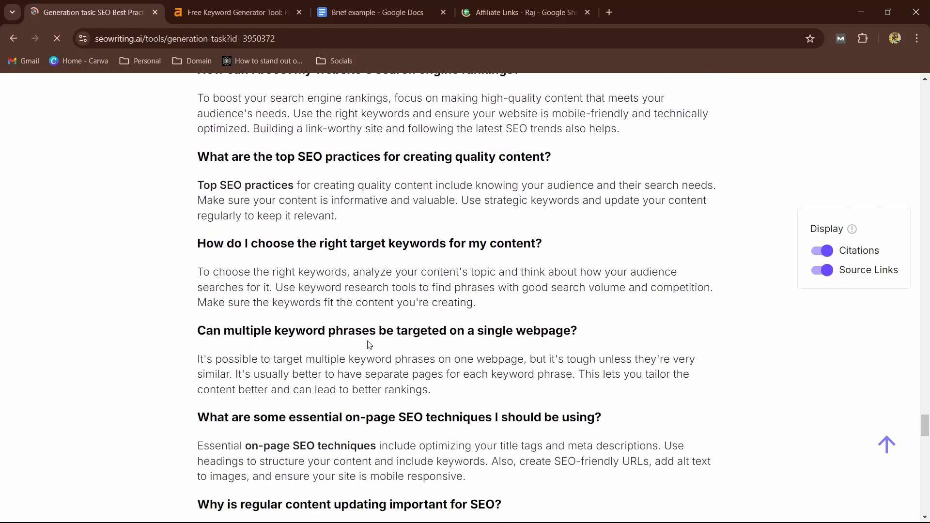
scroll(down, 3)
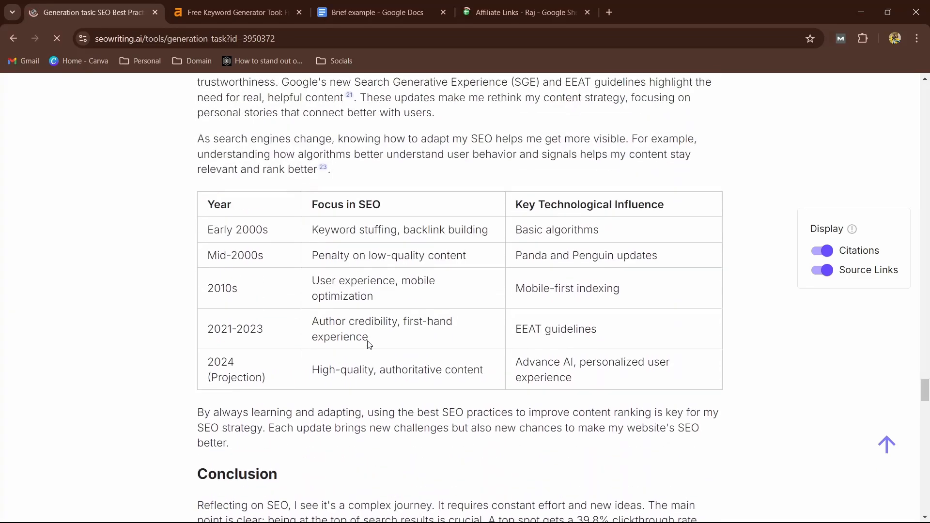
scroll(down, 3)
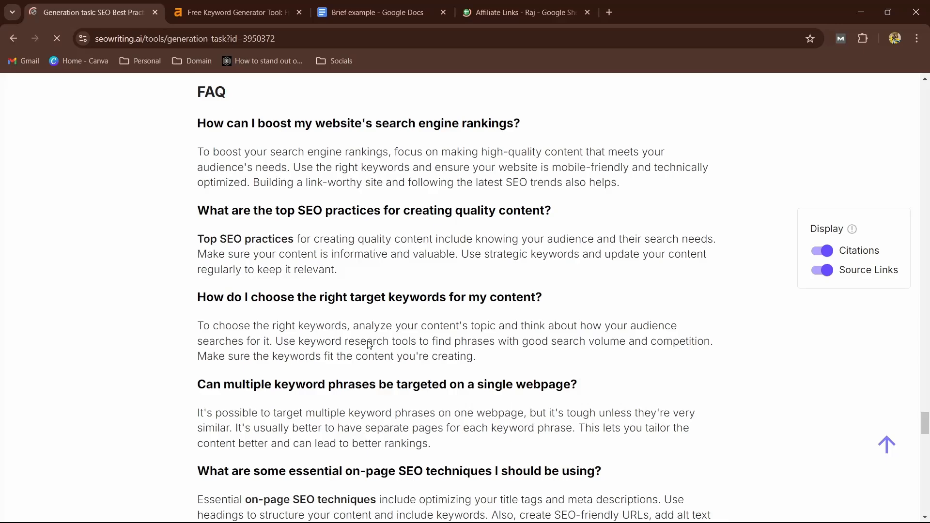
scroll(down, 3)
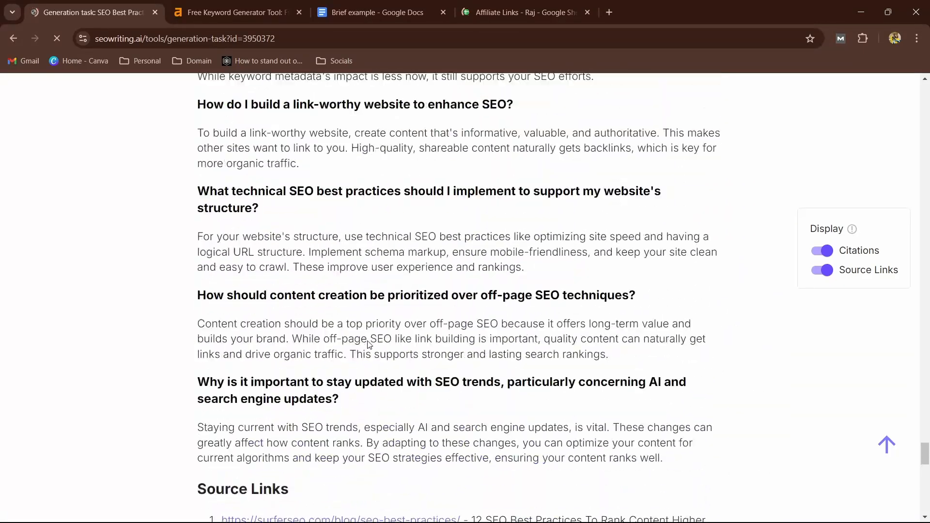
scroll(down, 3)
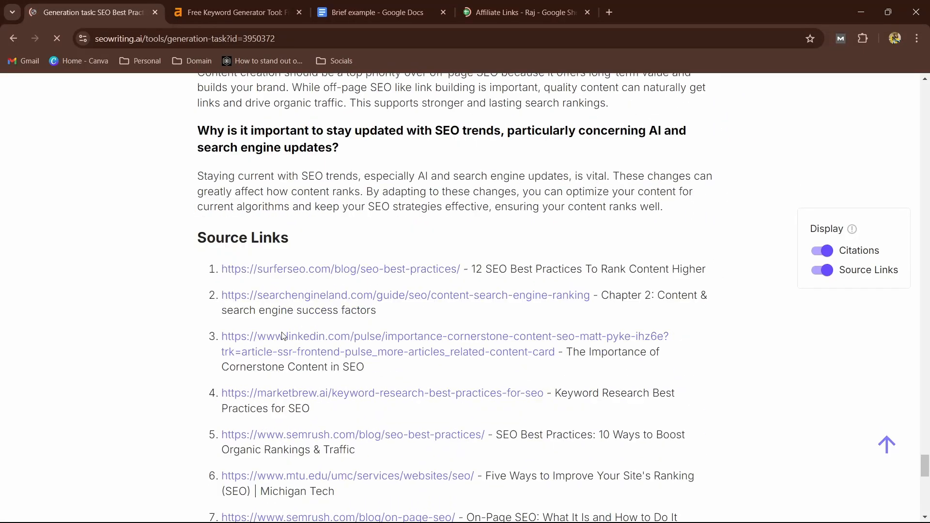
scroll(down, 3)
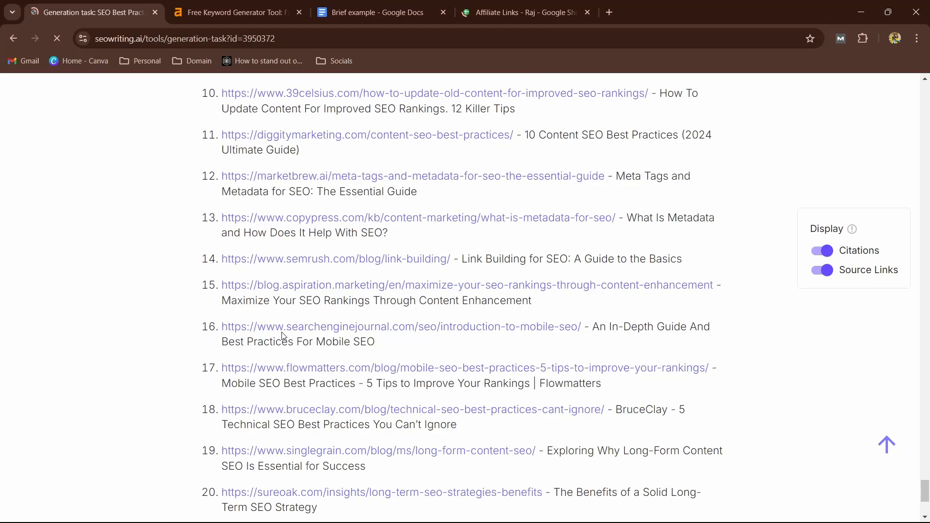
scroll(down, 3)
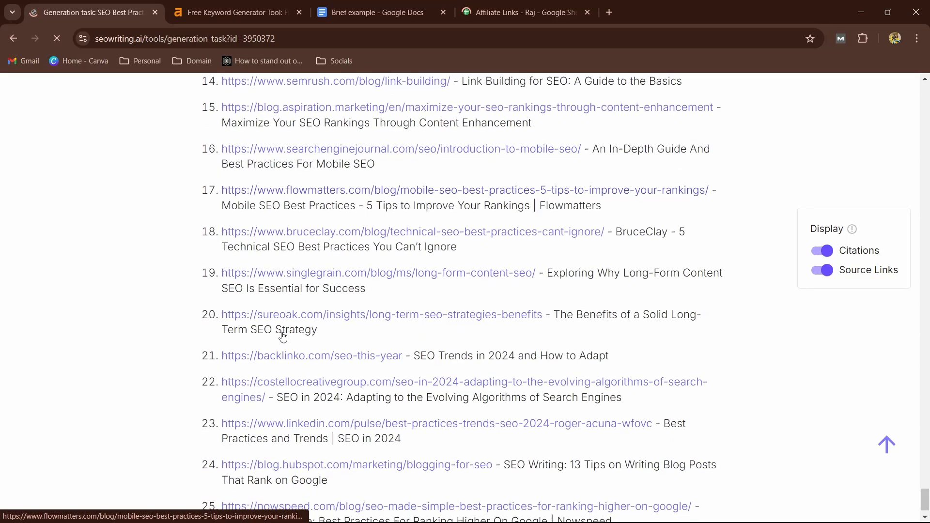
scroll(down, 3)
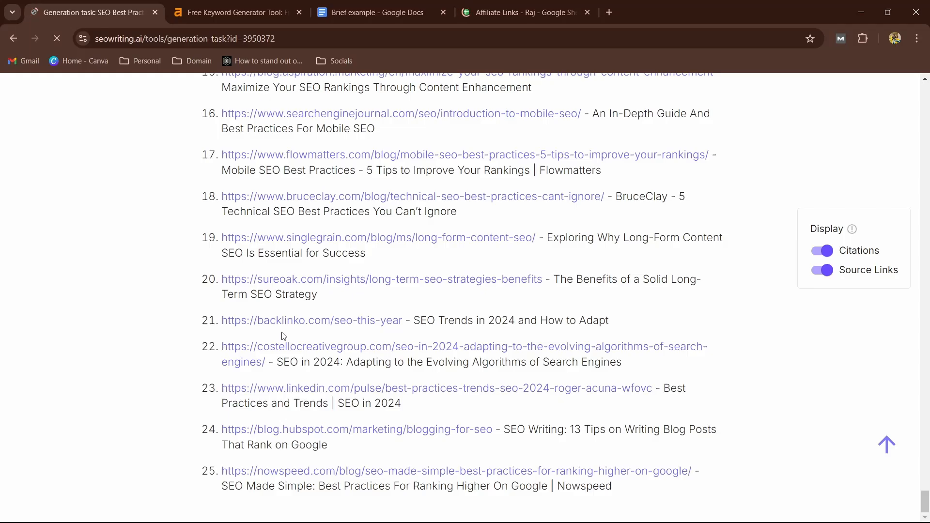
scroll(up, 3)
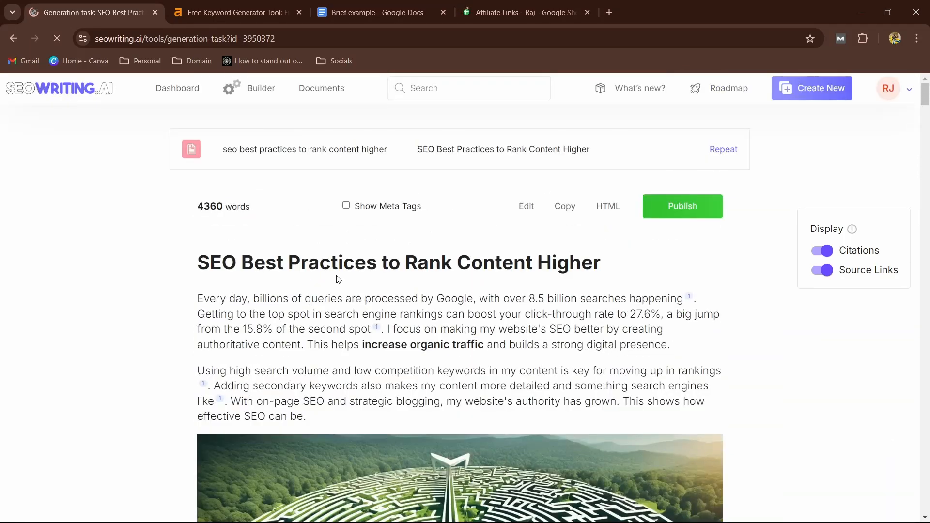
scroll(down, 3)
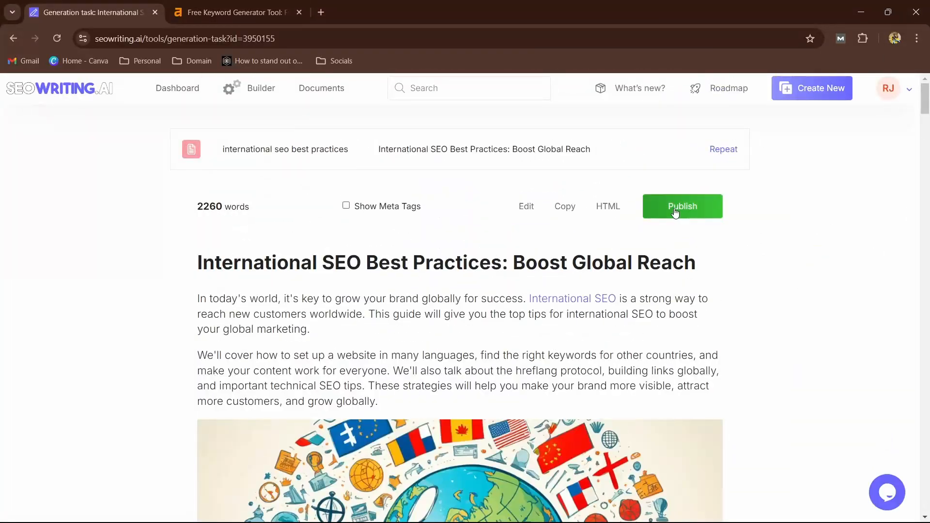
Publish the International SEO article to WordPress with Draft status under the Blog category.
click(682, 206)
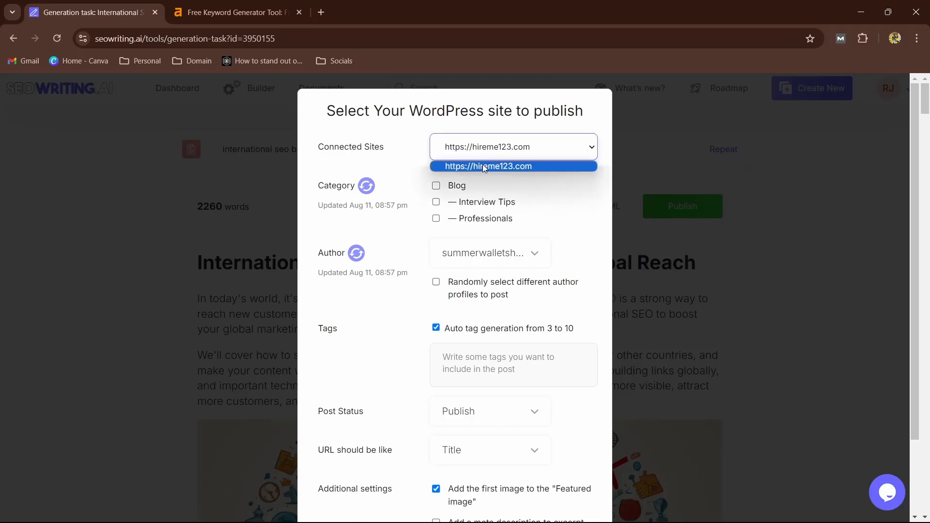
mouse_move(494, 187)
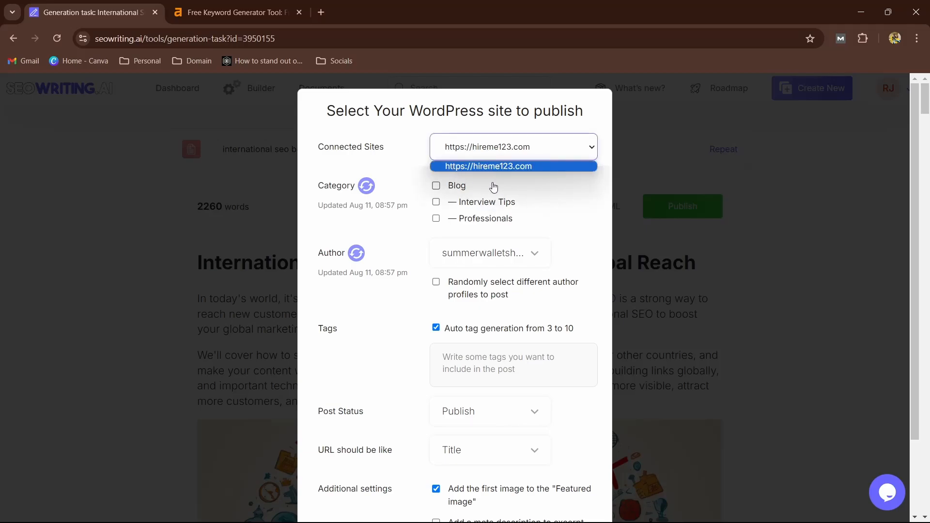
click(436, 185)
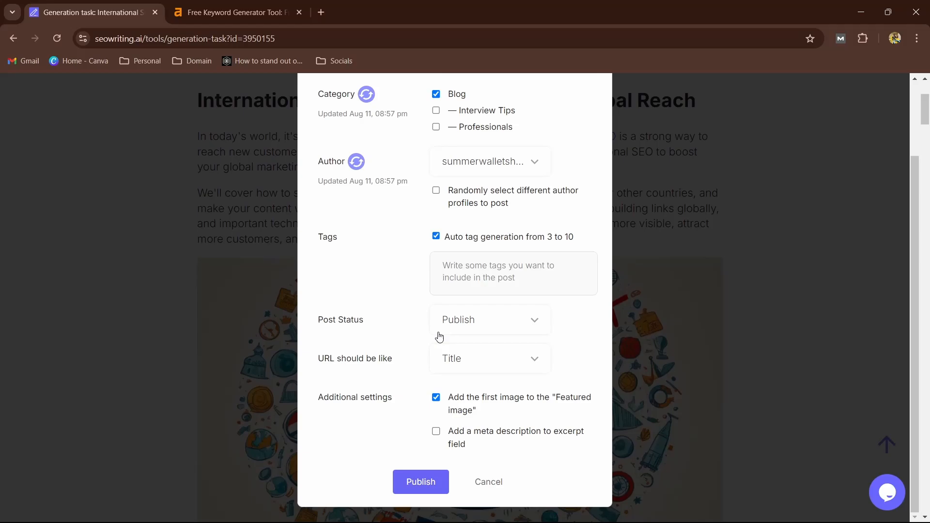
click(489, 320)
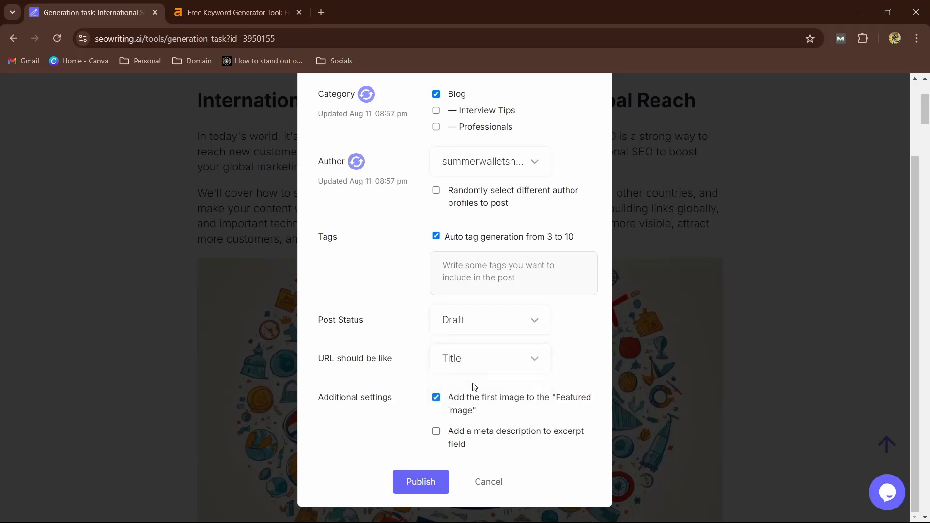
scroll(down, 3)
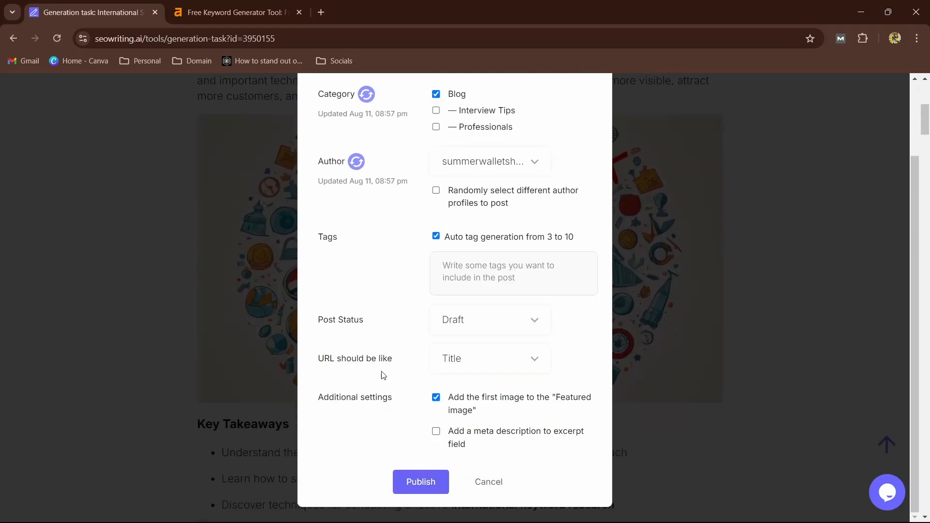
mouse_move(395, 396)
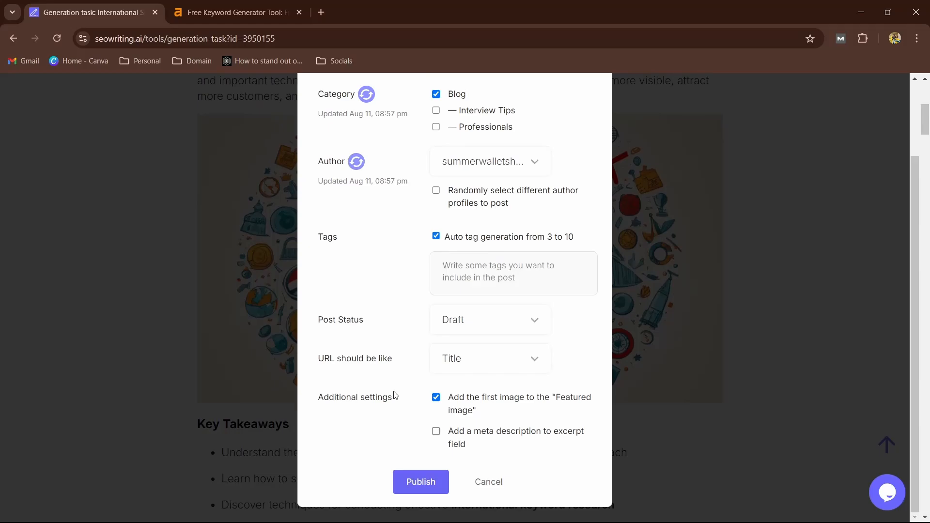
mouse_move(478, 371)
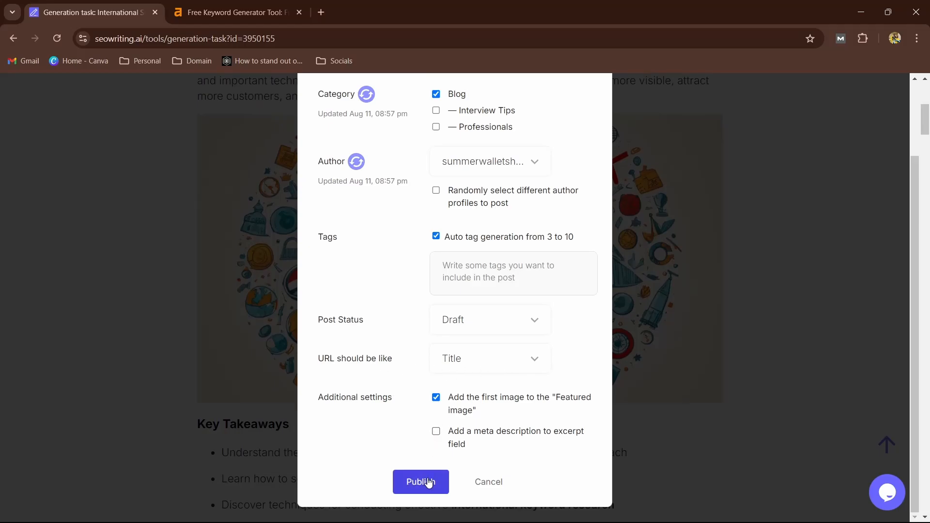
click(420, 481)
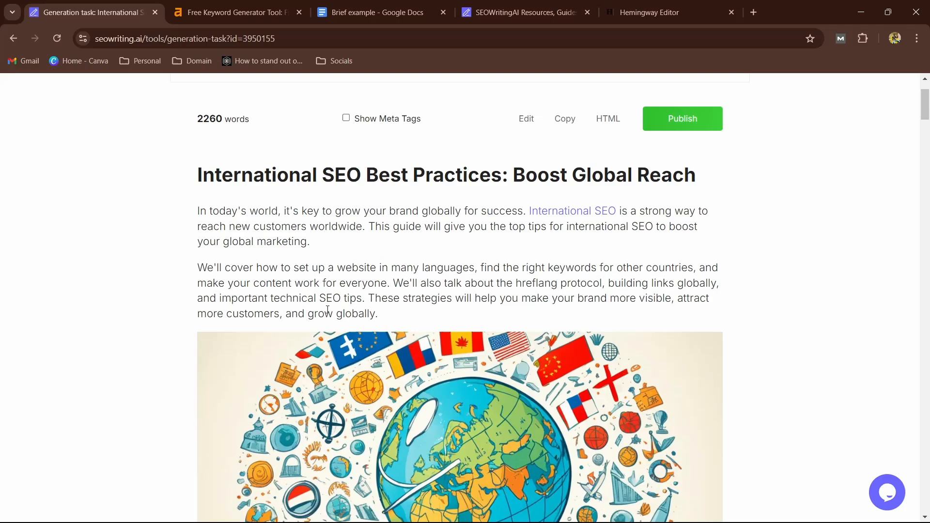
scroll(down, 3)
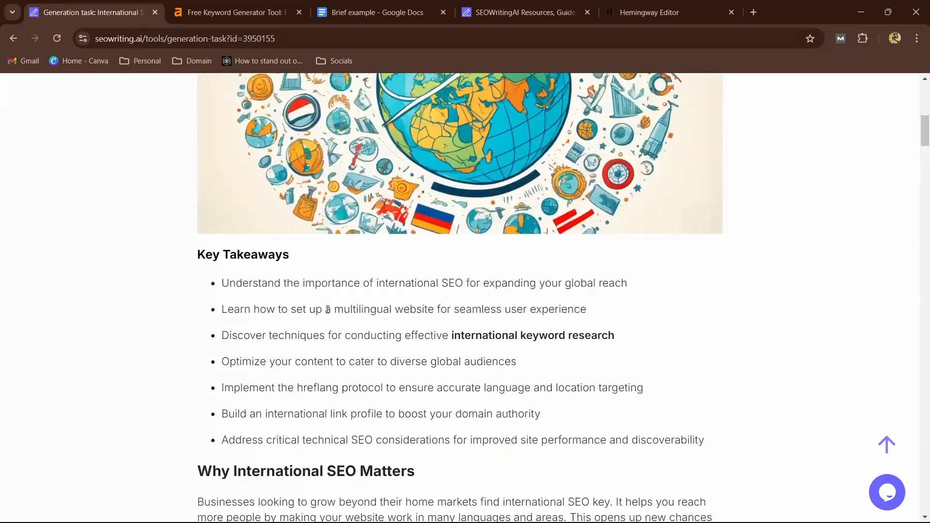
scroll(up, 3)
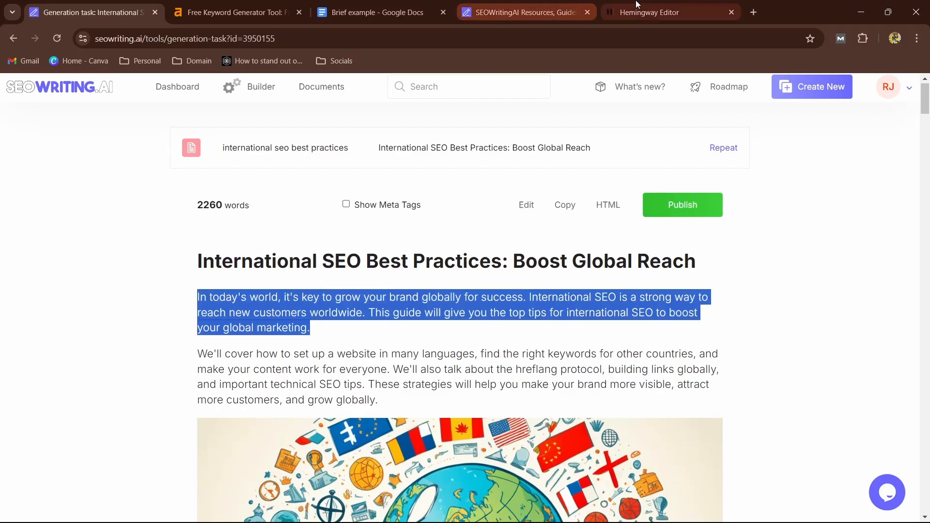
Paste the intro paragraph into Hemingway Editor for a readability grade, then return to the article.
click(670, 12)
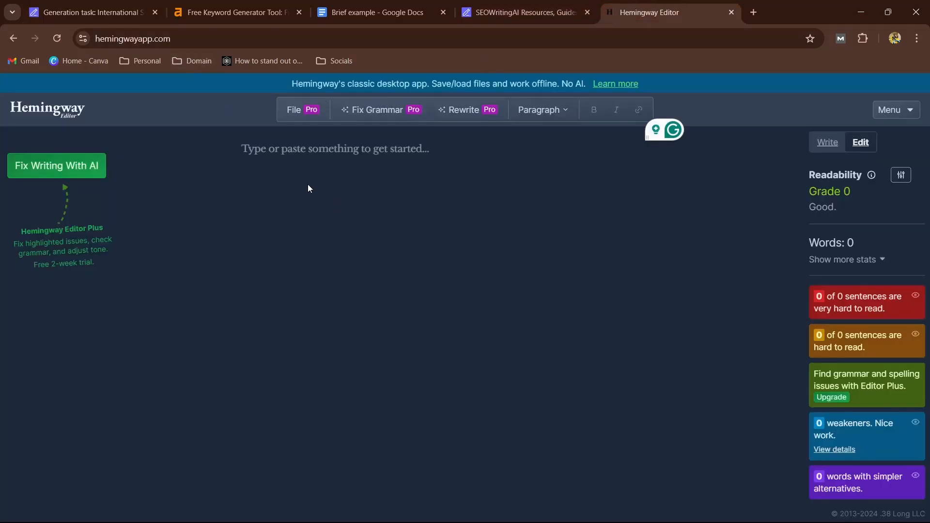
text(In today's world, it's key to grow your brand globally for success. International SEO is a strong way to reach new customers worldwide. This guide will give you the top tips for international SEO to boost your global marketing.)
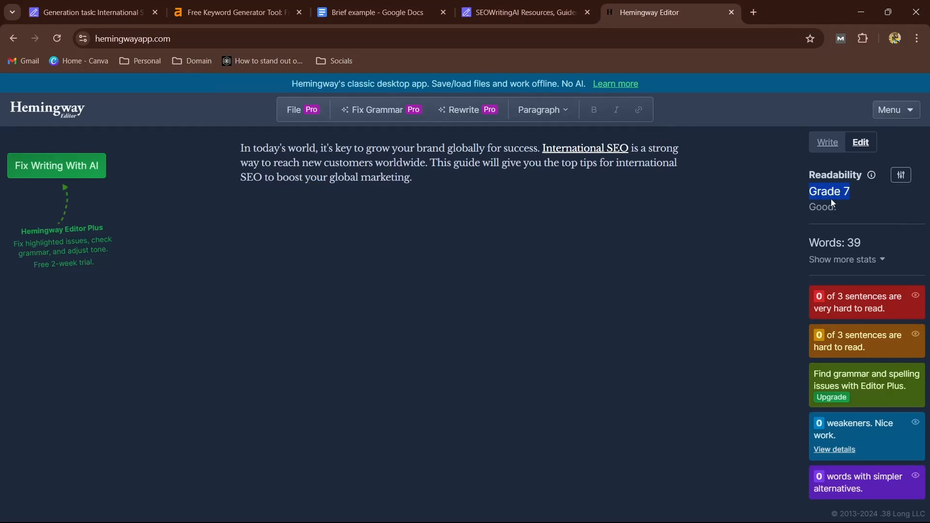
mouse_move(848, 214)
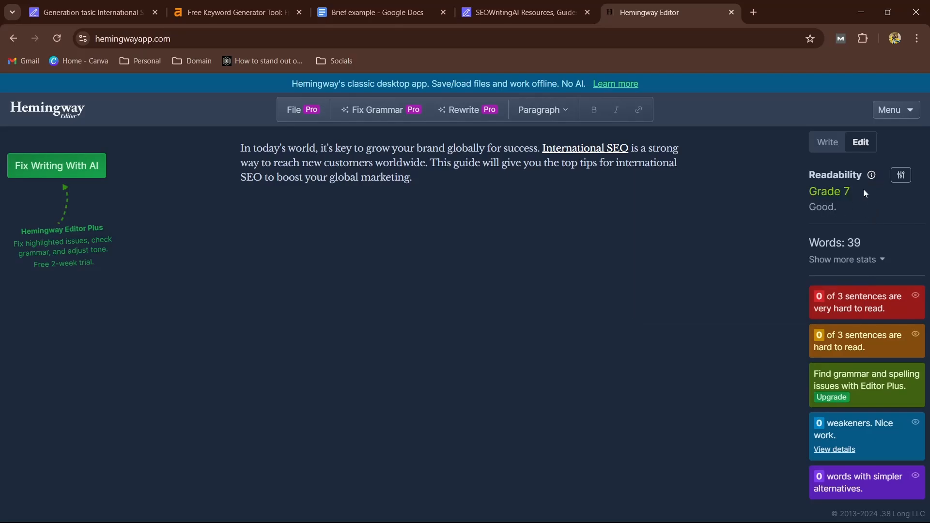
mouse_move(833, 209)
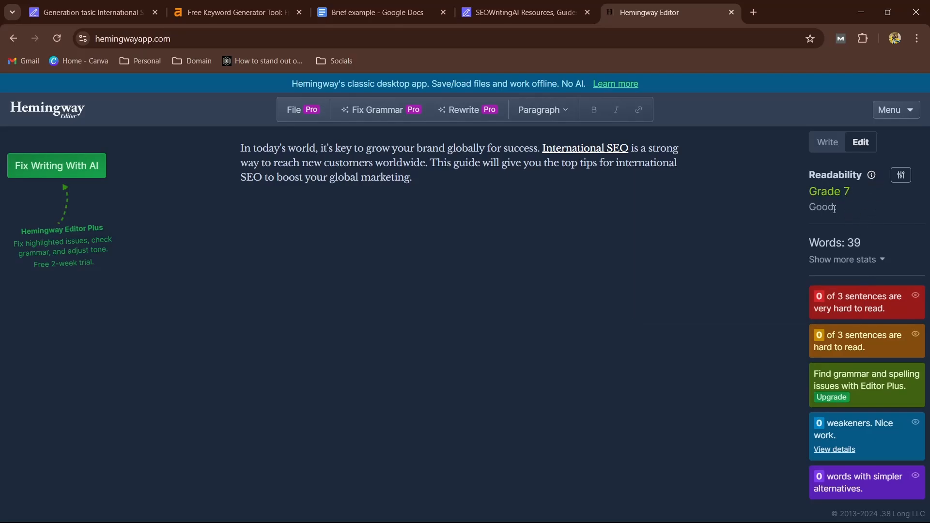
mouse_move(475, 203)
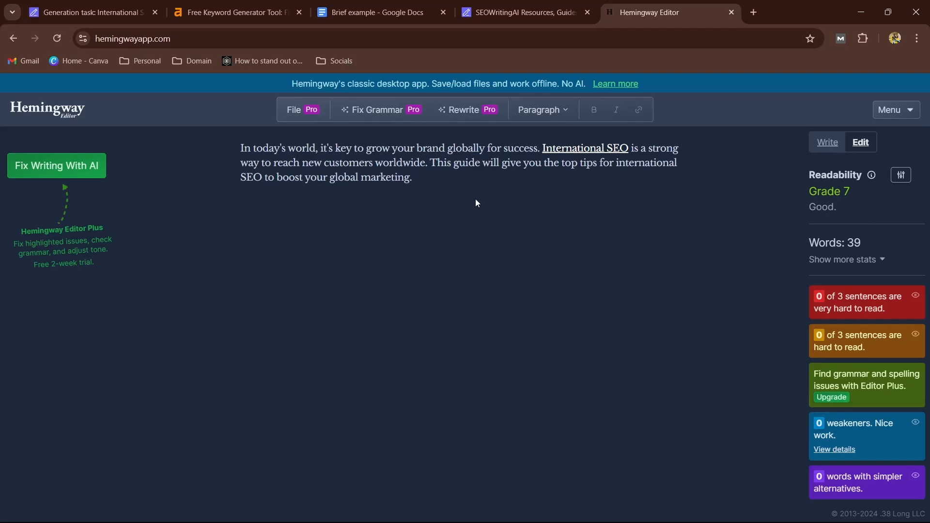
mouse_move(191, 49)
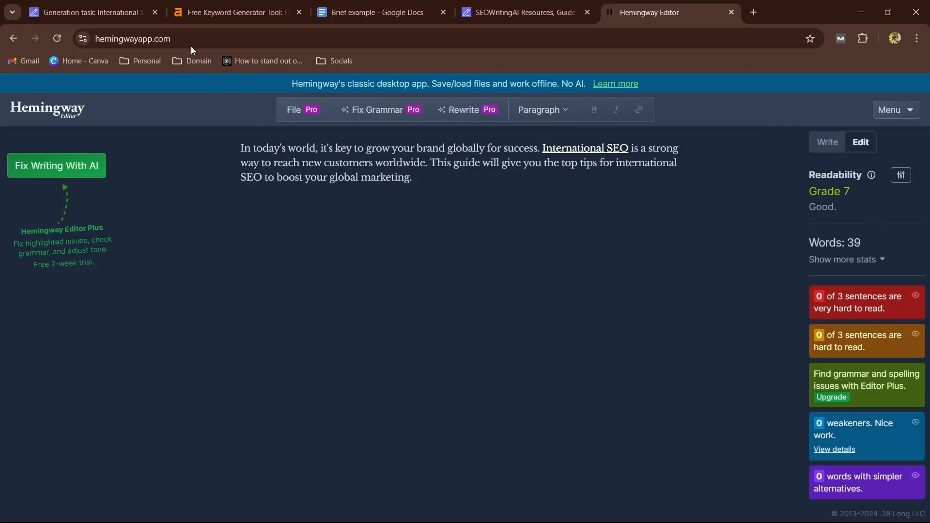
click(89, 11)
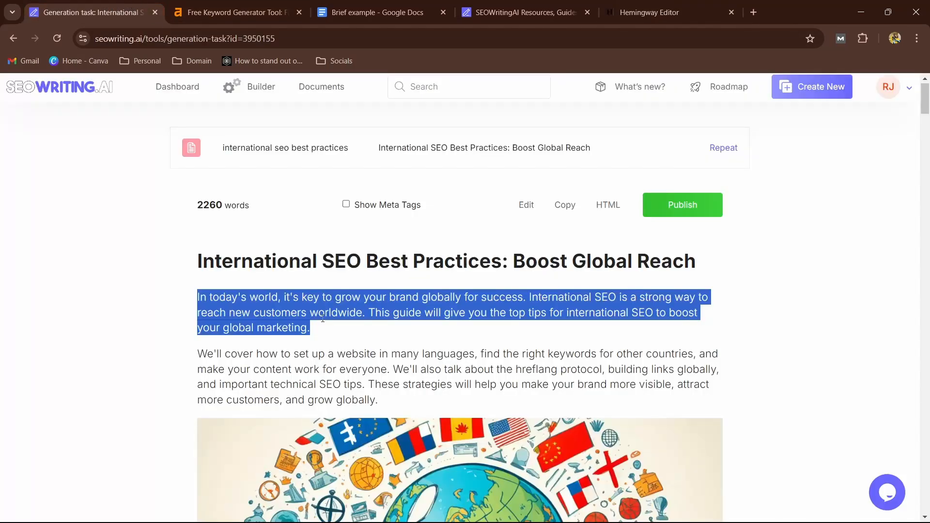
Humanize the pasted intro paragraph at 'College, difficult to read' readability in the Humanizer Tool.
click(59, 88)
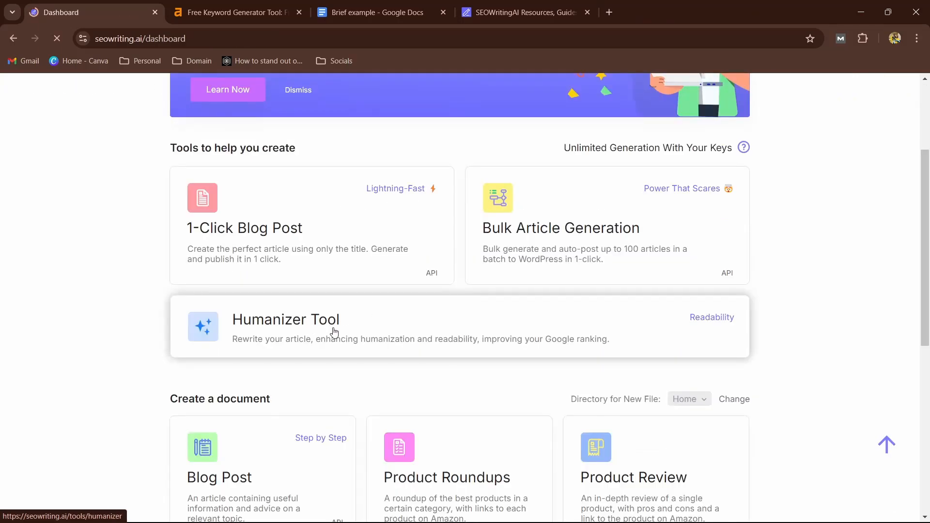
click(286, 326)
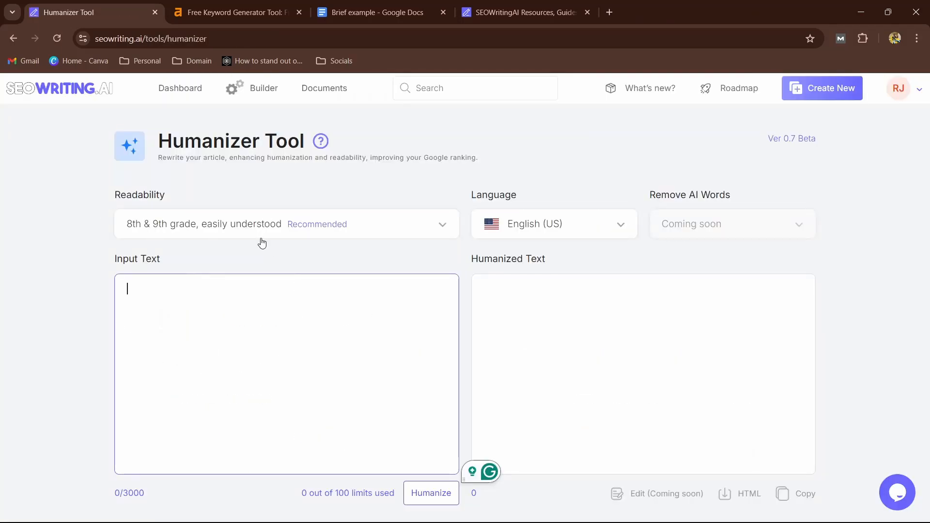
mouse_move(134, 297)
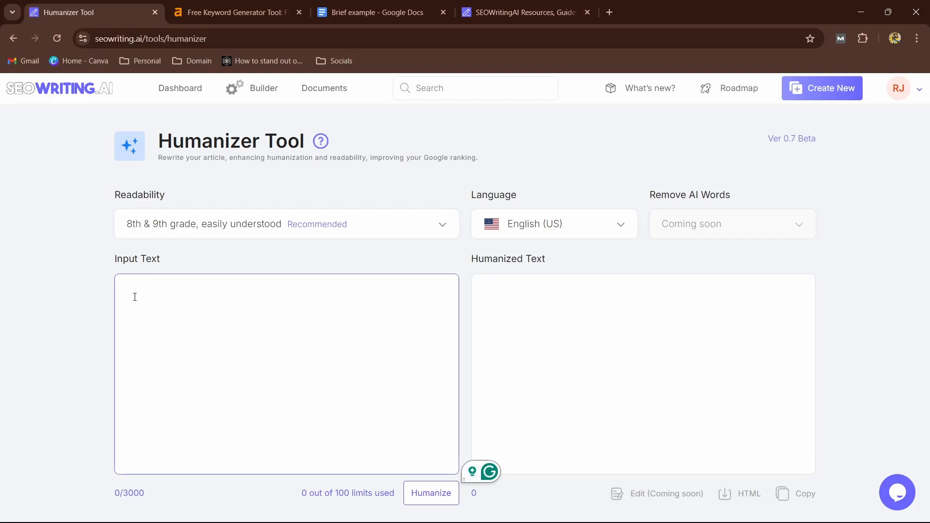
text(In today's world, it's key to grow your brand globally for success. International SEO is a strong way to reach new customers worldwide. This guide will give you the top tips for international SEO to boost your global marketing.)
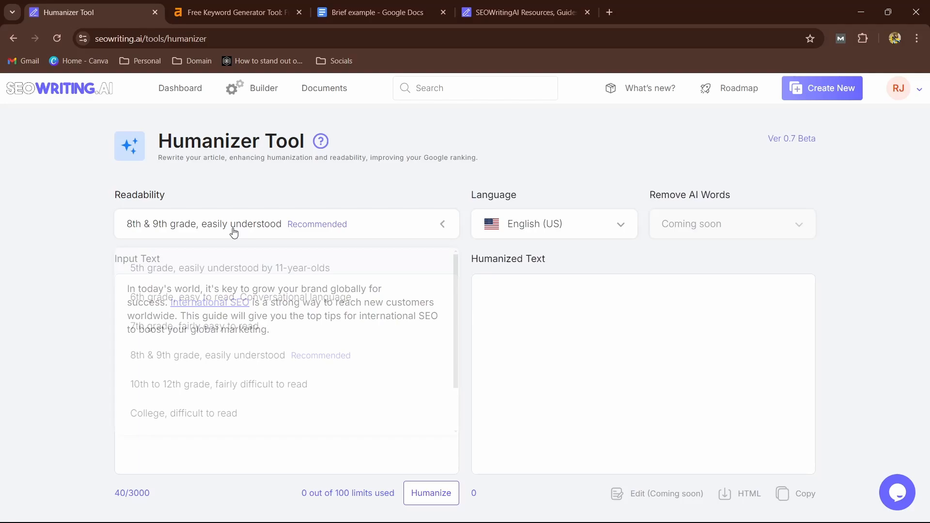
click(286, 224)
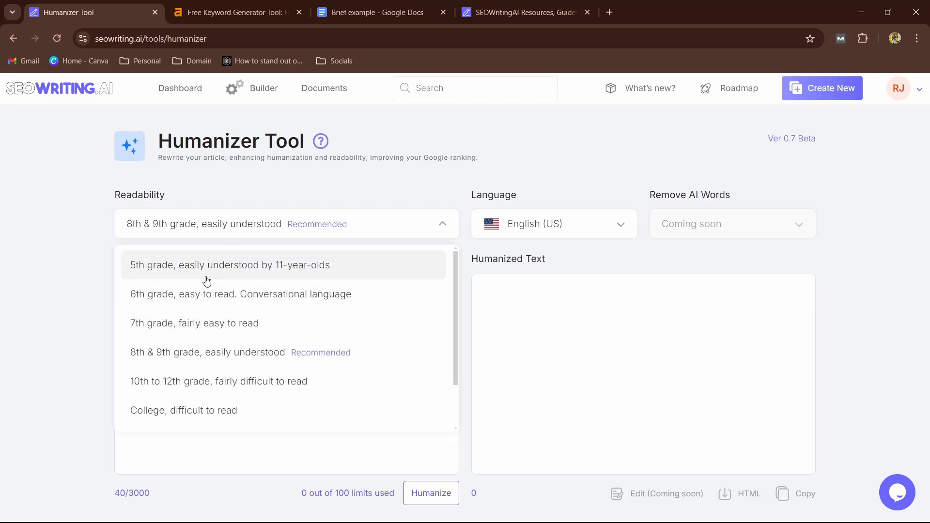
mouse_move(156, 386)
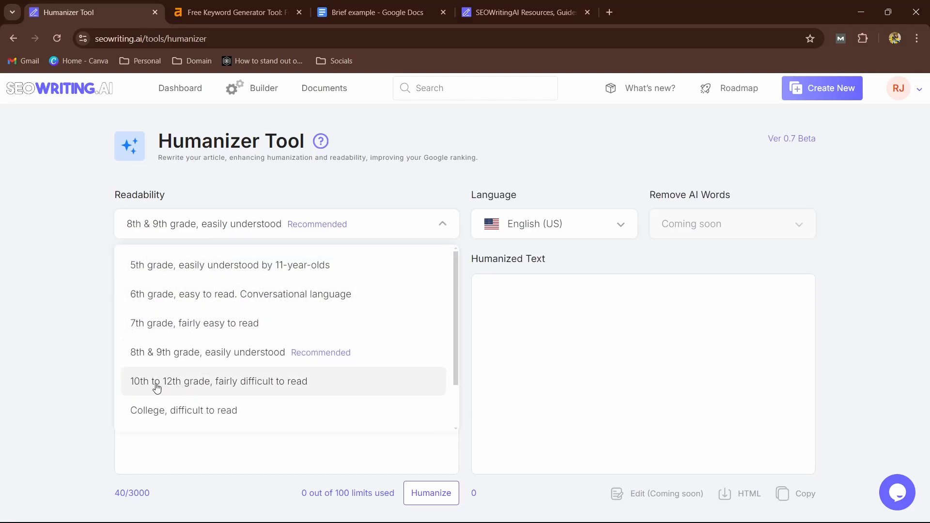
mouse_move(202, 331)
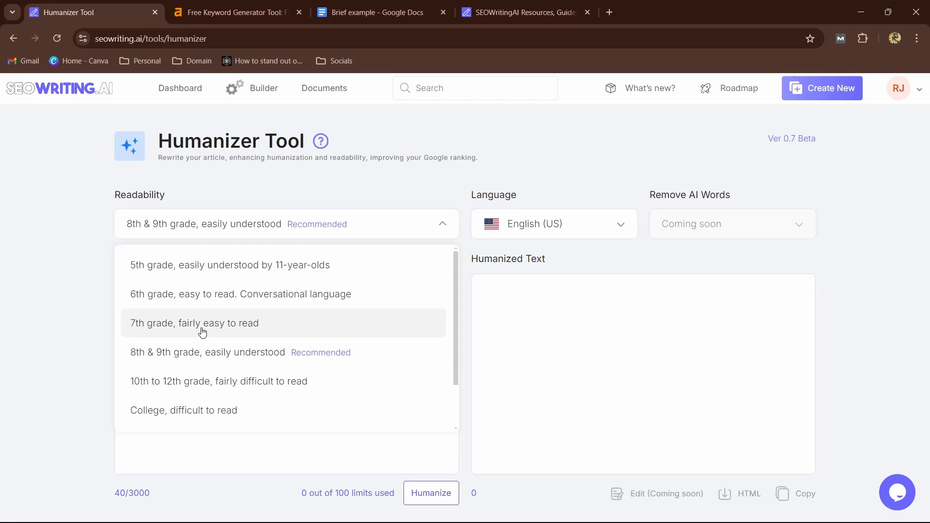
mouse_move(220, 381)
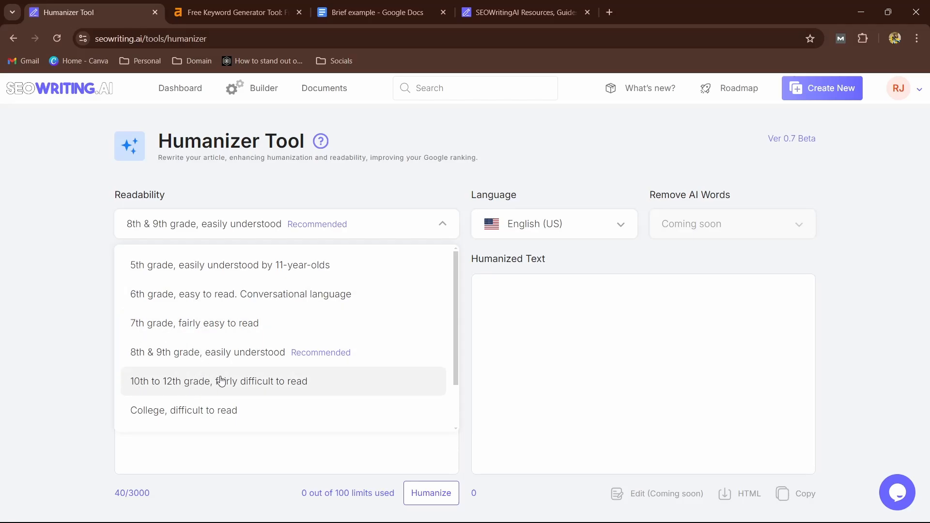
mouse_move(184, 410)
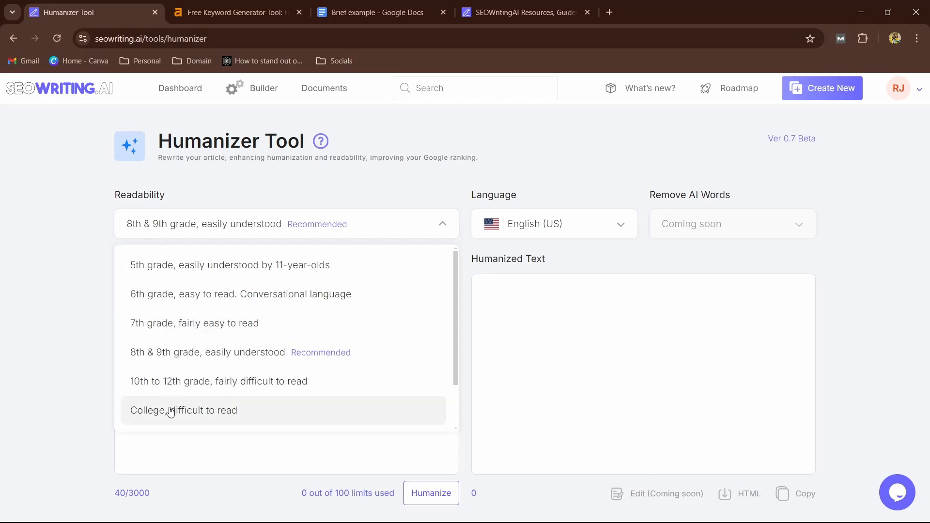
click(184, 410)
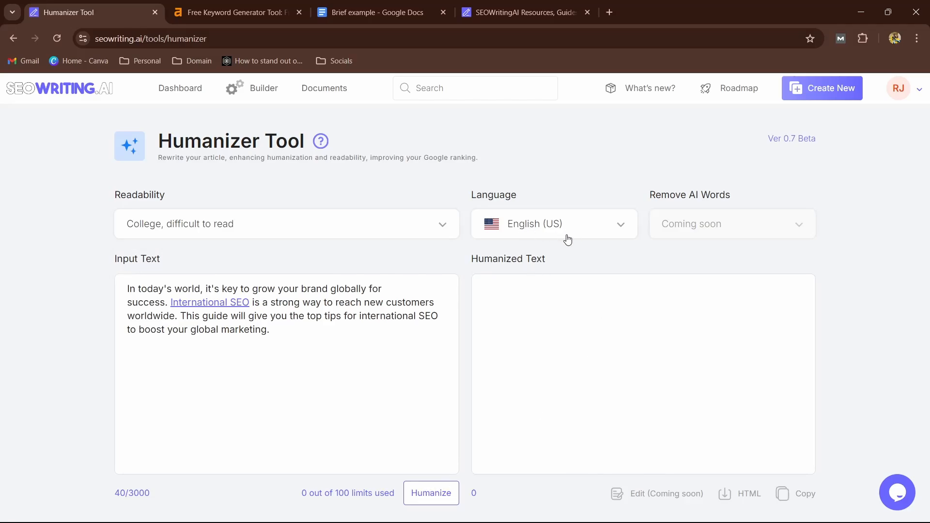
click(431, 493)
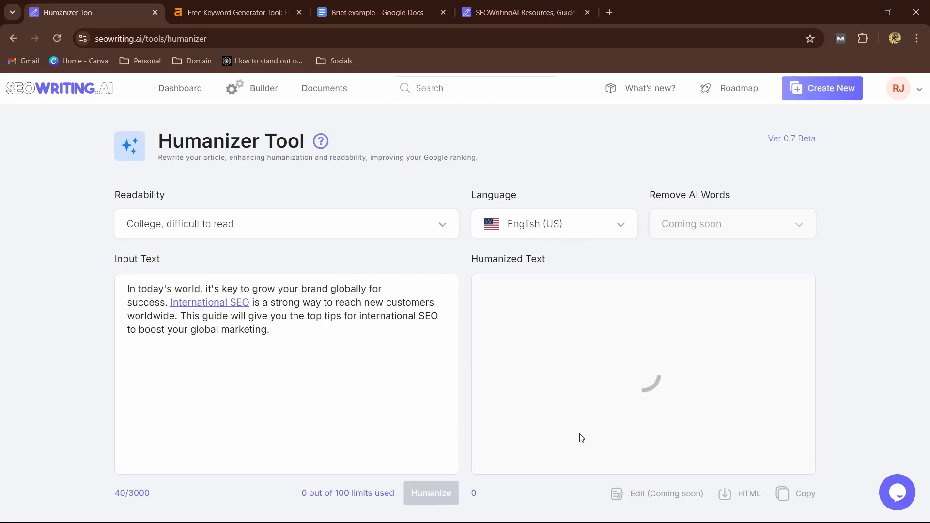
click(430, 493)
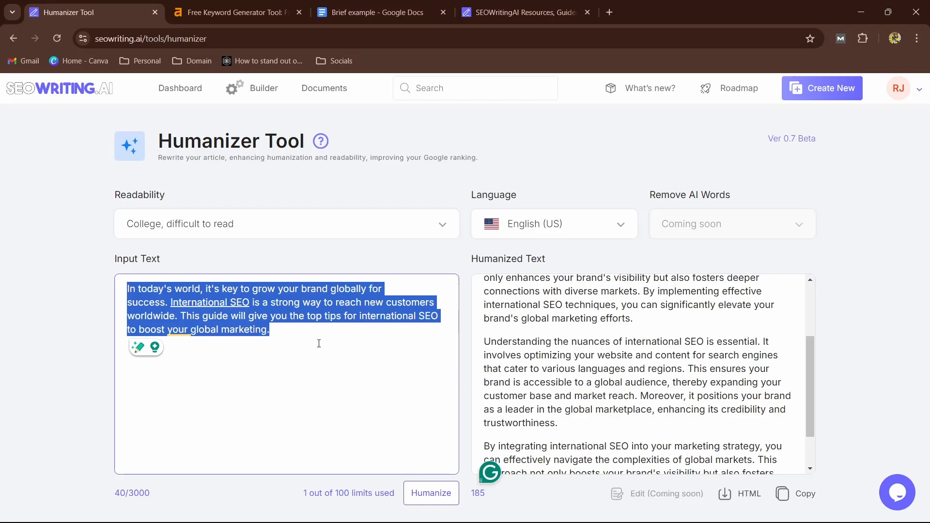
mouse_move(266, 378)
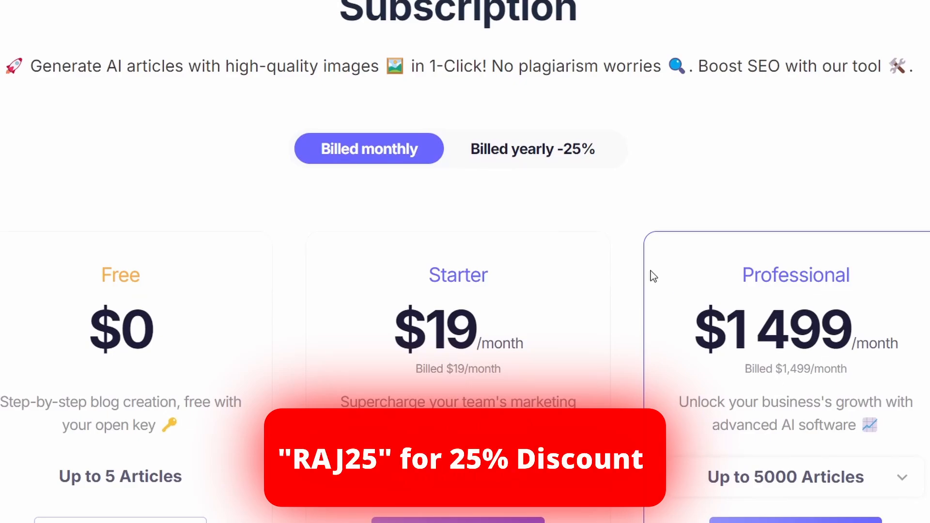
Scroll down to the Free, Starter and Professional plan cards.
scroll(down, 3)
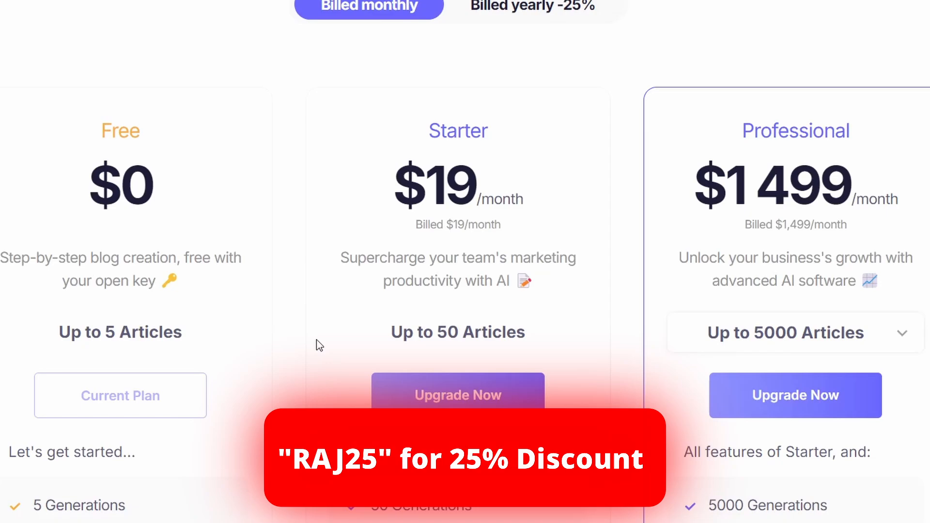
mouse_move(564, 353)
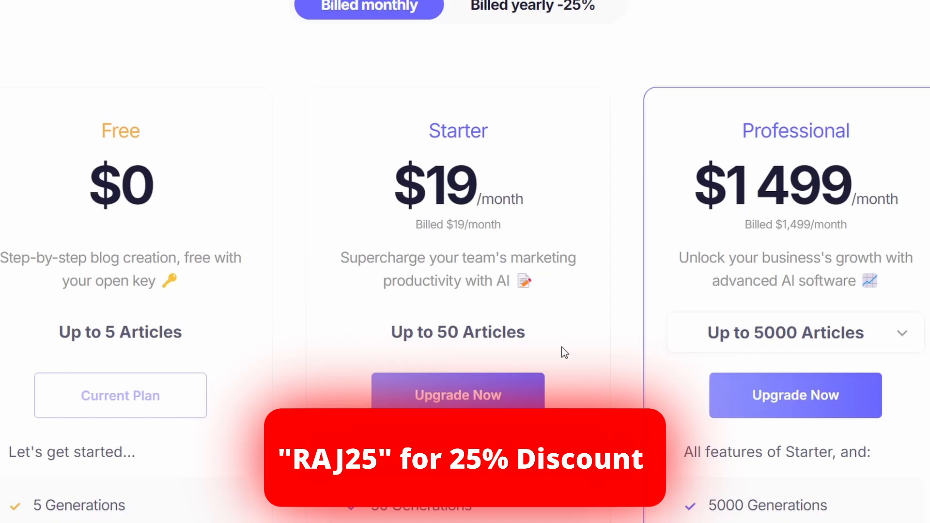
mouse_move(759, 360)
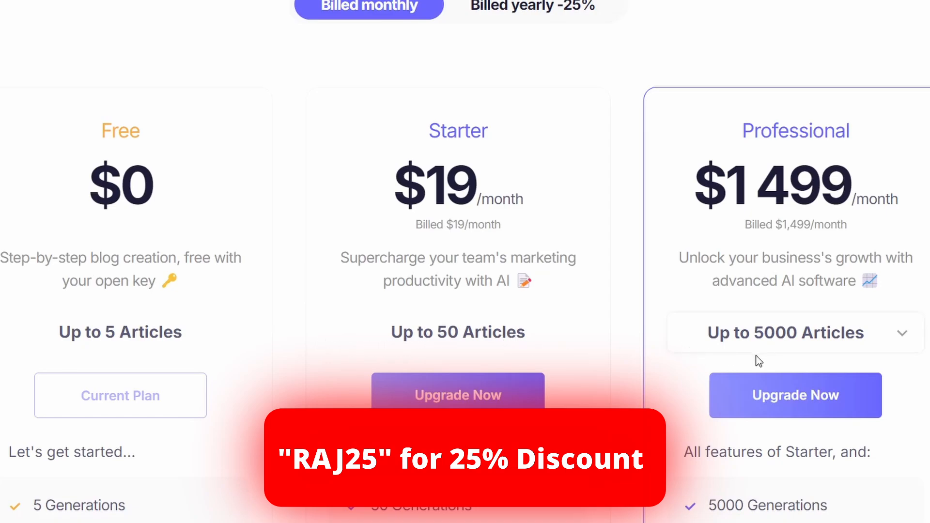
mouse_move(135, 326)
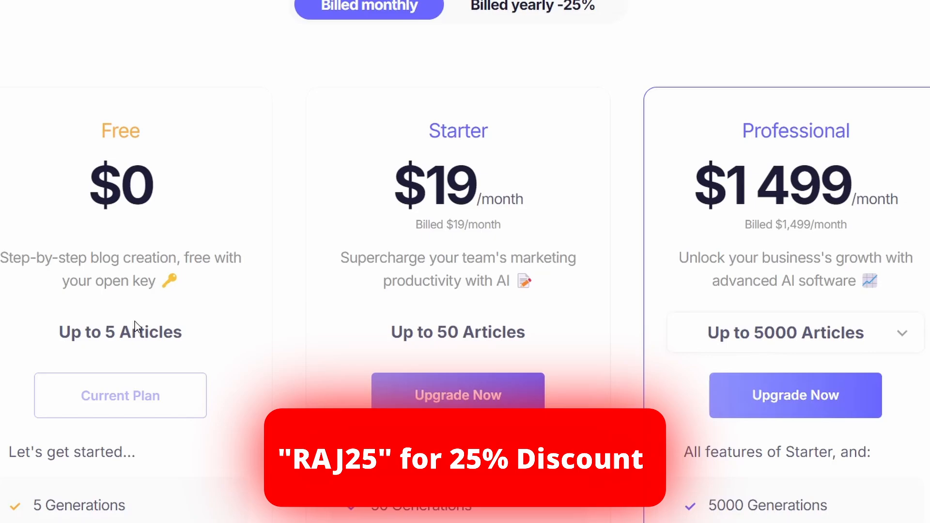
mouse_move(212, 356)
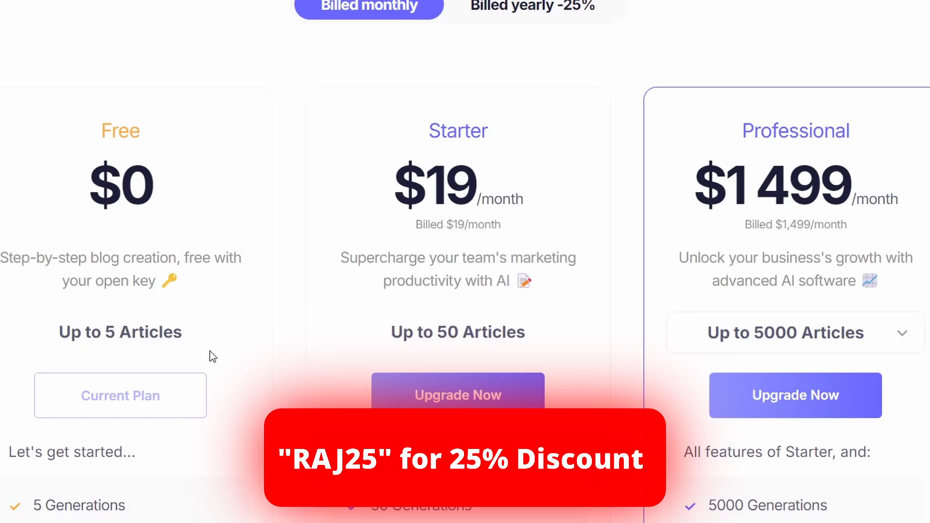
mouse_move(213, 356)
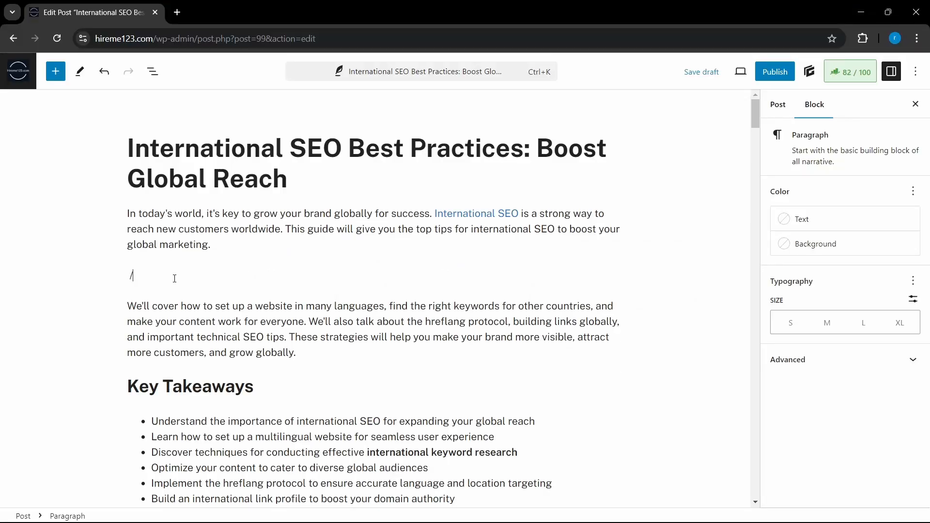
Insert a 'Try SEOWRITING.AI for FREE' Button block below the intro and start adding its link.
text(butt)
text(Try SEOWRITING.AI)
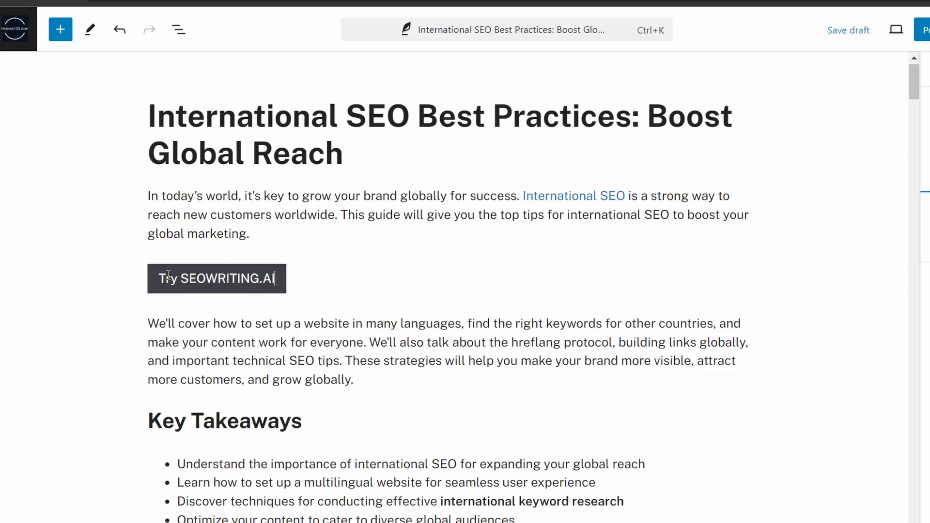
text(for FR)
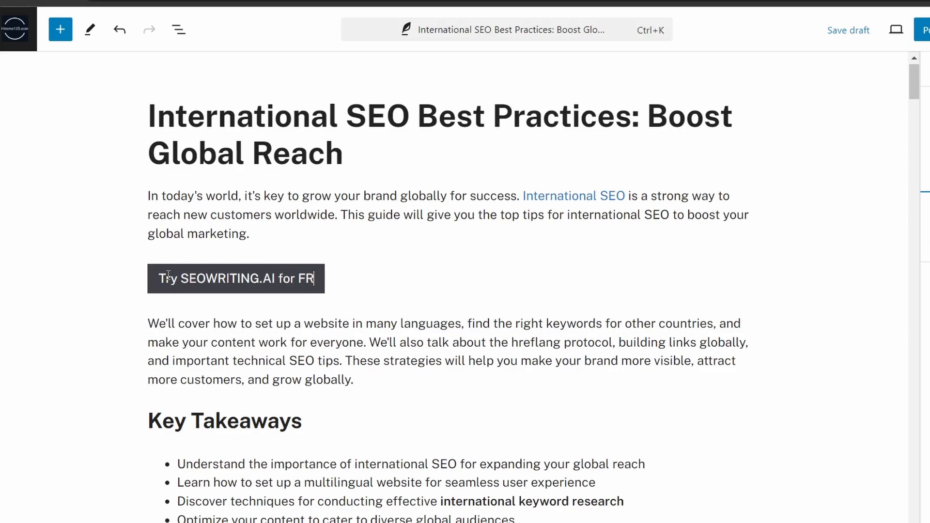
click(235, 279)
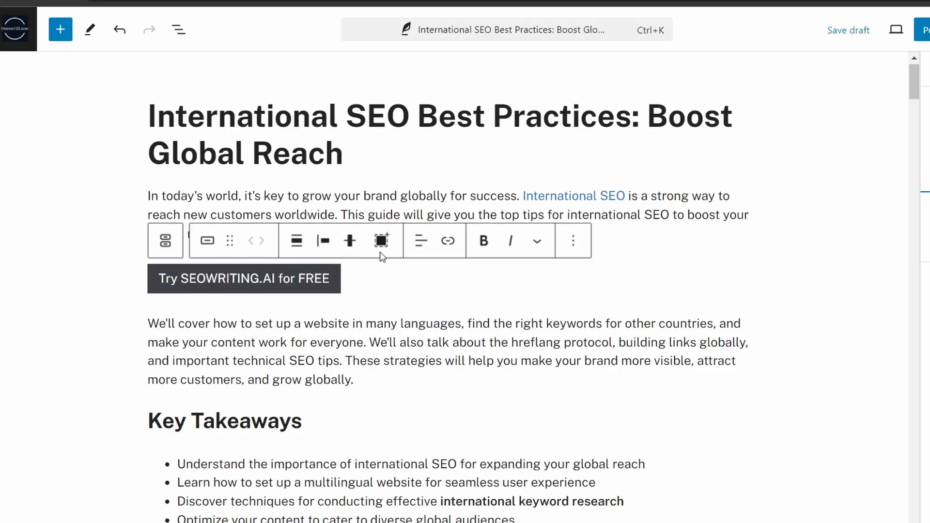
click(448, 241)
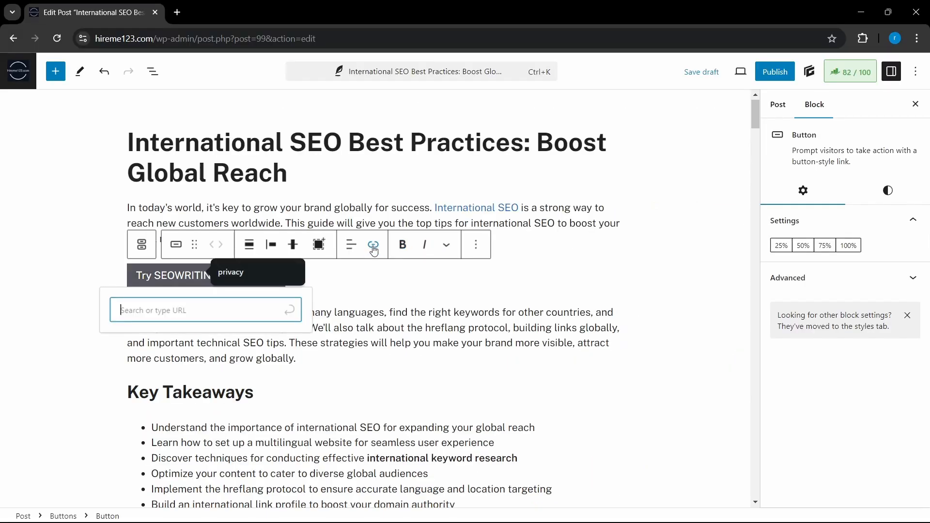
text(https://seowriting.ai?fp_ref=makemoneyra)
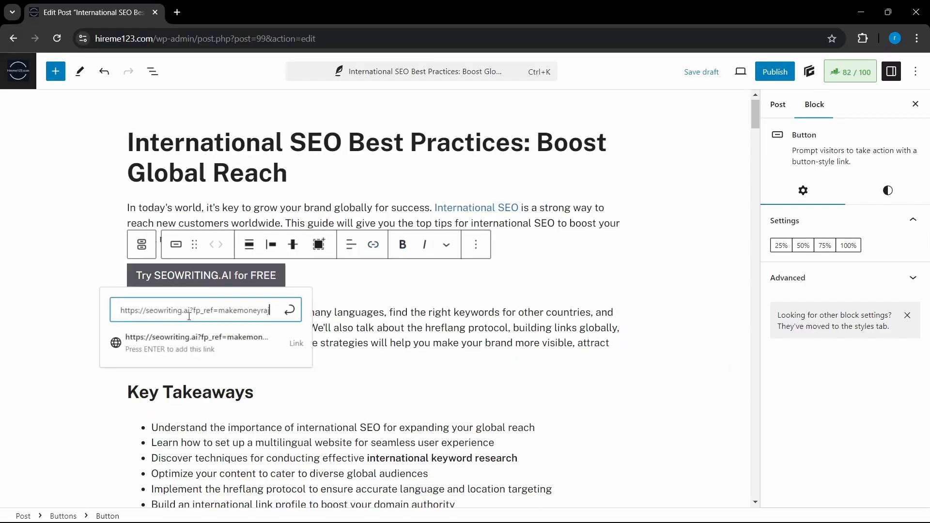
key(Return)
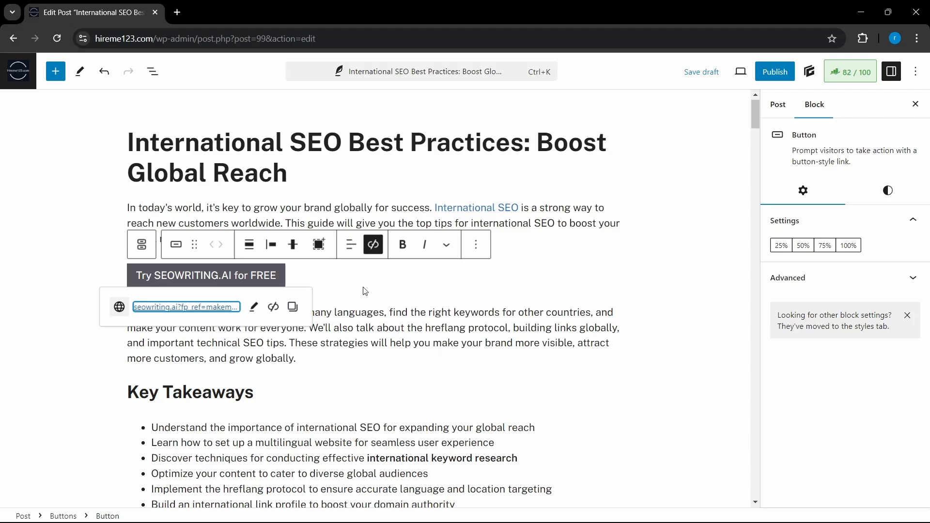
scroll(down, 3)
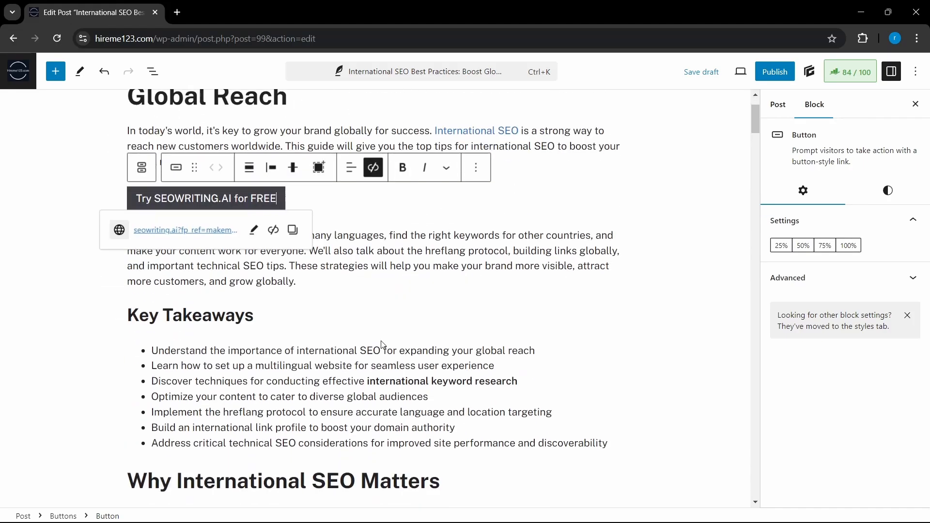
scroll(down, 3)
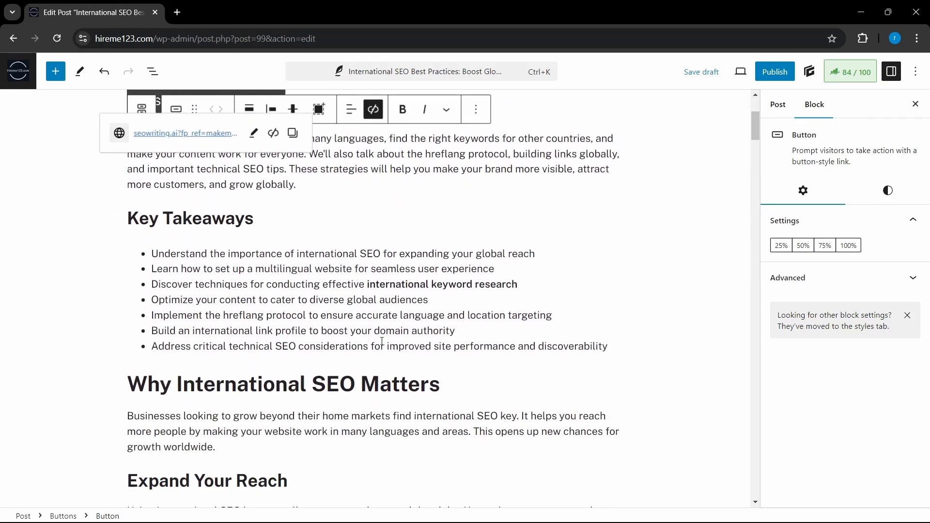
scroll(up, 3)
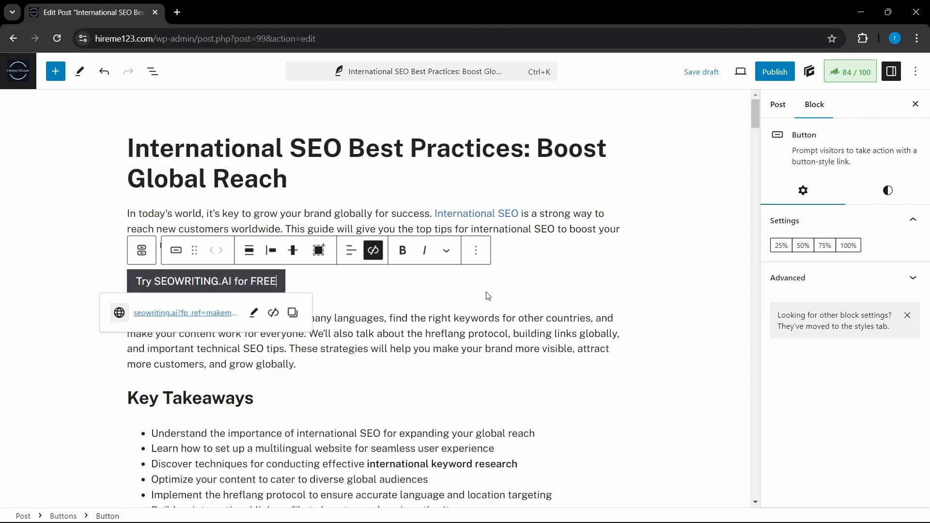
mouse_move(424, 250)
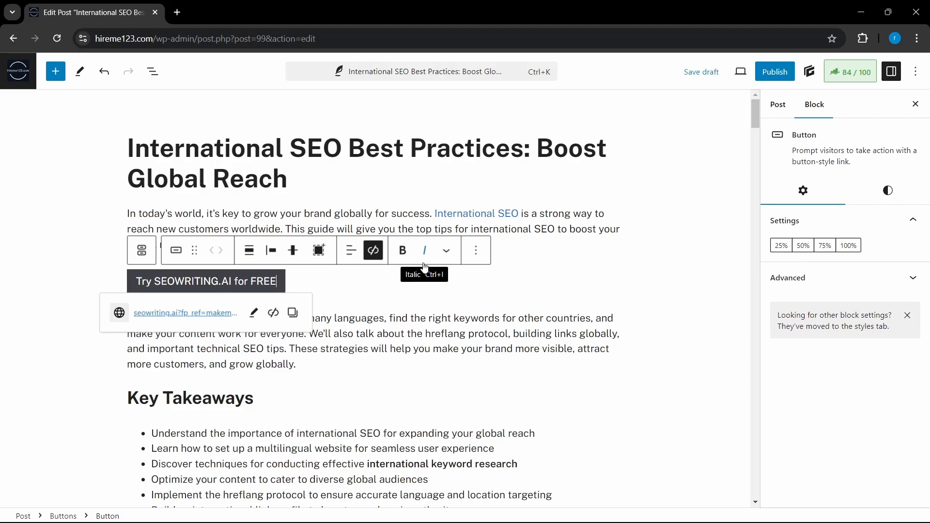